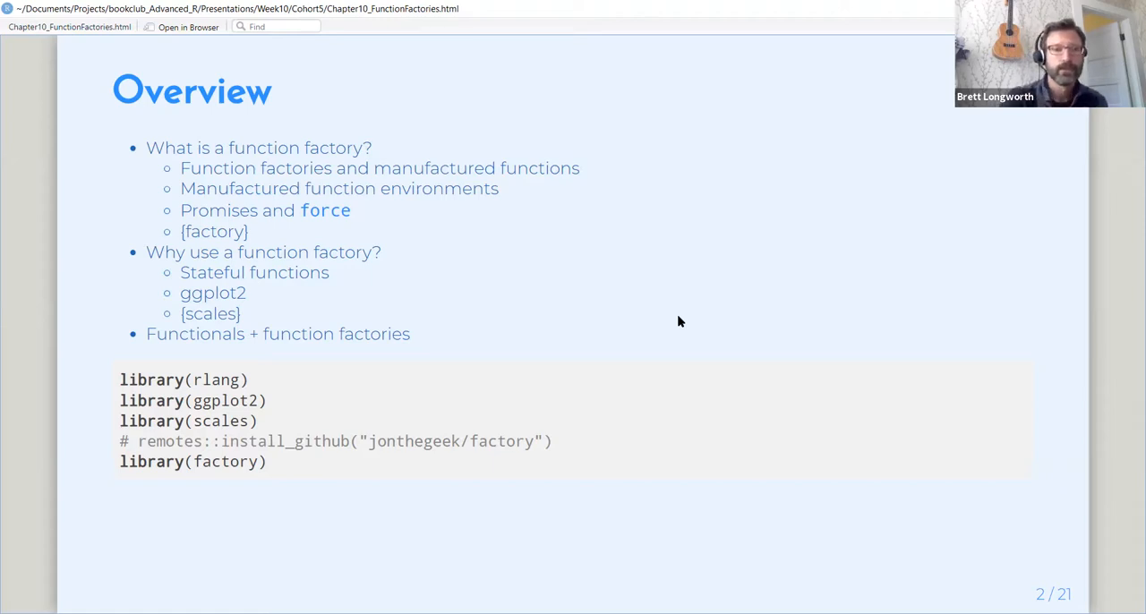
pyautogui.moveTo(368, 419)
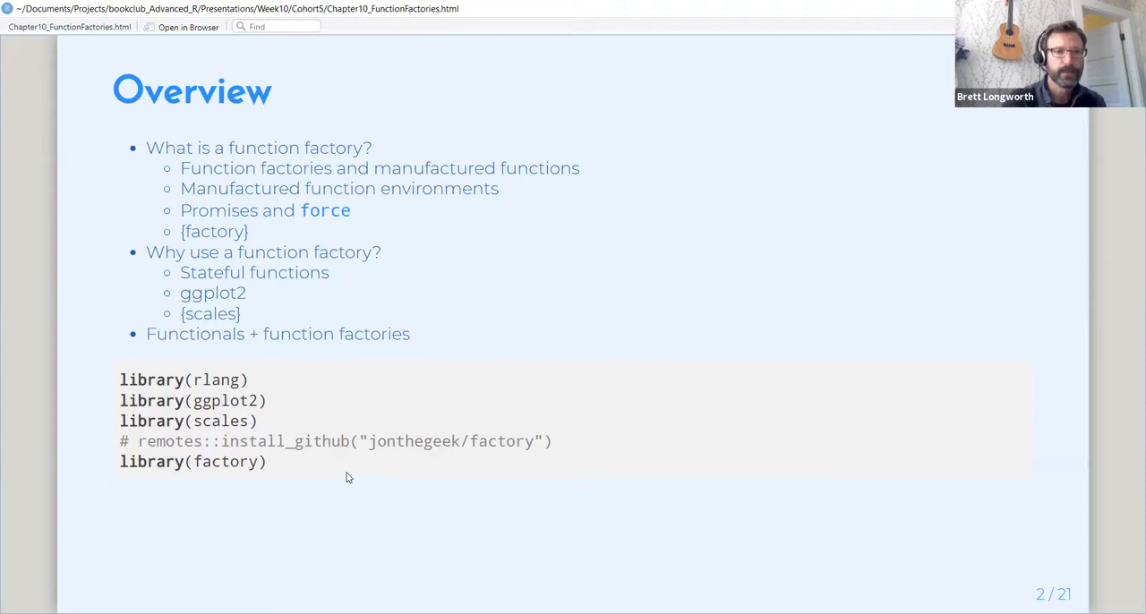
pyautogui.moveTo(441, 462)
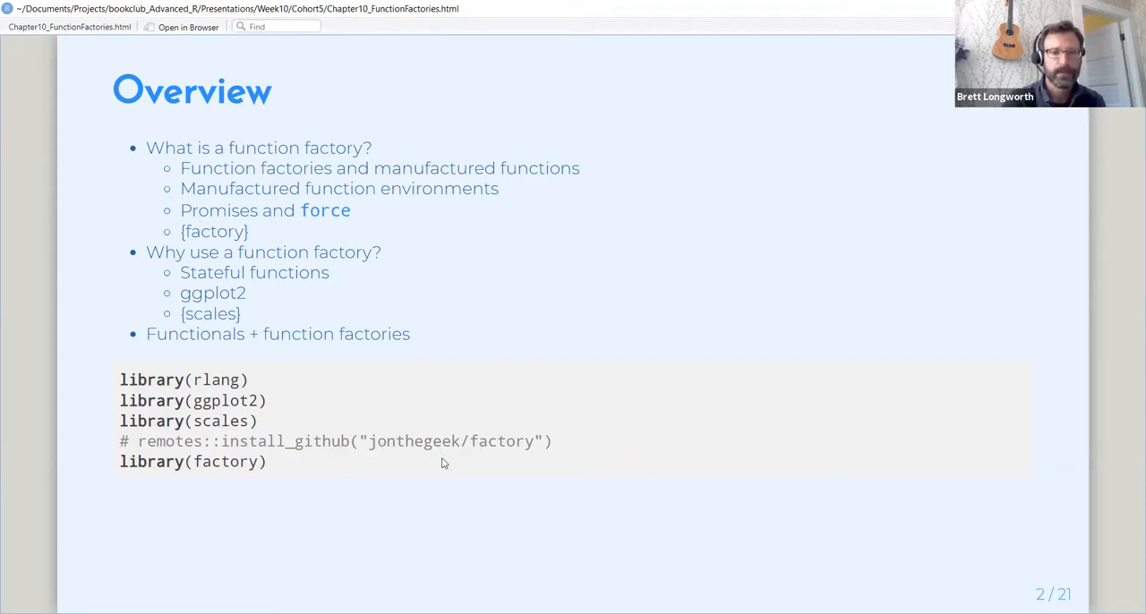
pyautogui.moveTo(456, 458)
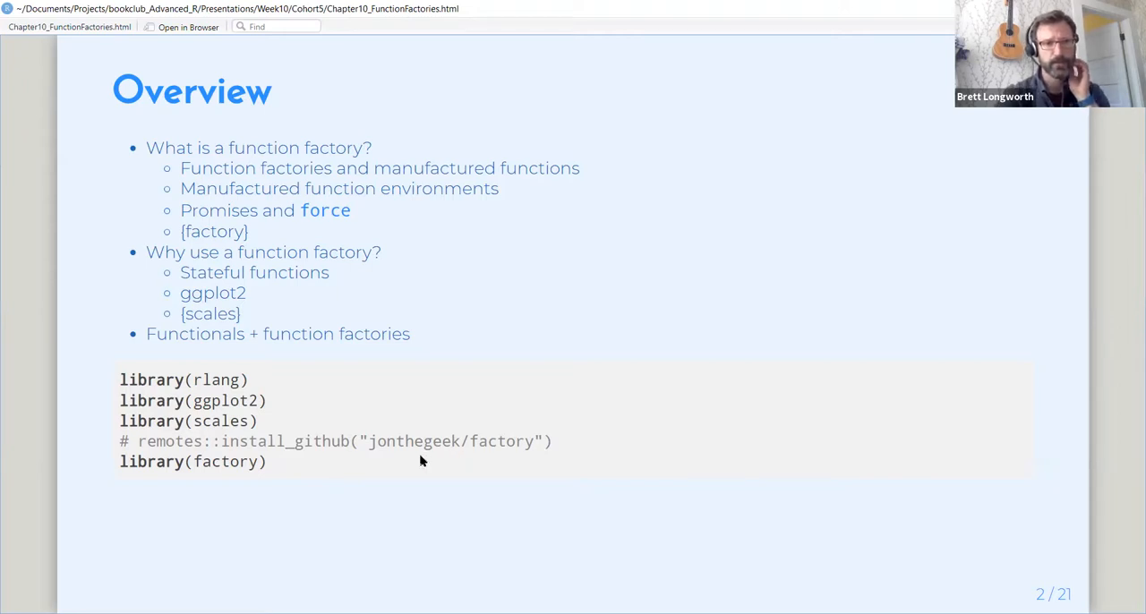
pyautogui.moveTo(336, 538)
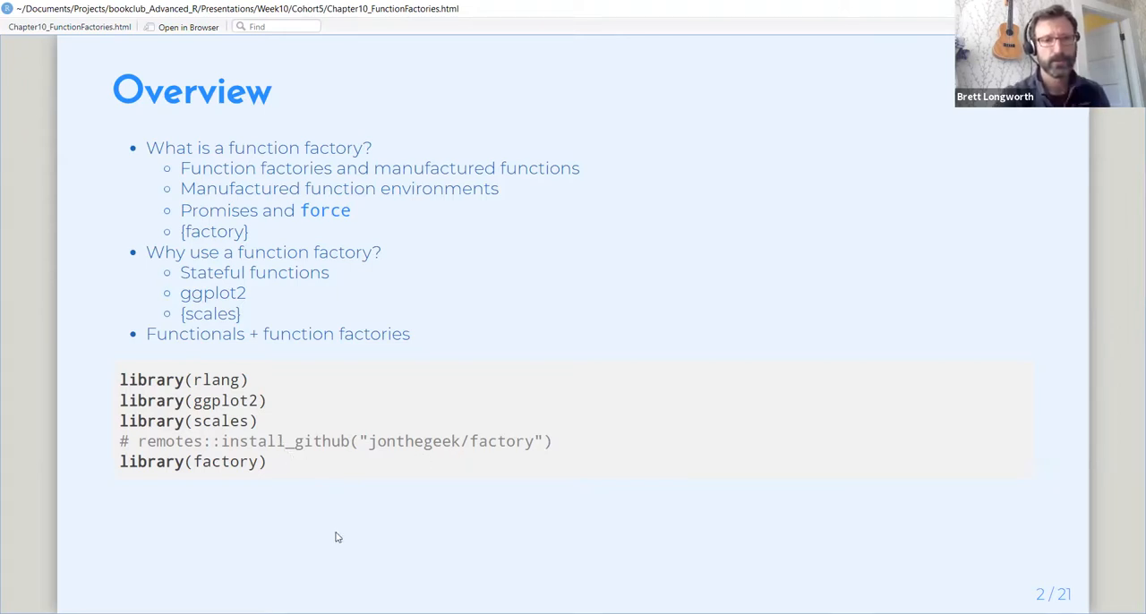
pyautogui.moveTo(311, 510)
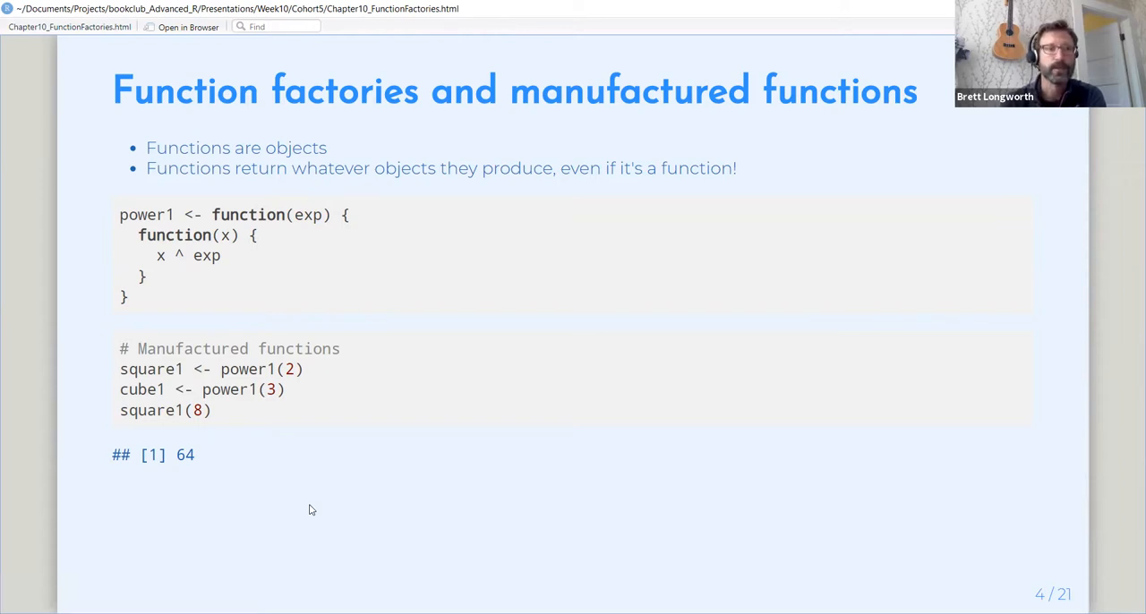
pyautogui.moveTo(279, 290)
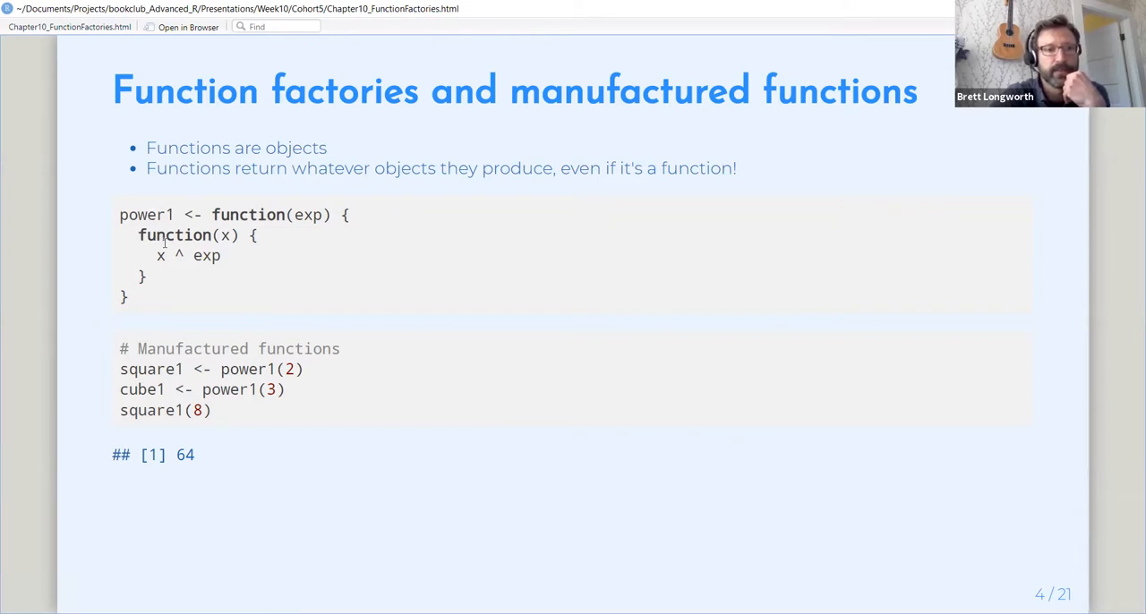
pyautogui.moveTo(161, 258)
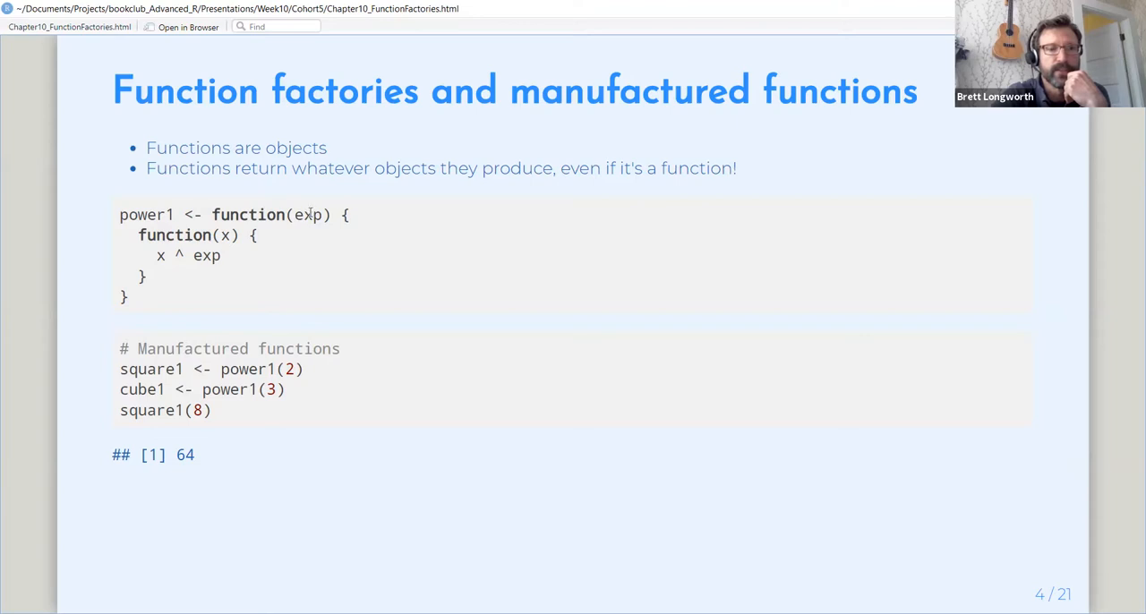
pyautogui.moveTo(319, 253)
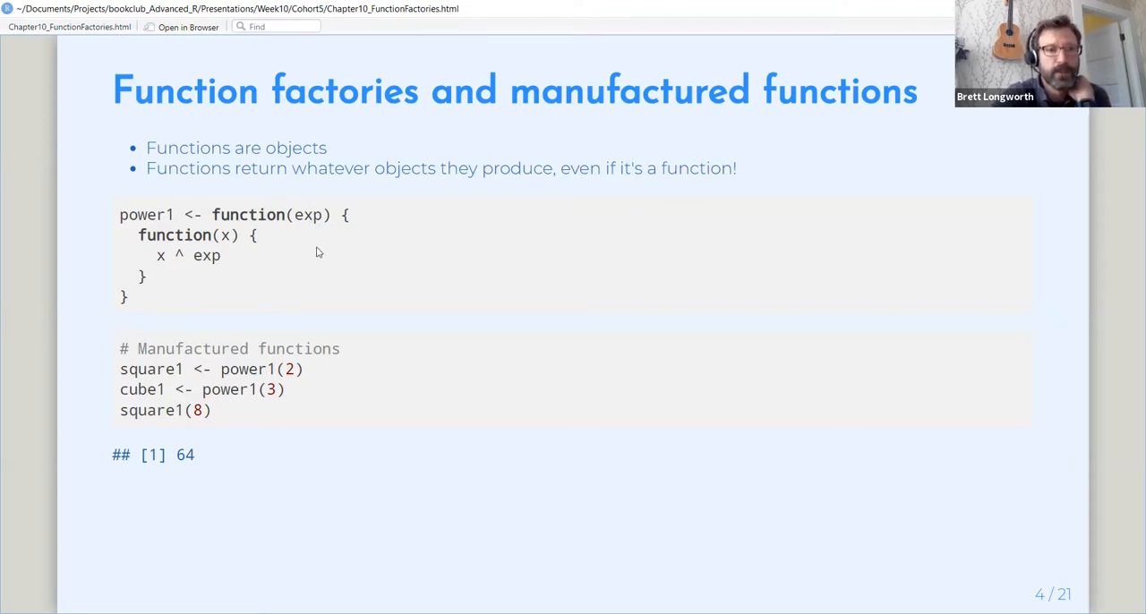
pyautogui.moveTo(330, 362)
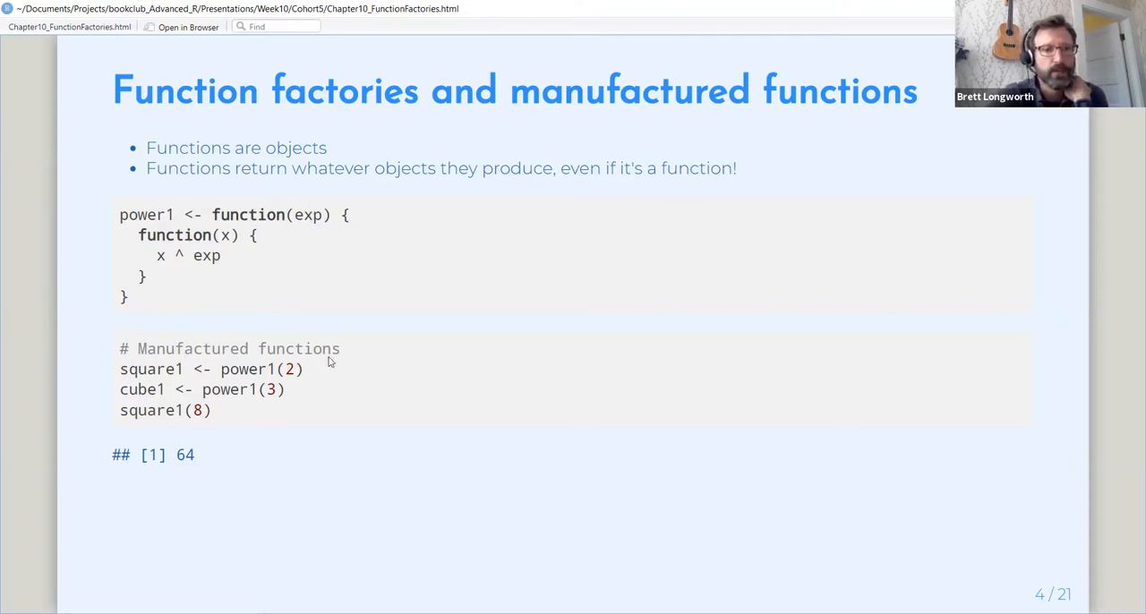
pyautogui.moveTo(322, 382)
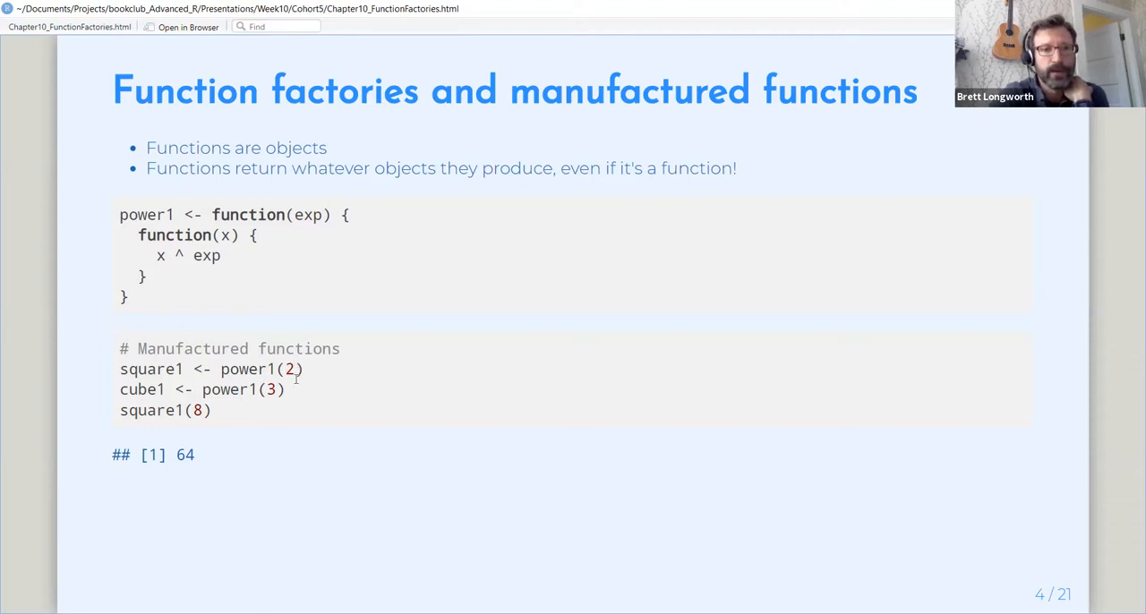
pyautogui.moveTo(301, 376)
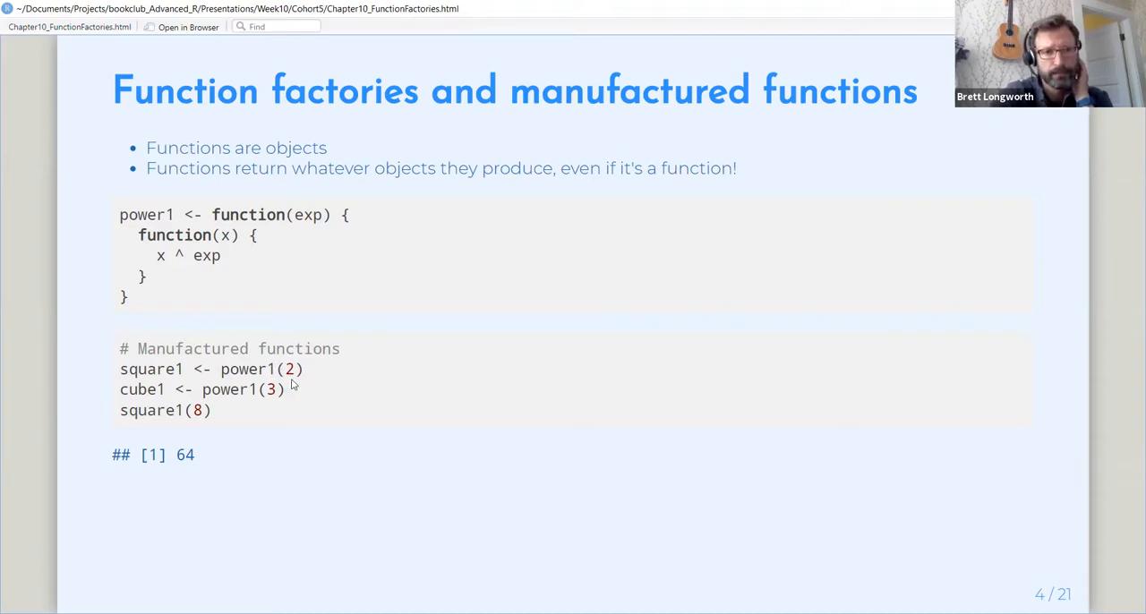
pyautogui.moveTo(258, 392)
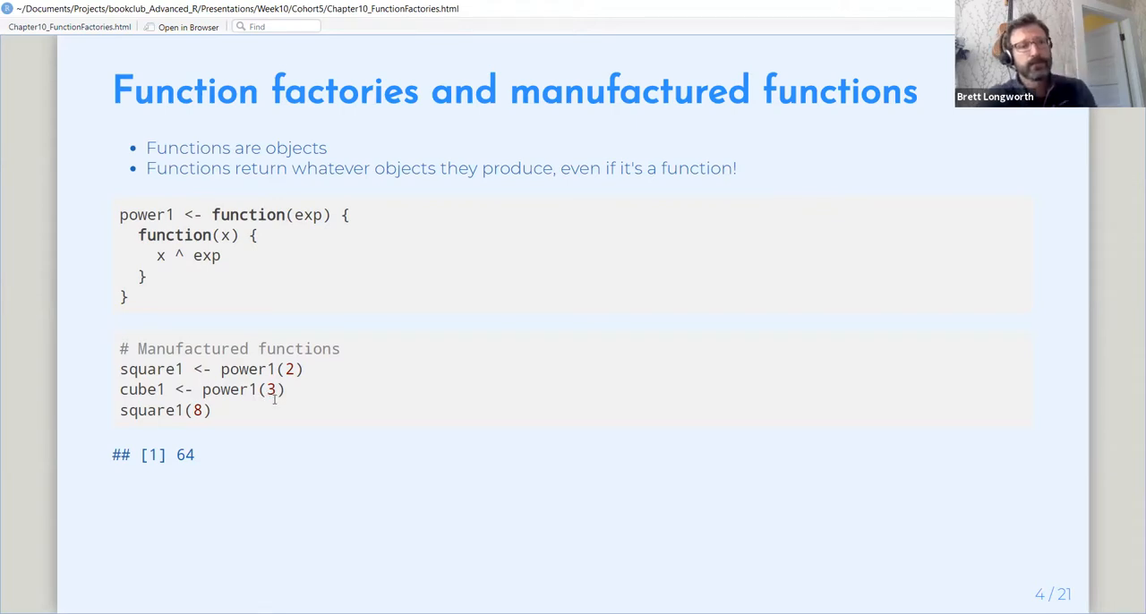
pyautogui.moveTo(222, 419)
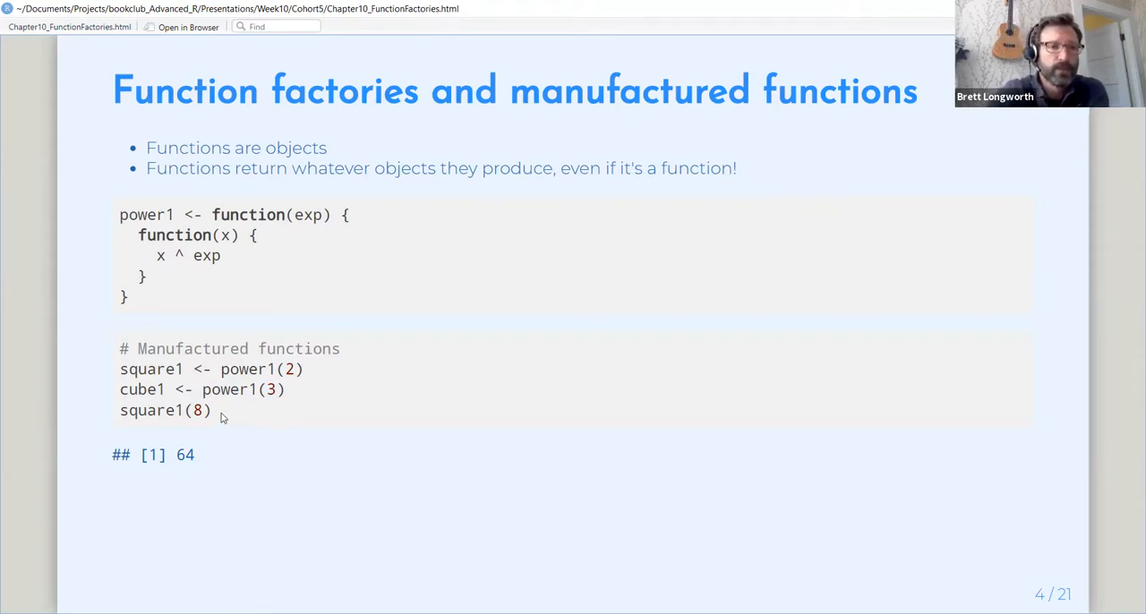
pyautogui.moveTo(197, 462)
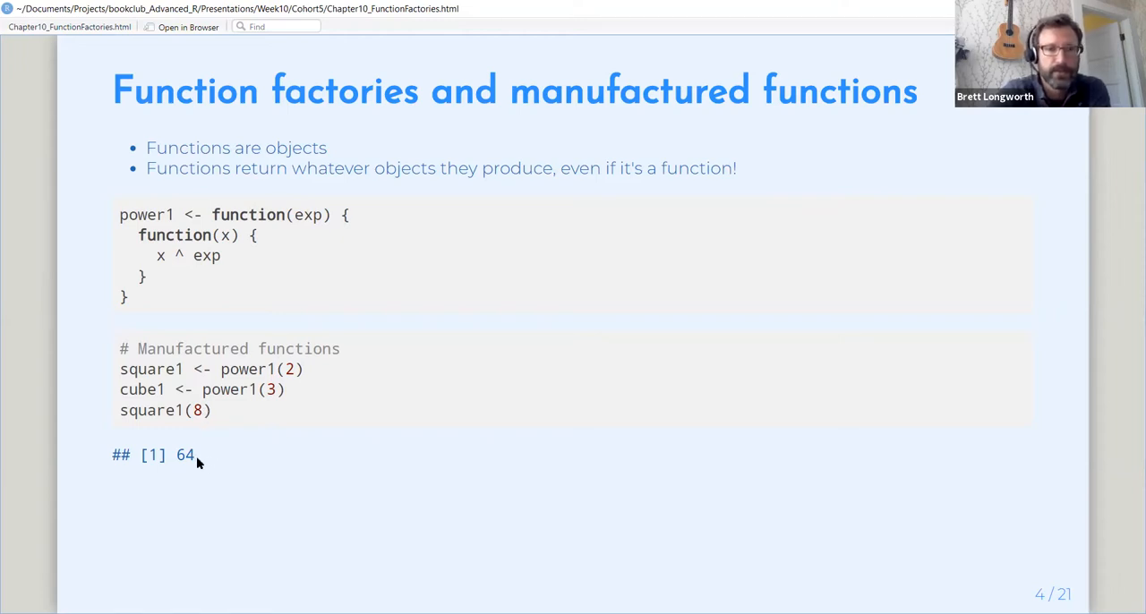
pyautogui.moveTo(209, 464)
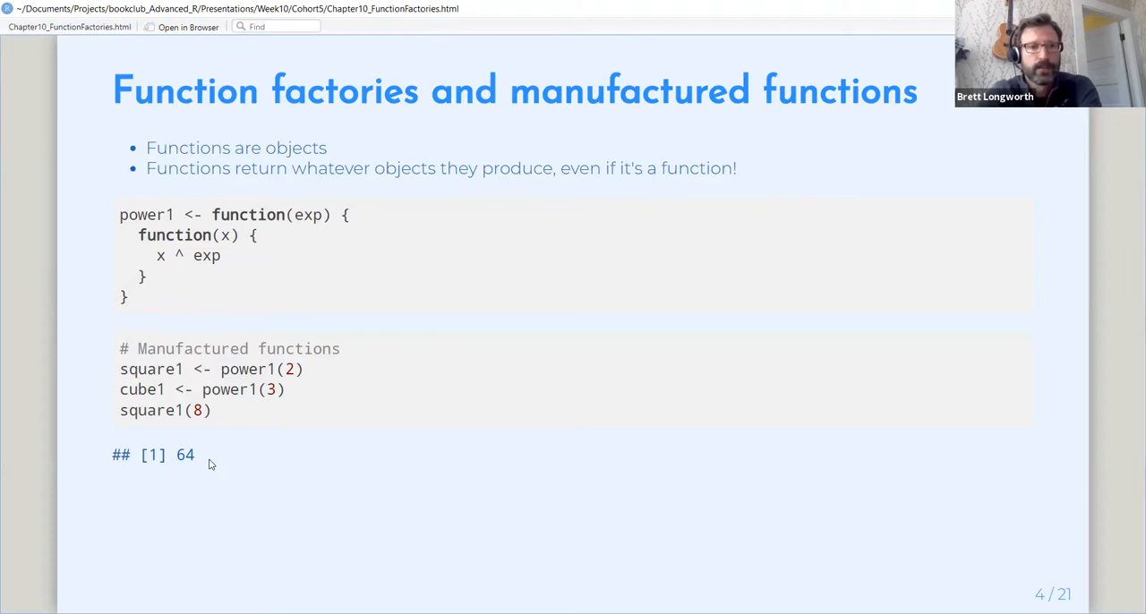
# Advance to slide 5, Manufactured function environments, where fn_env returns 2 and 3.
pyautogui.press('right')
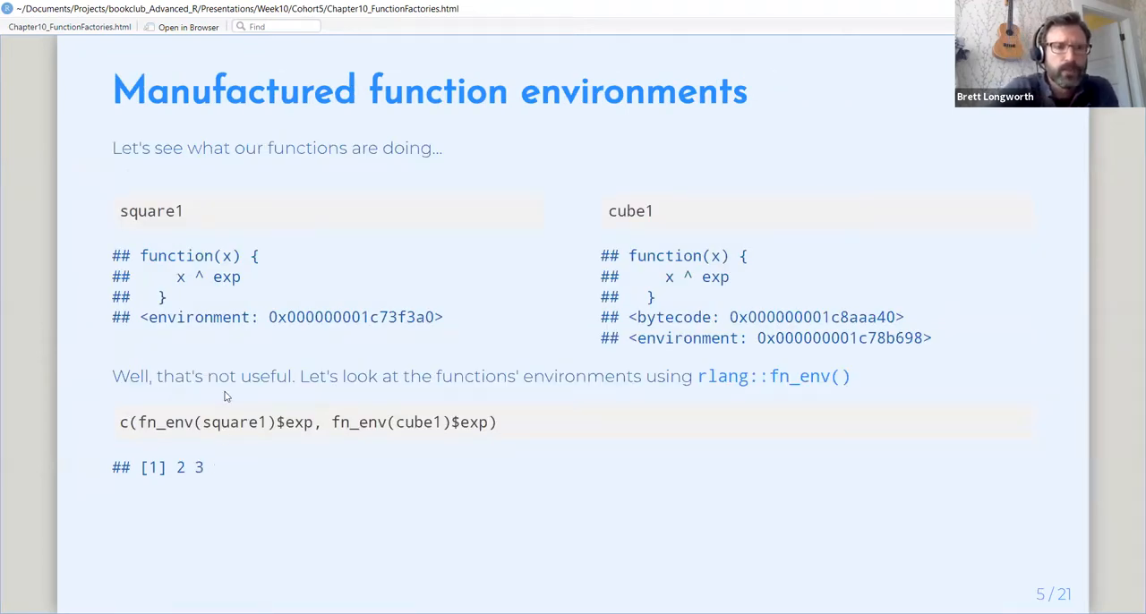
pyautogui.moveTo(265, 301)
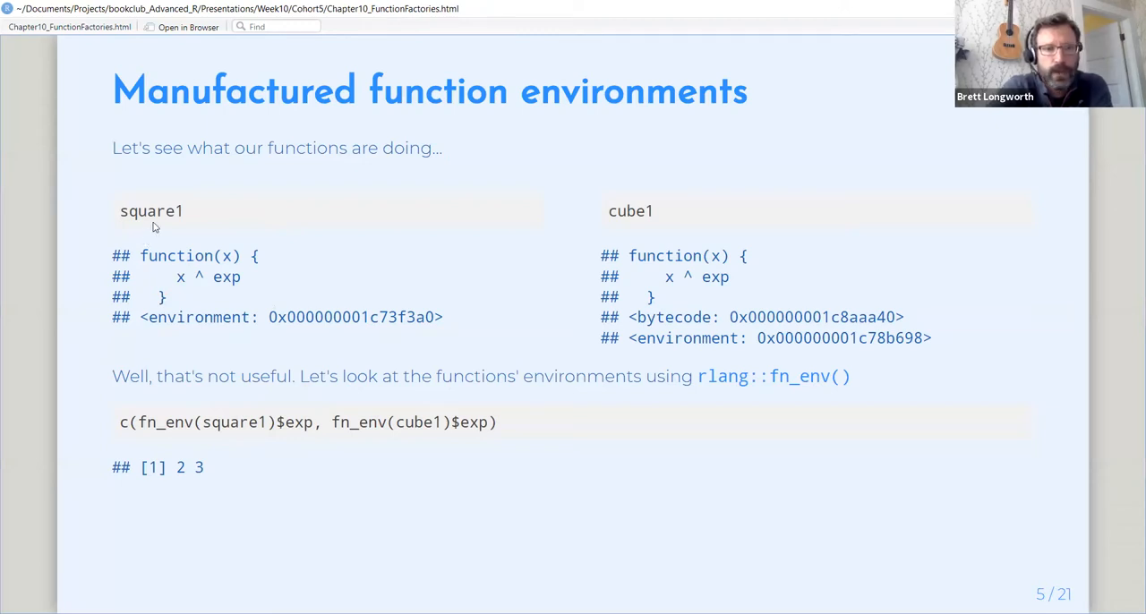
pyautogui.moveTo(251, 219)
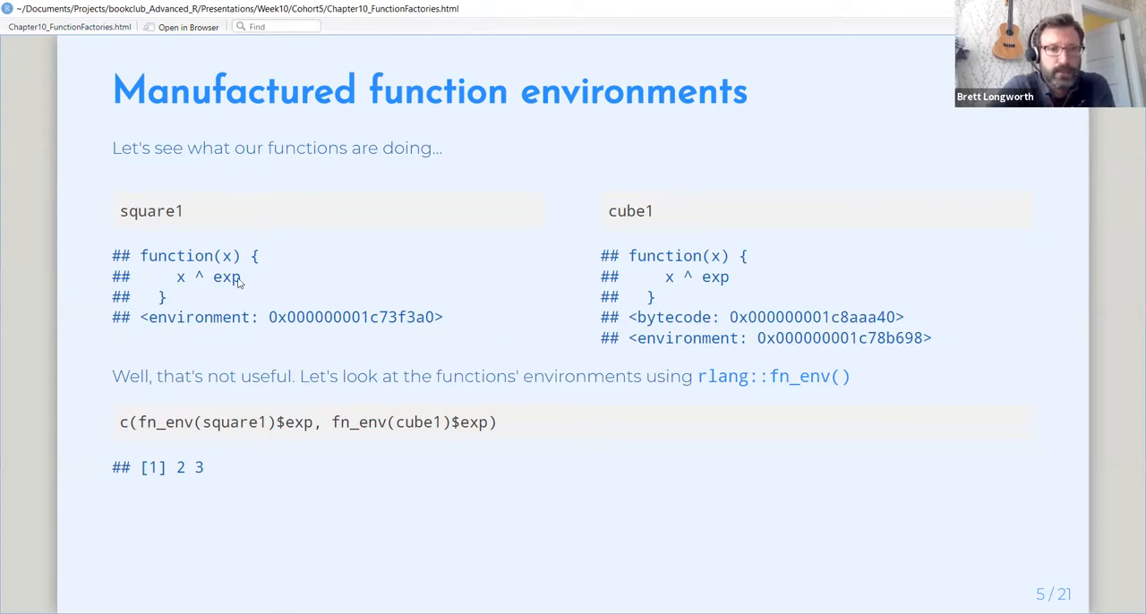
pyautogui.moveTo(670, 258)
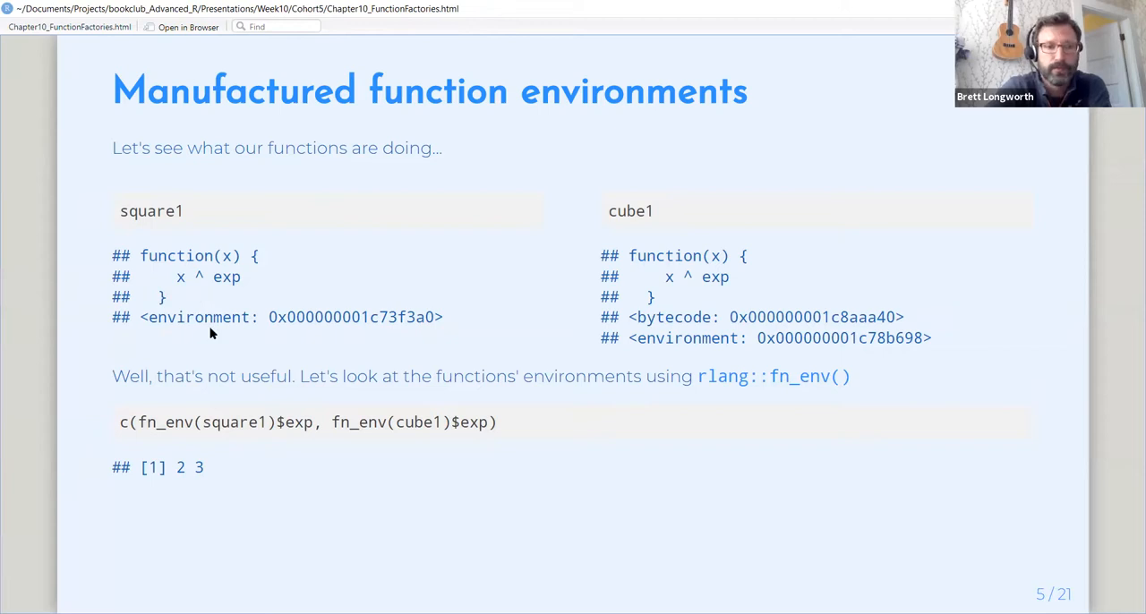
pyautogui.moveTo(219, 340)
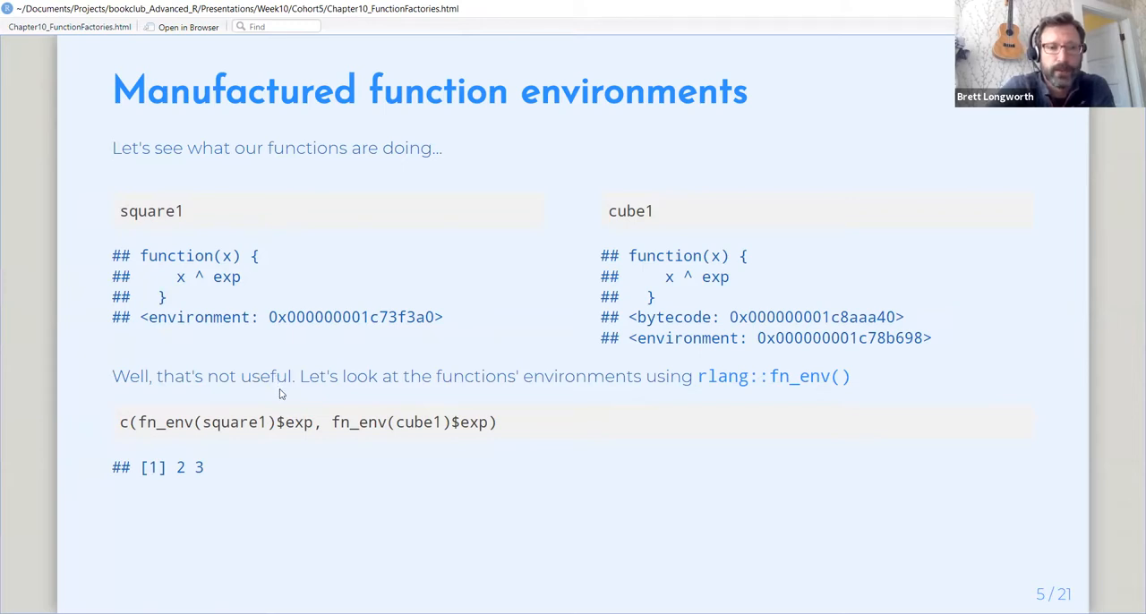
pyautogui.moveTo(311, 412)
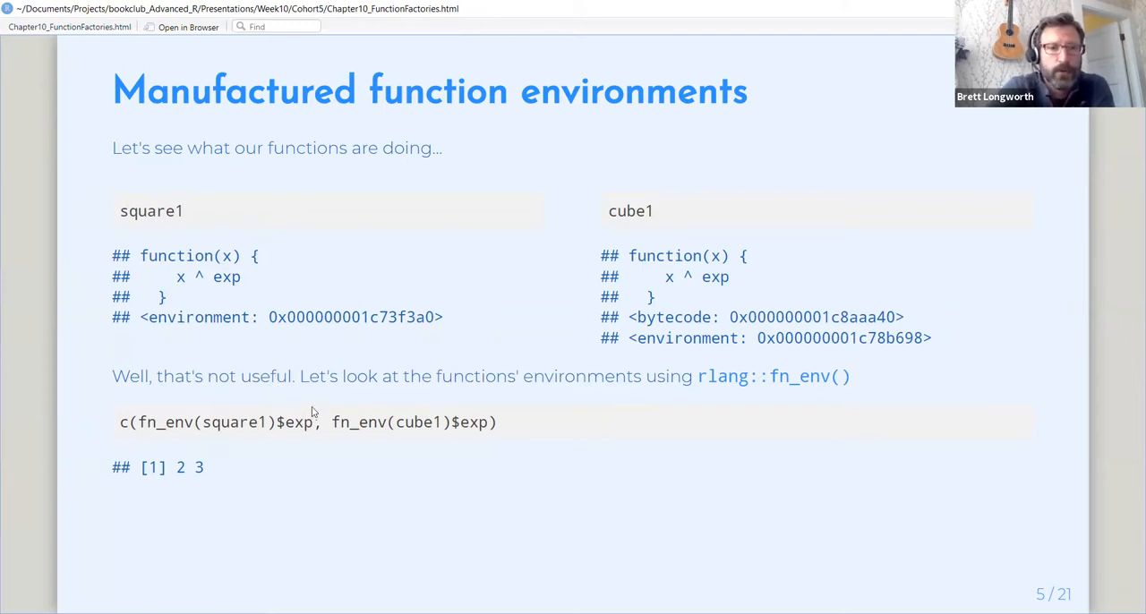
pyautogui.moveTo(466, 521)
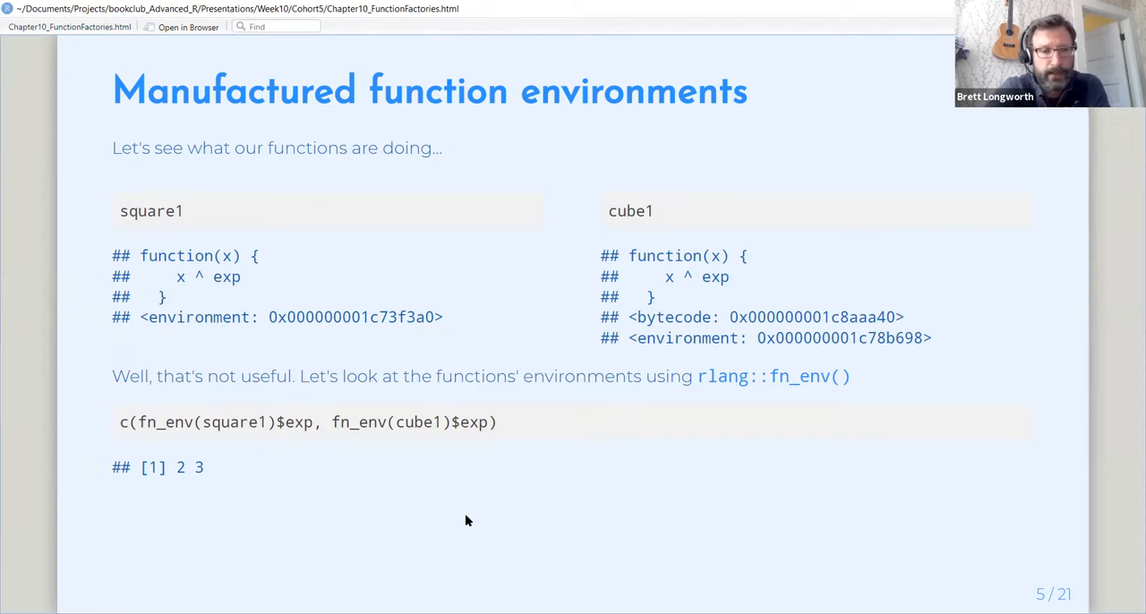
pyautogui.moveTo(226, 459)
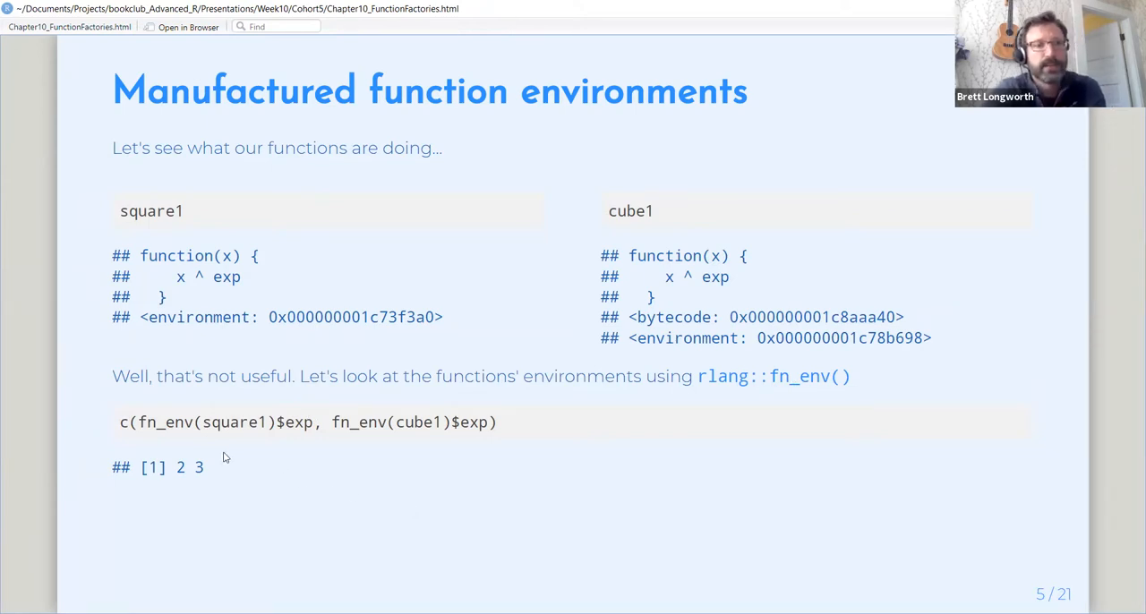
pyautogui.moveTo(258, 439)
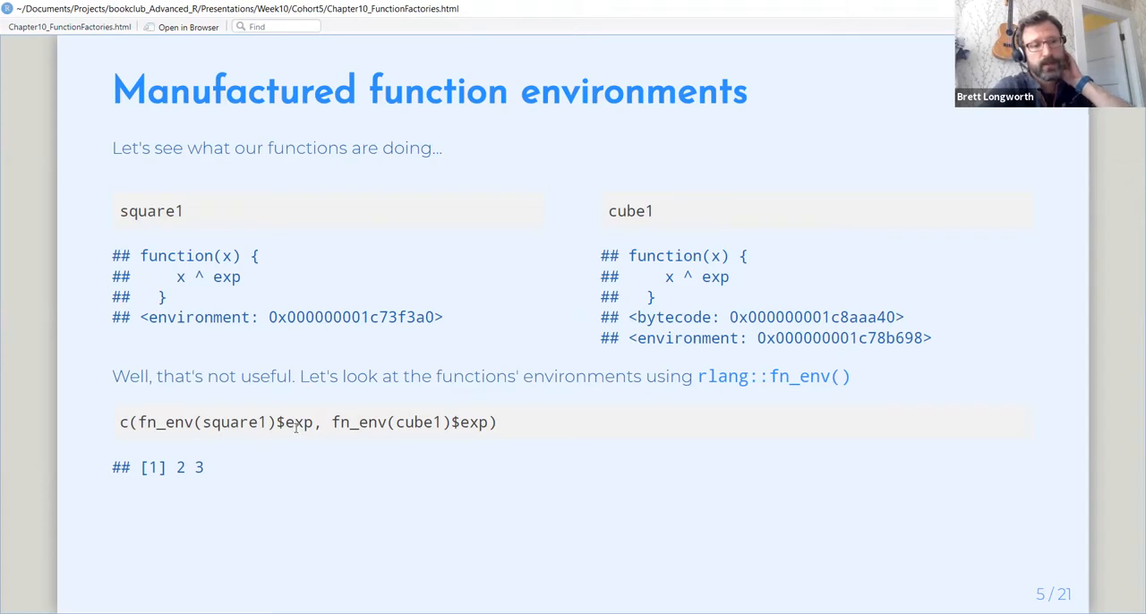
pyautogui.moveTo(365, 444)
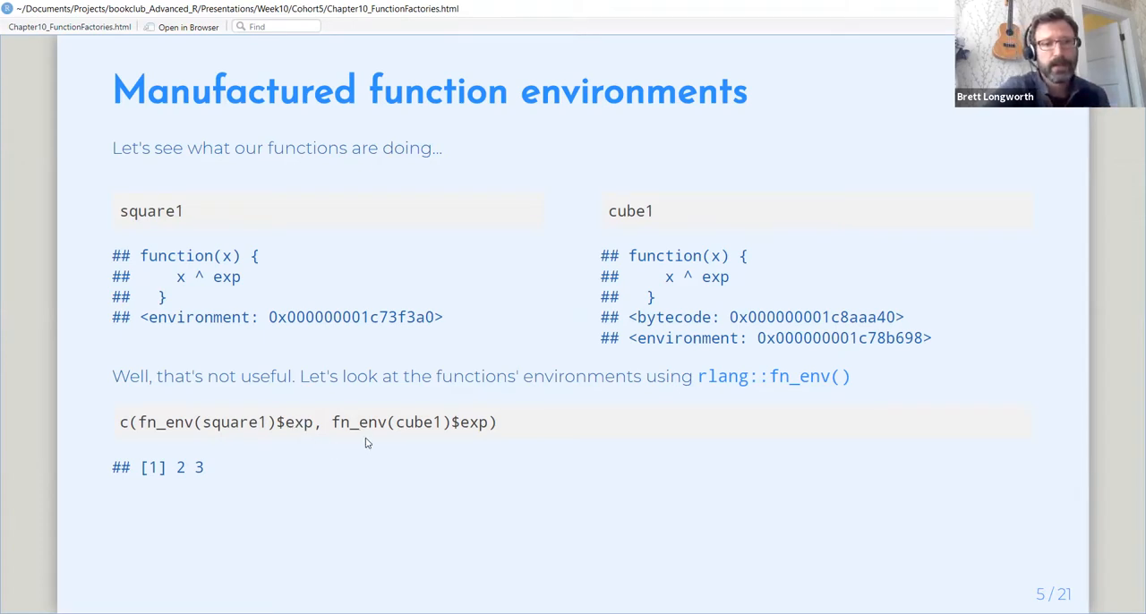
pyautogui.moveTo(434, 439)
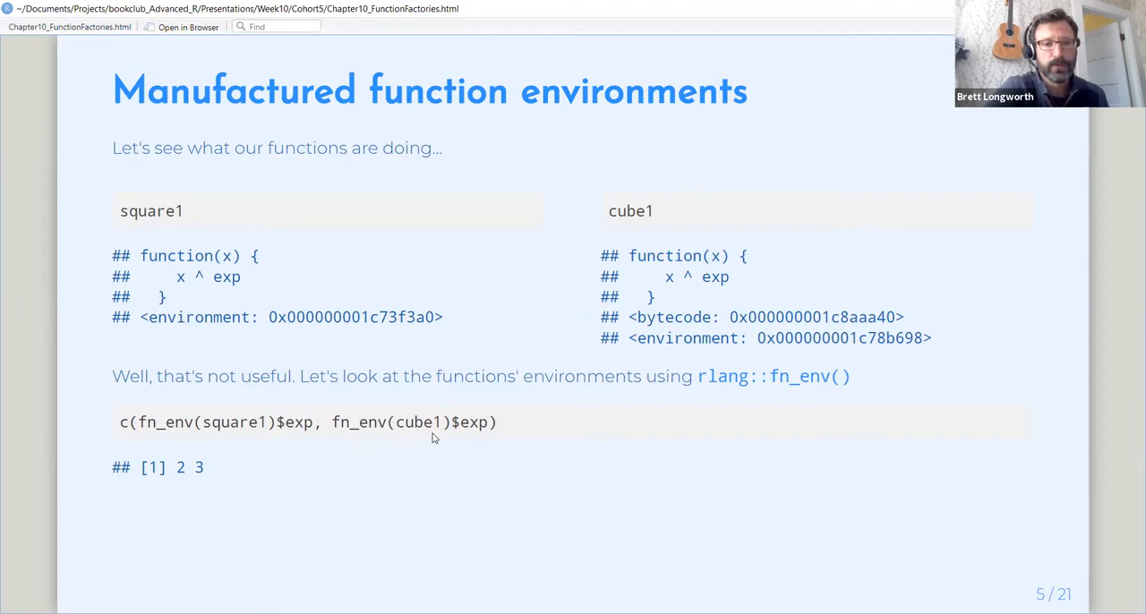
pyautogui.moveTo(185, 484)
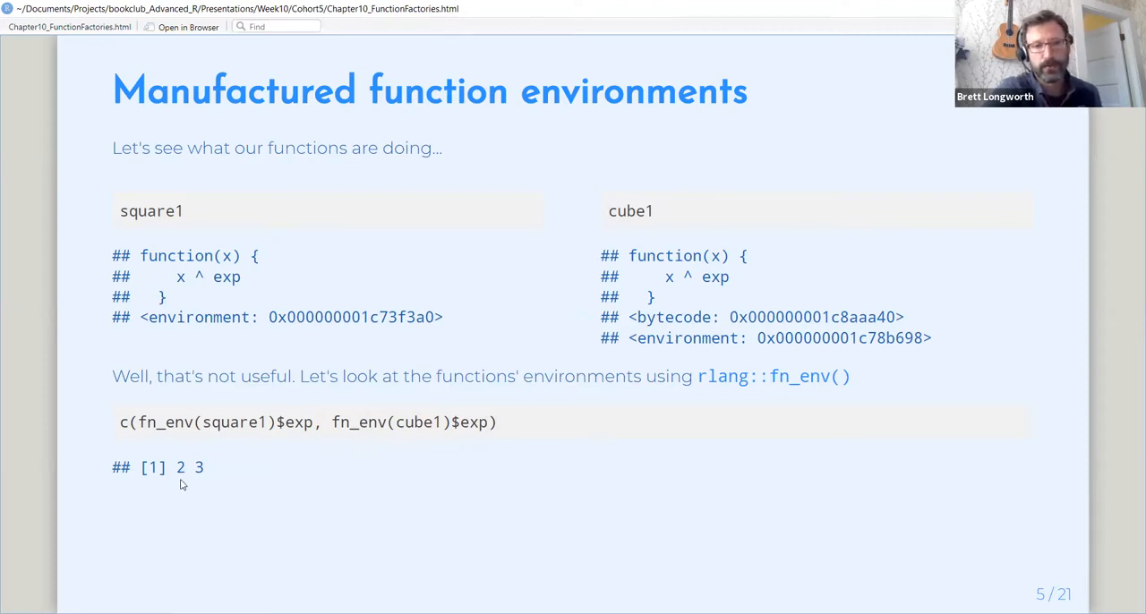
pyautogui.moveTo(215, 489)
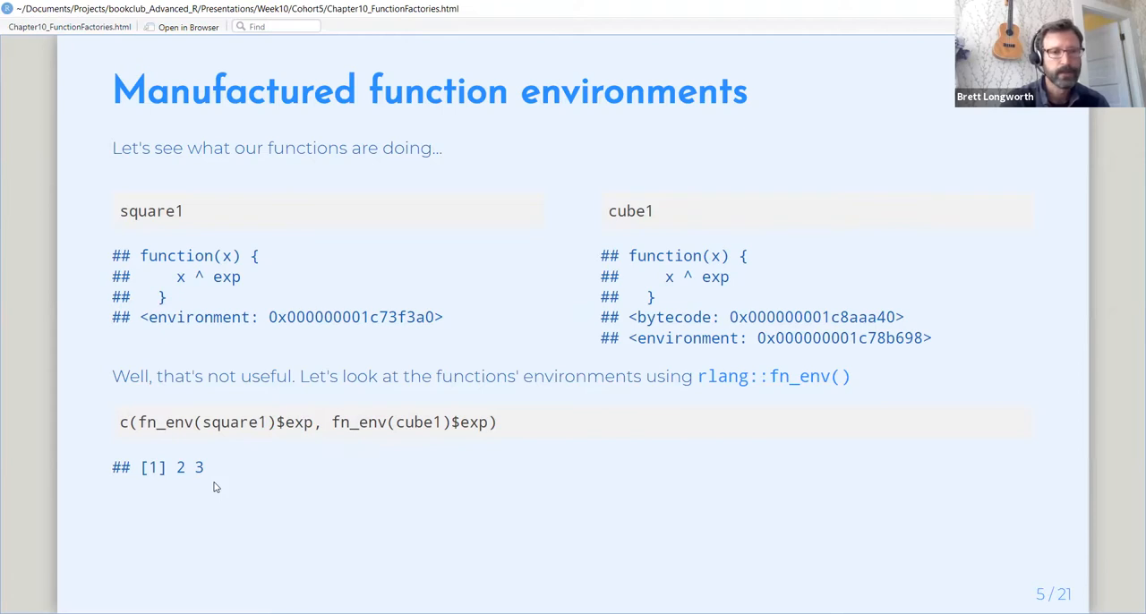
pyautogui.press('Right')
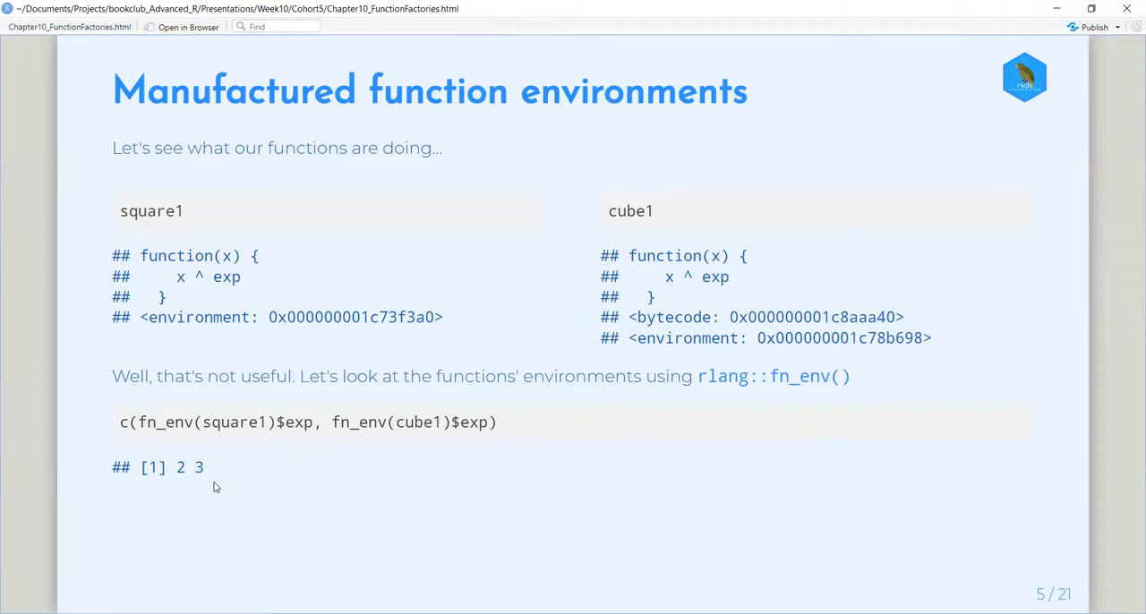
pyautogui.moveTo(260, 444)
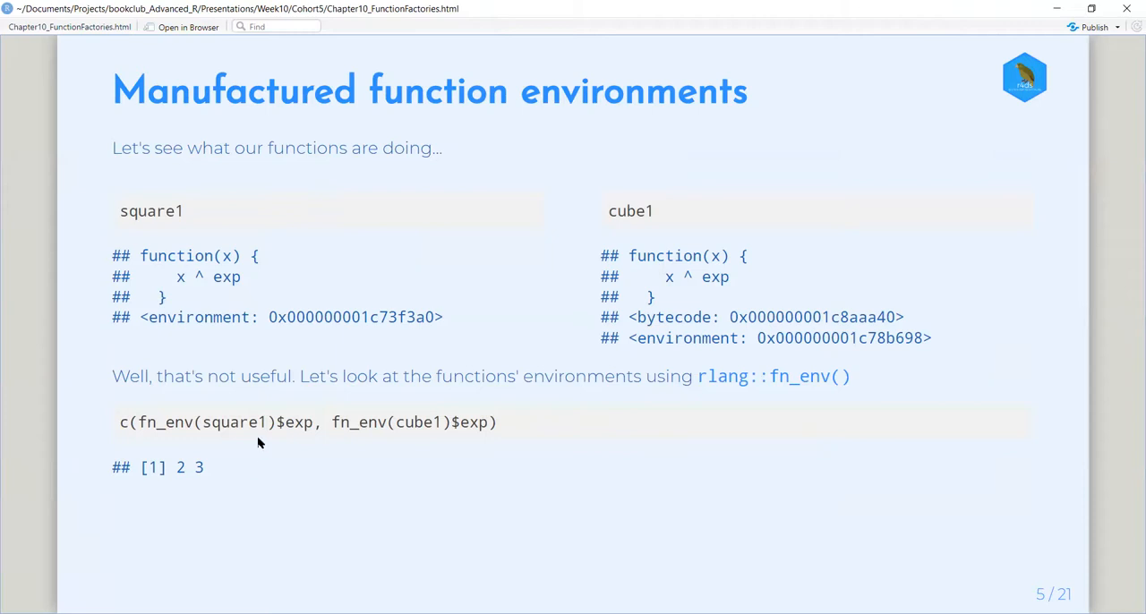
pyautogui.moveTo(206, 450)
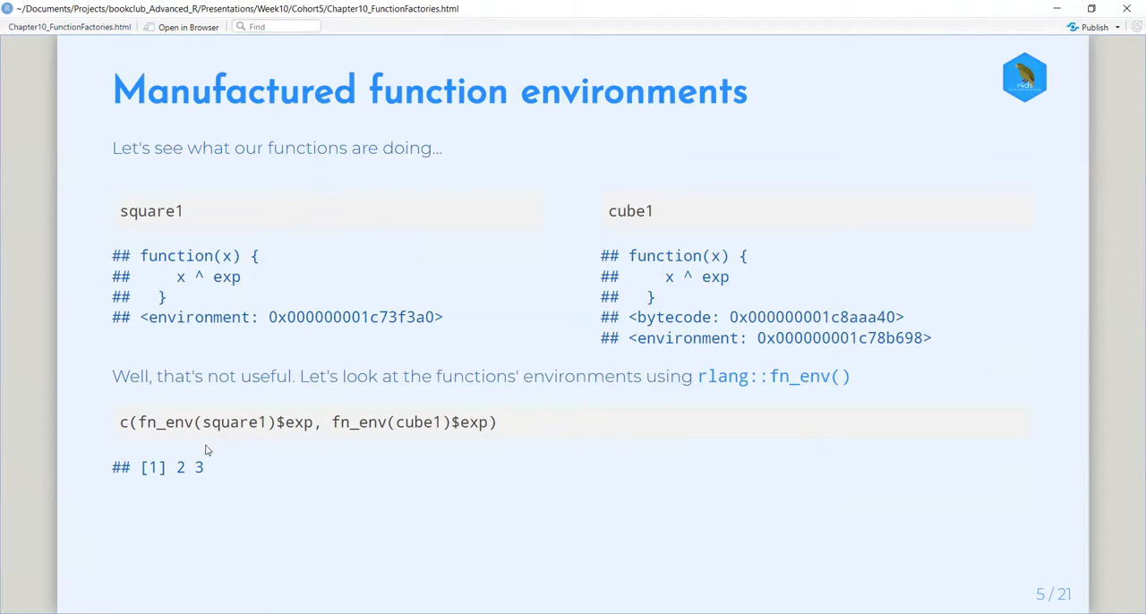
pyautogui.moveTo(187, 447)
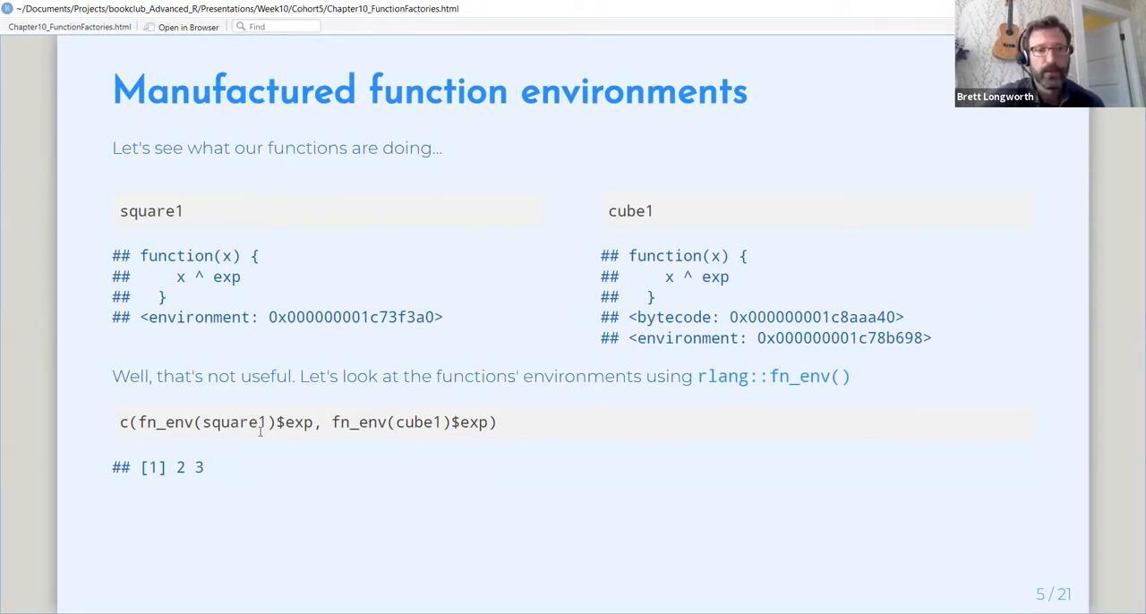
pyautogui.moveTo(261, 437)
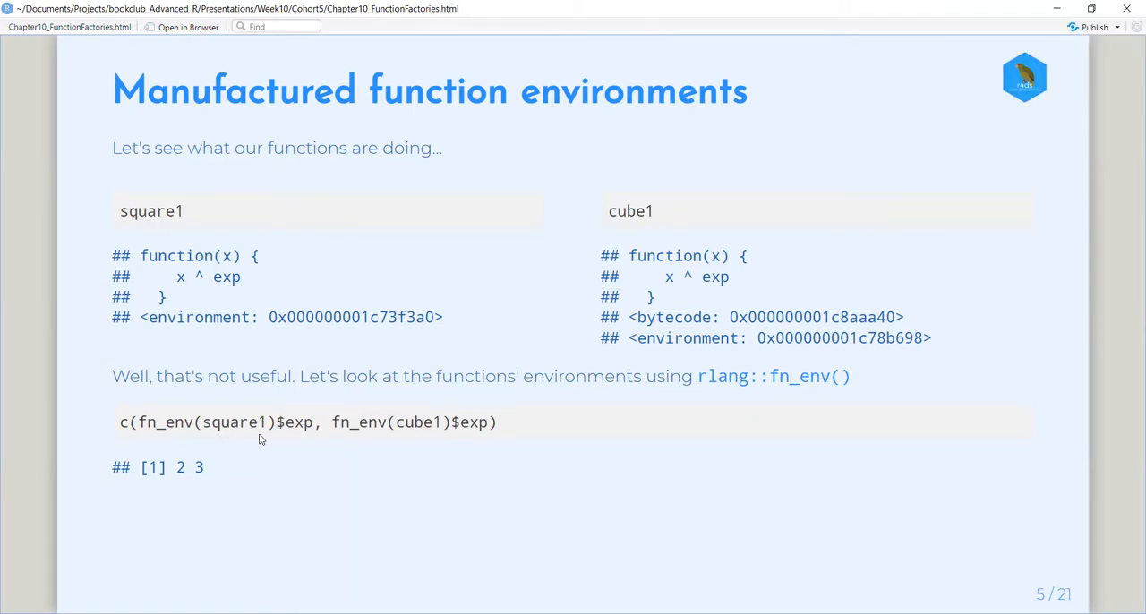
# Advance to slide 6, Where does exp come from?, with its environment diagram.
pyautogui.press('Right')
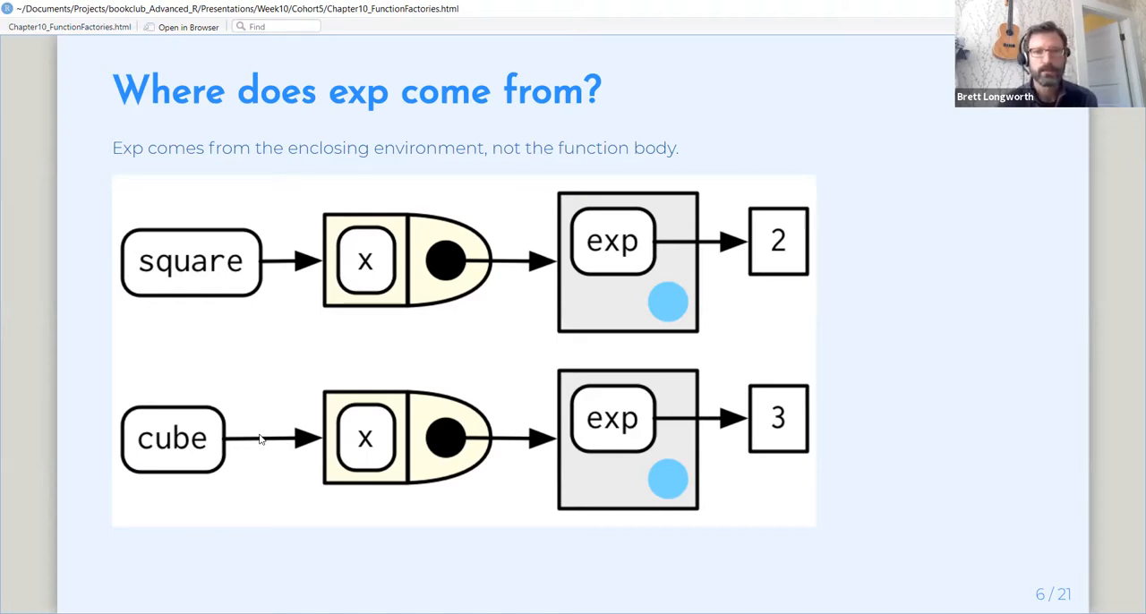
pyautogui.moveTo(641, 344)
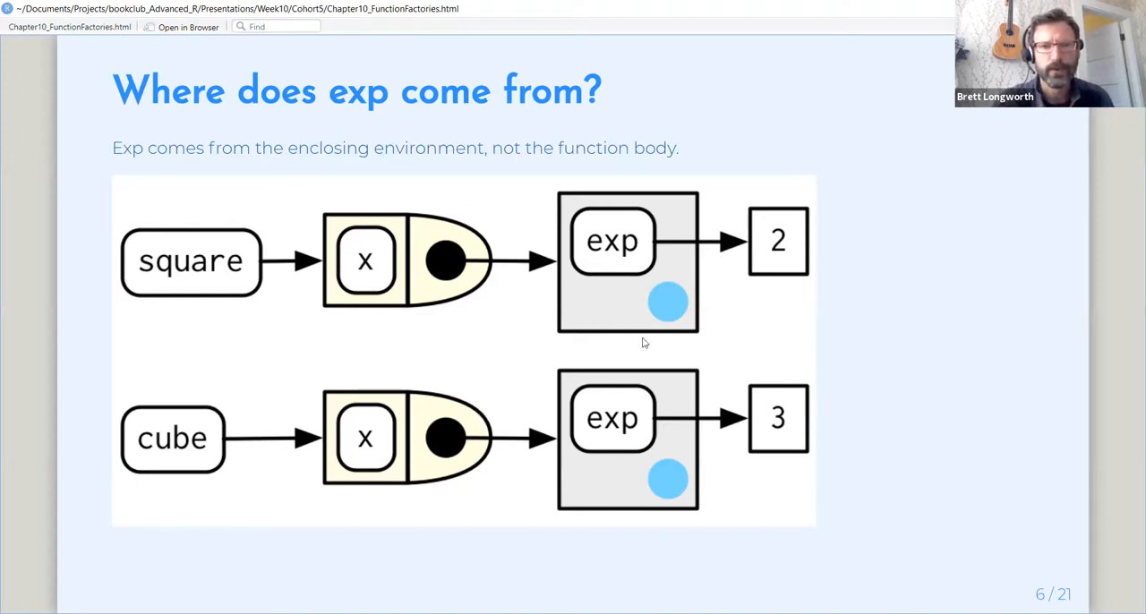
pyautogui.moveTo(421, 308)
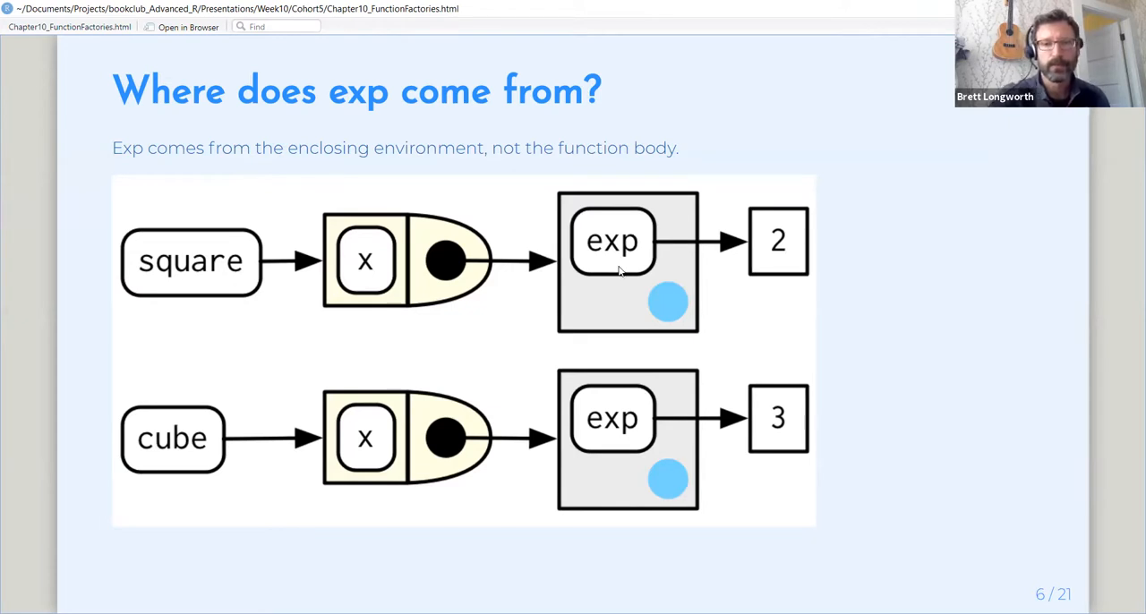
pyautogui.moveTo(620, 287)
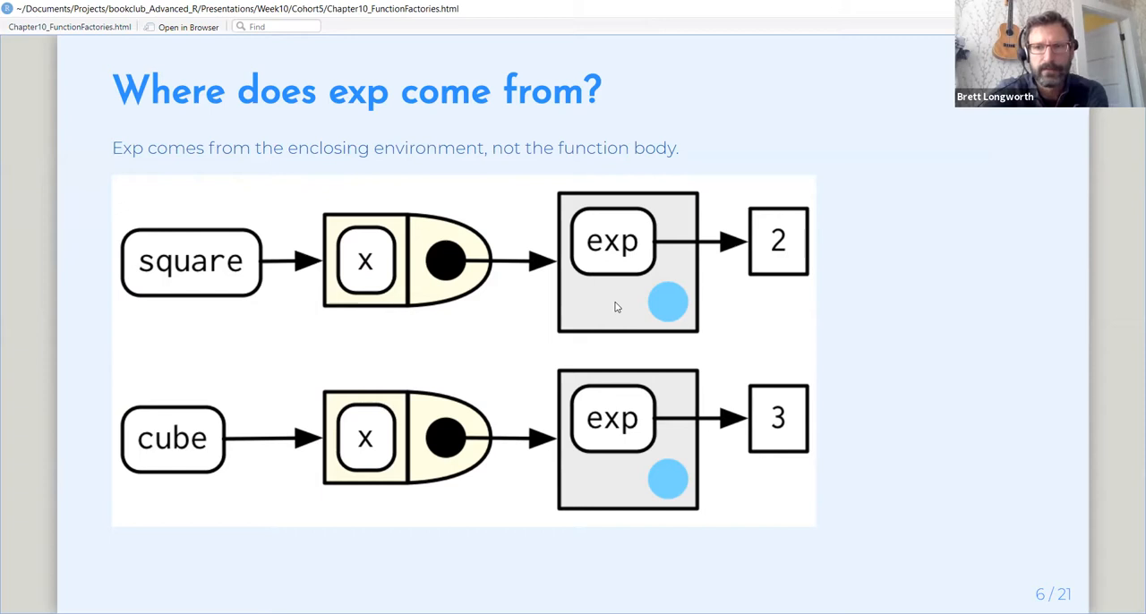
pyautogui.moveTo(515, 512)
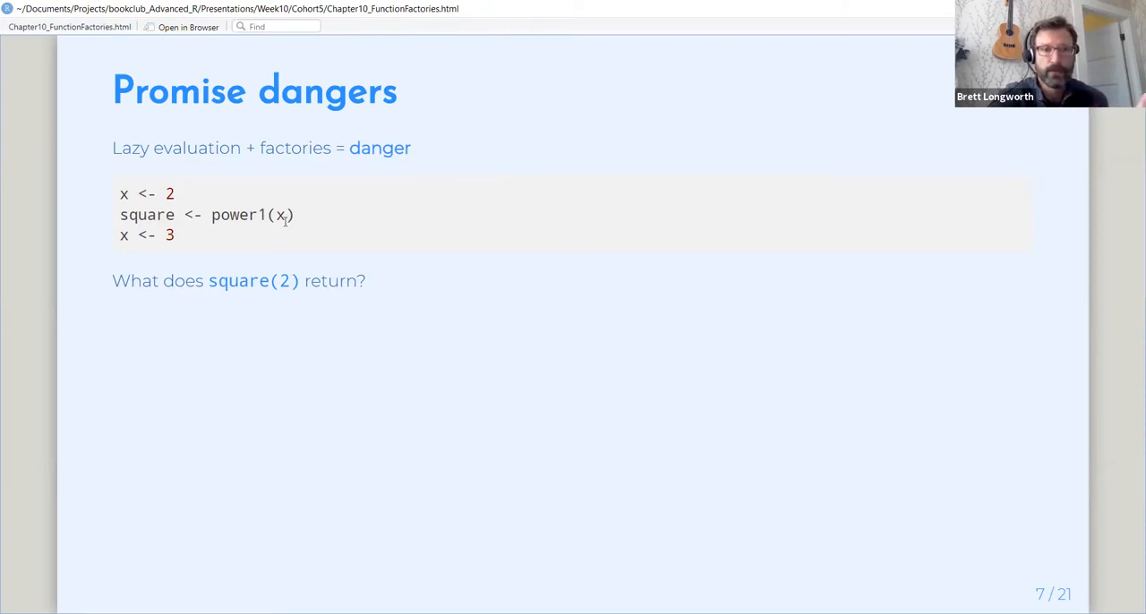
pyautogui.moveTo(213, 240)
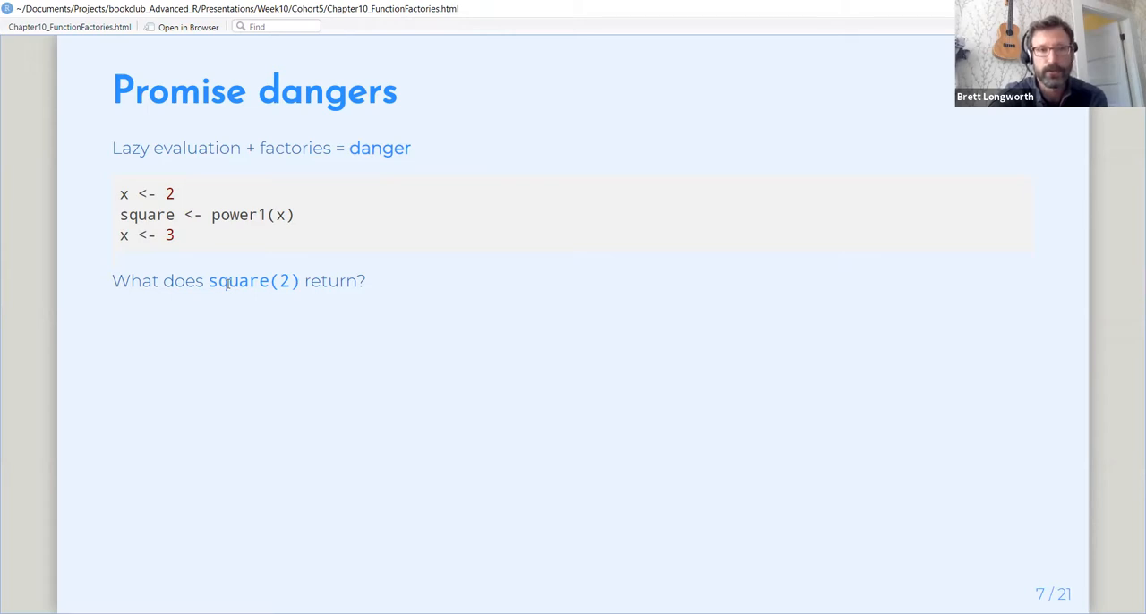
pyautogui.moveTo(231, 281)
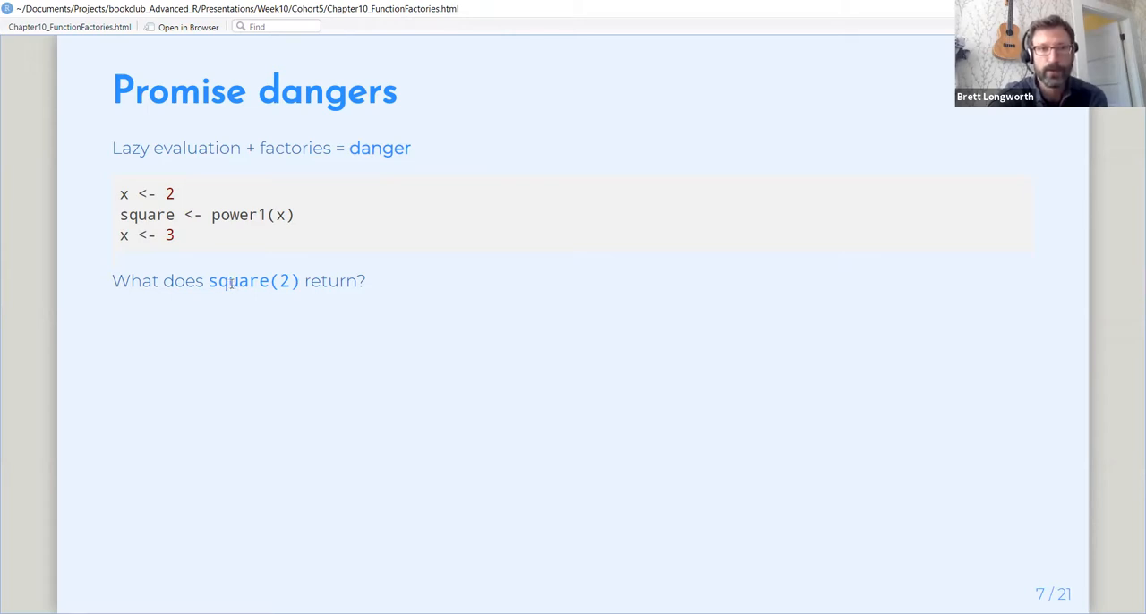
# Reveal that square(2) returns 8, then advance to slide 9, Lazy Factories.
pyautogui.press('right')
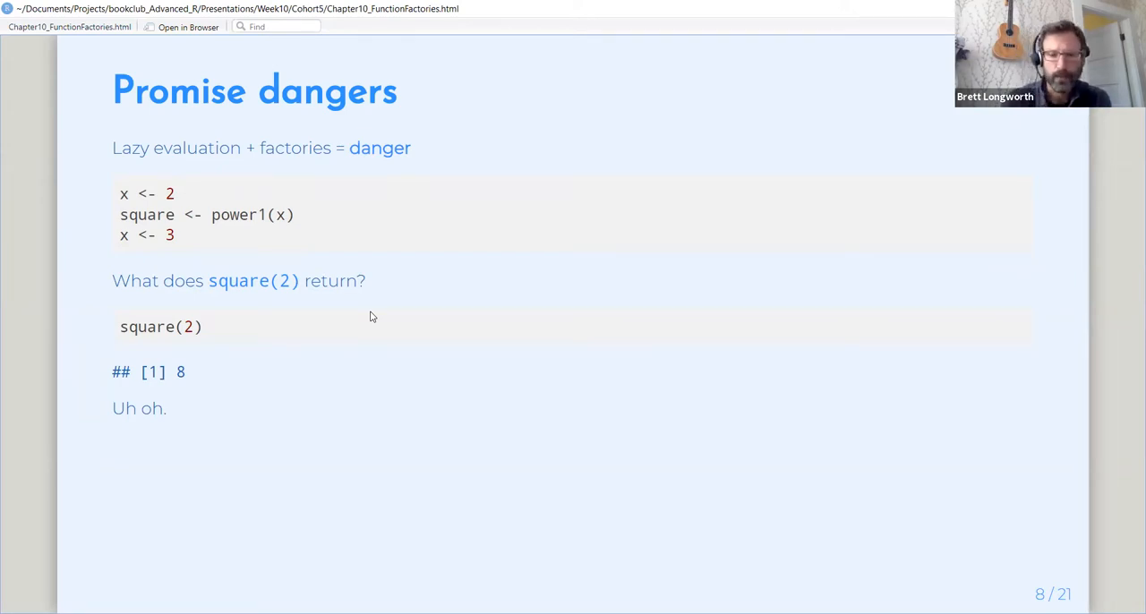
pyautogui.press('right')
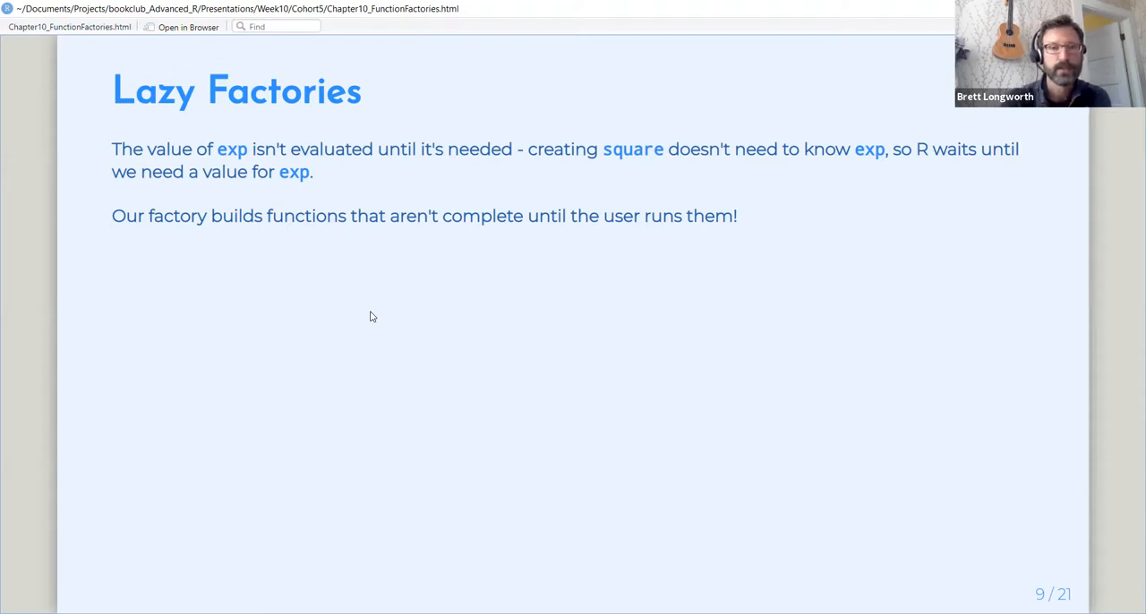
# Advance to slide 10, Forcing evaluation, showing power2 with force(exp).
pyautogui.press('right')
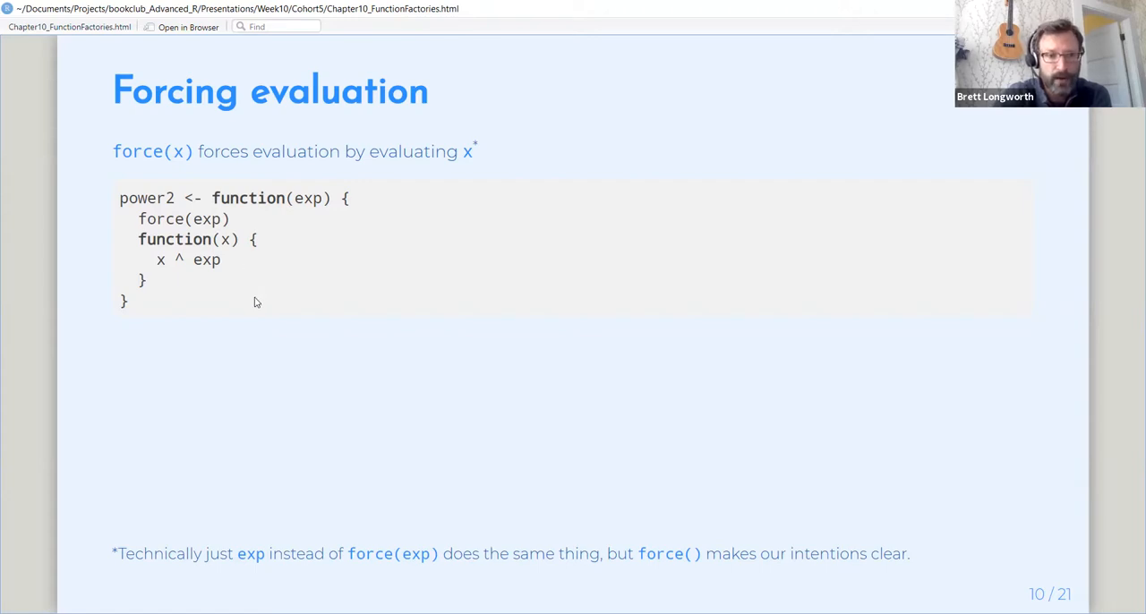
pyautogui.press('Right')
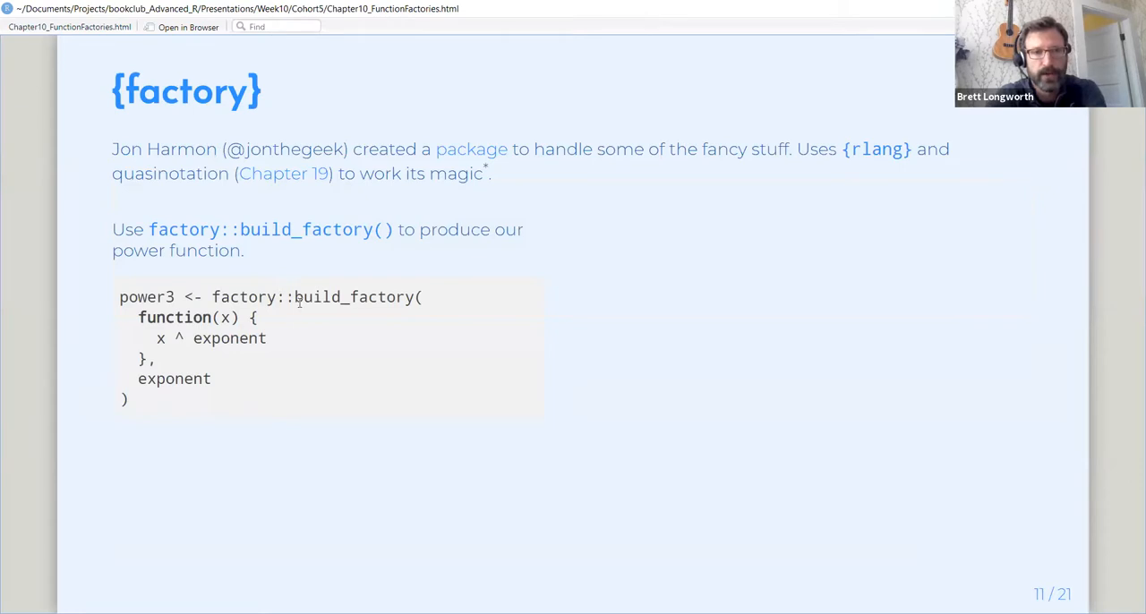
pyautogui.press('Left')
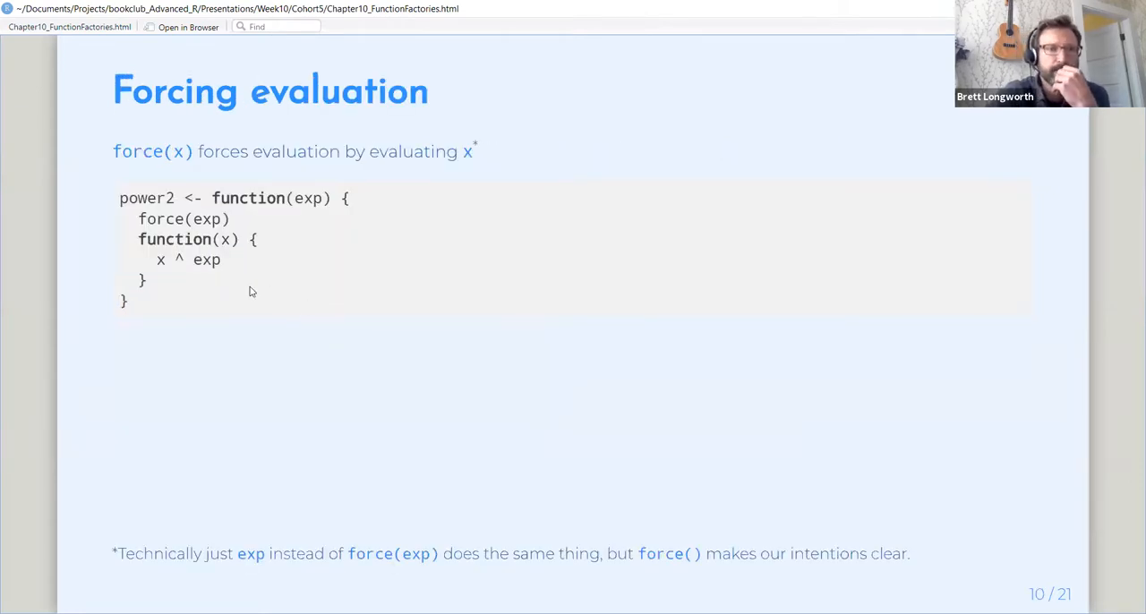
pyautogui.moveTo(241, 281)
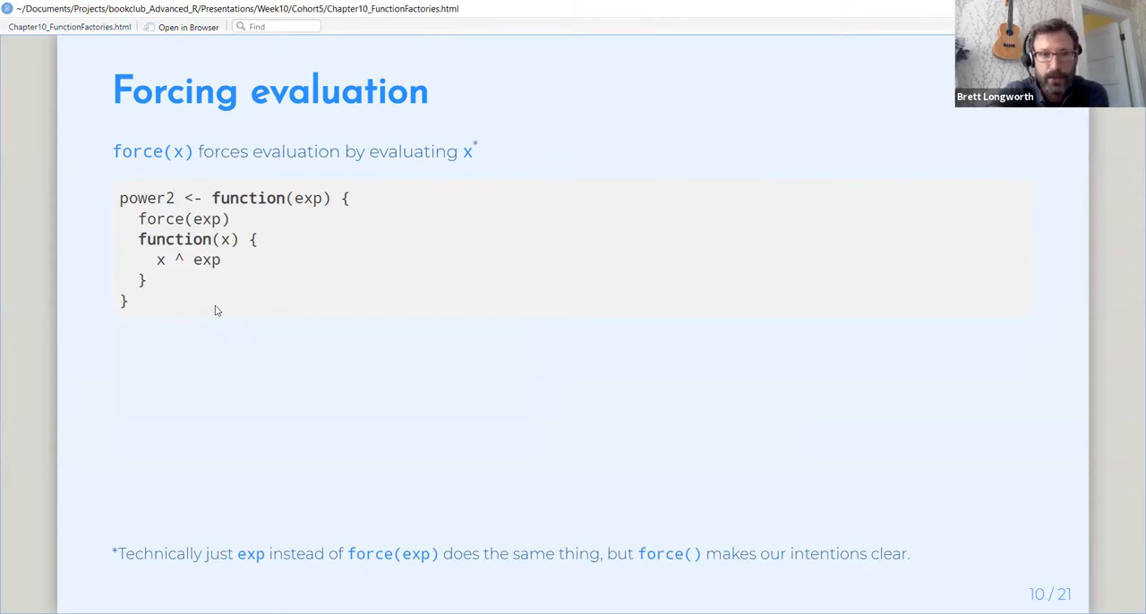
pyautogui.moveTo(215, 220)
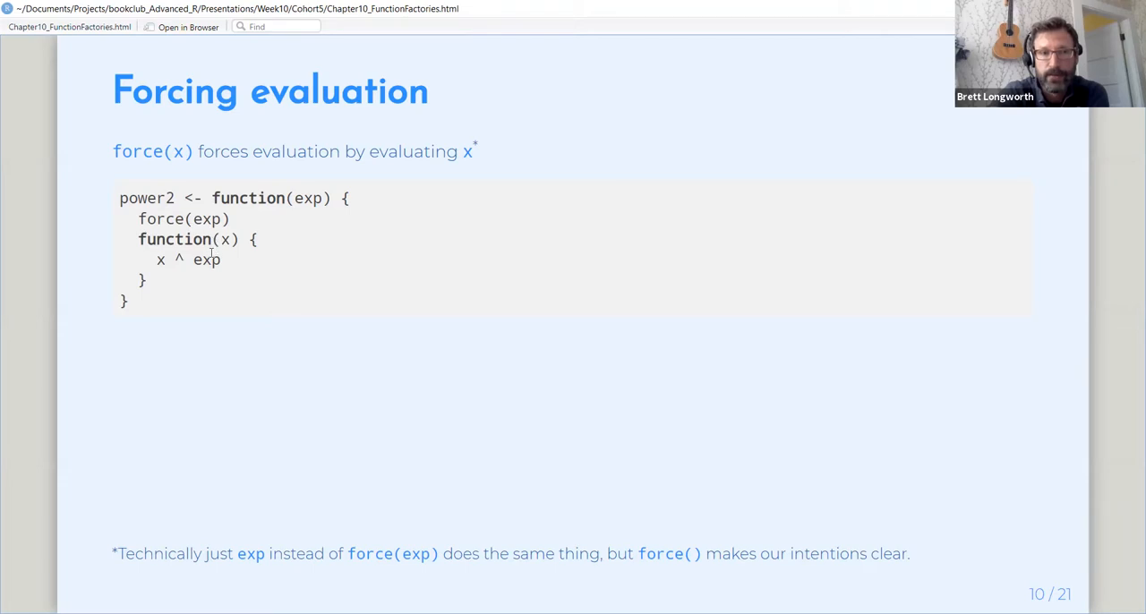
pyautogui.moveTo(215, 260)
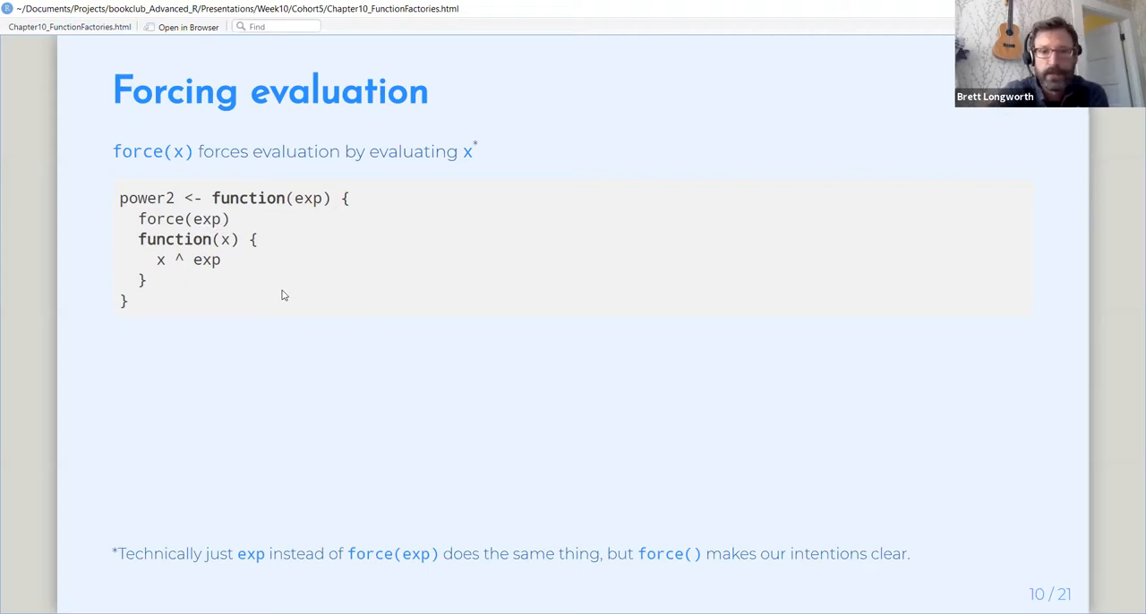
# Advance to slide 11, {factory}, showing power3 built with factory::build_factory().
pyautogui.press('right')
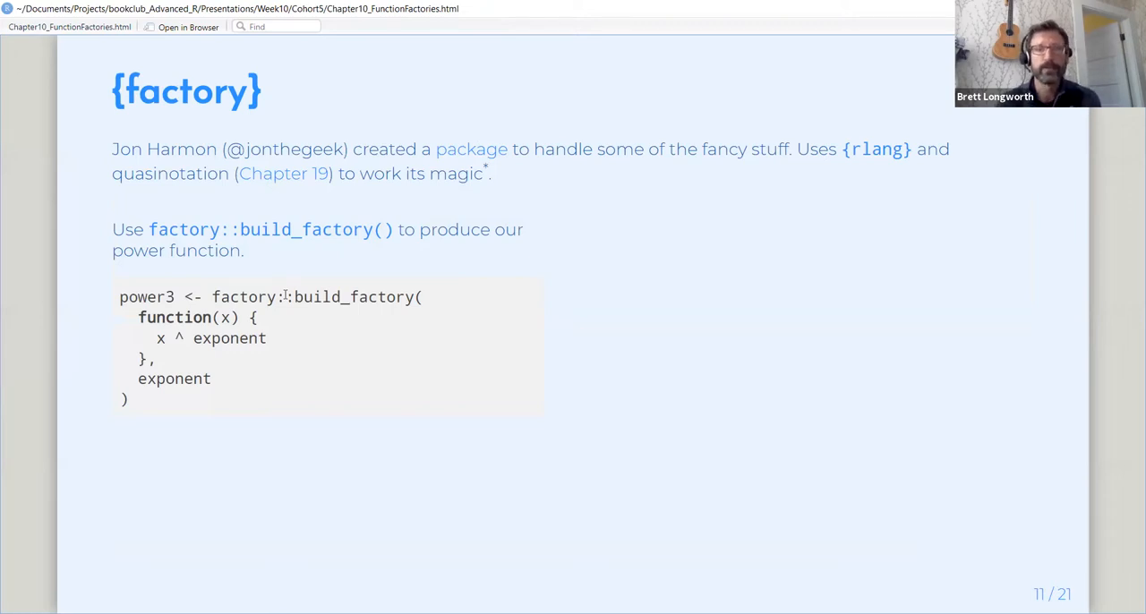
pyautogui.moveTo(344, 280)
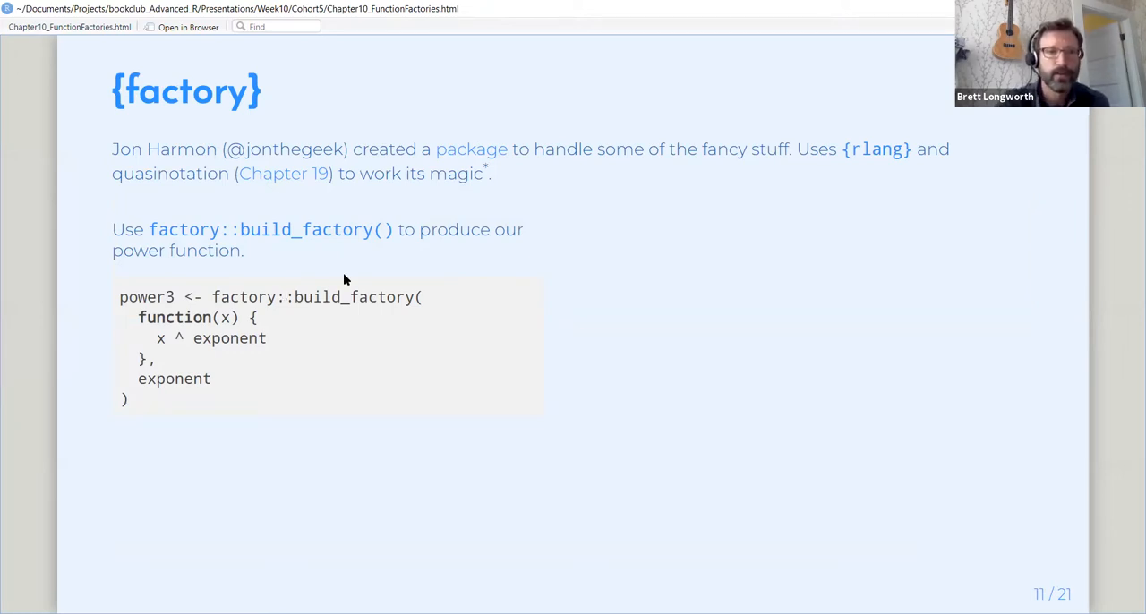
pyautogui.moveTo(312, 206)
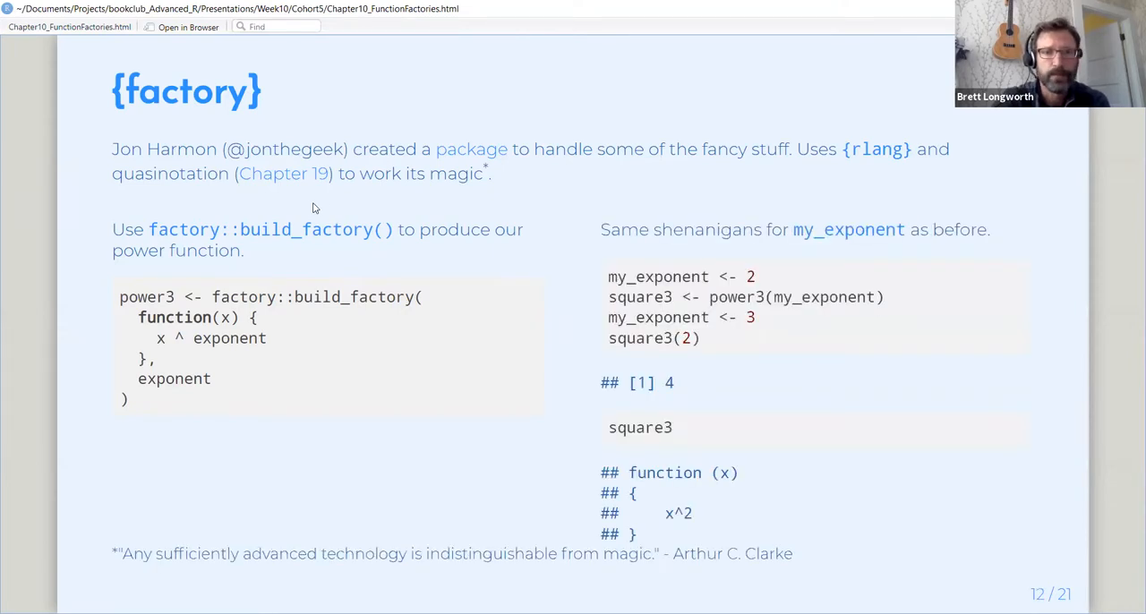
pyautogui.moveTo(323, 272)
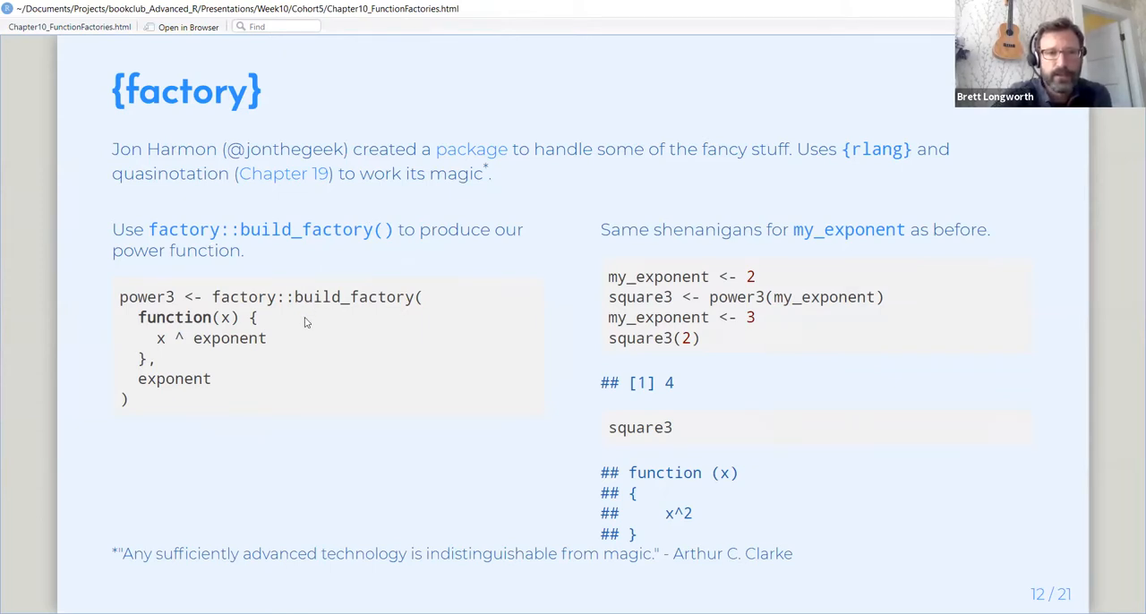
pyautogui.moveTo(315, 330)
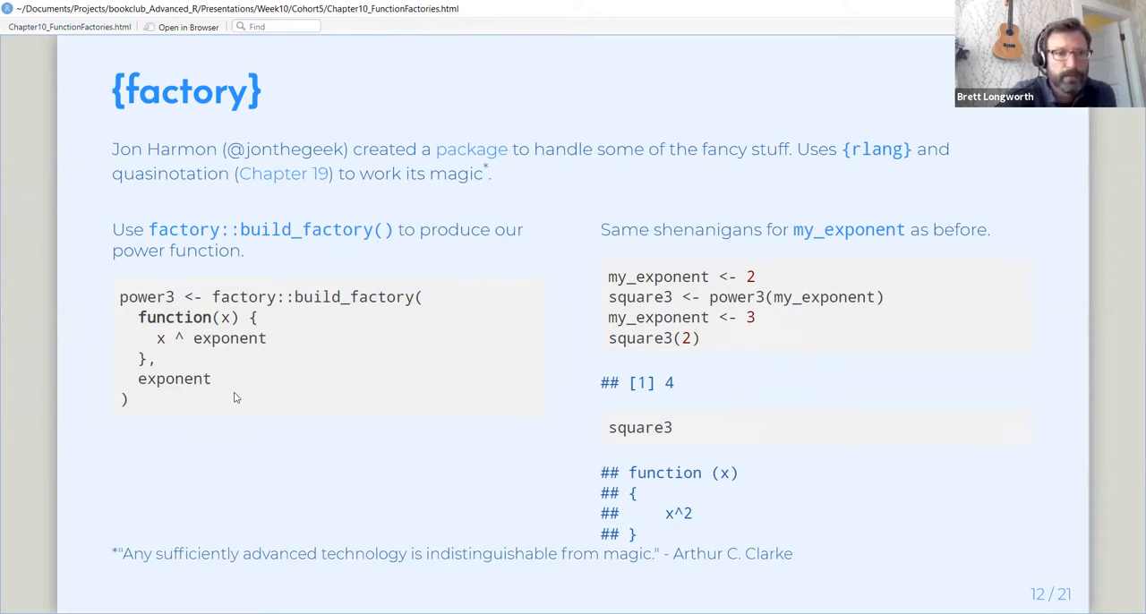
pyautogui.moveTo(229, 414)
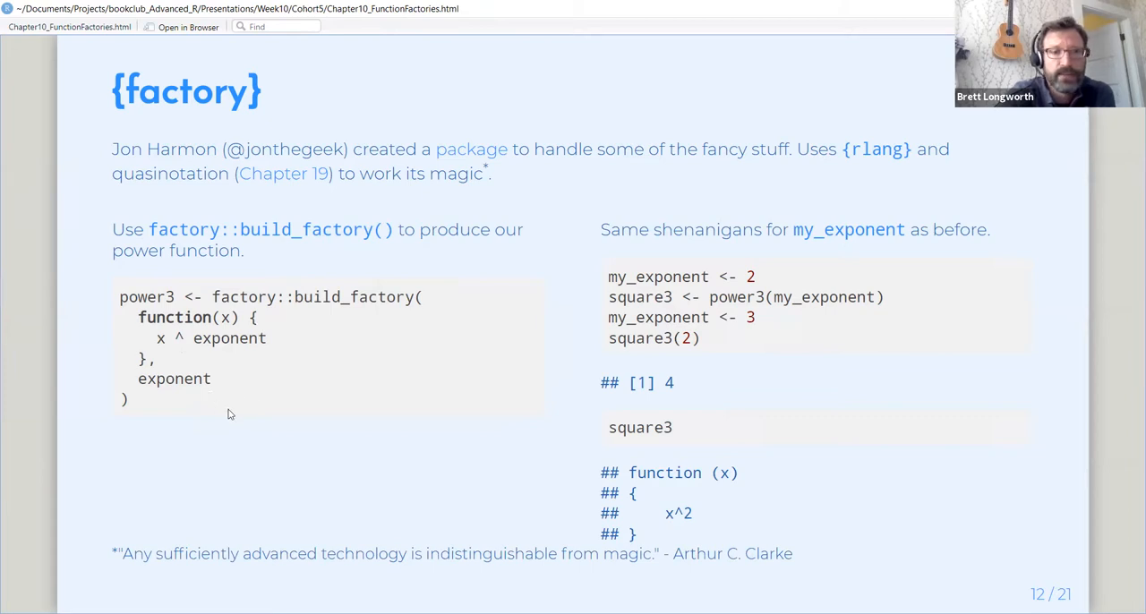
pyautogui.moveTo(577, 311)
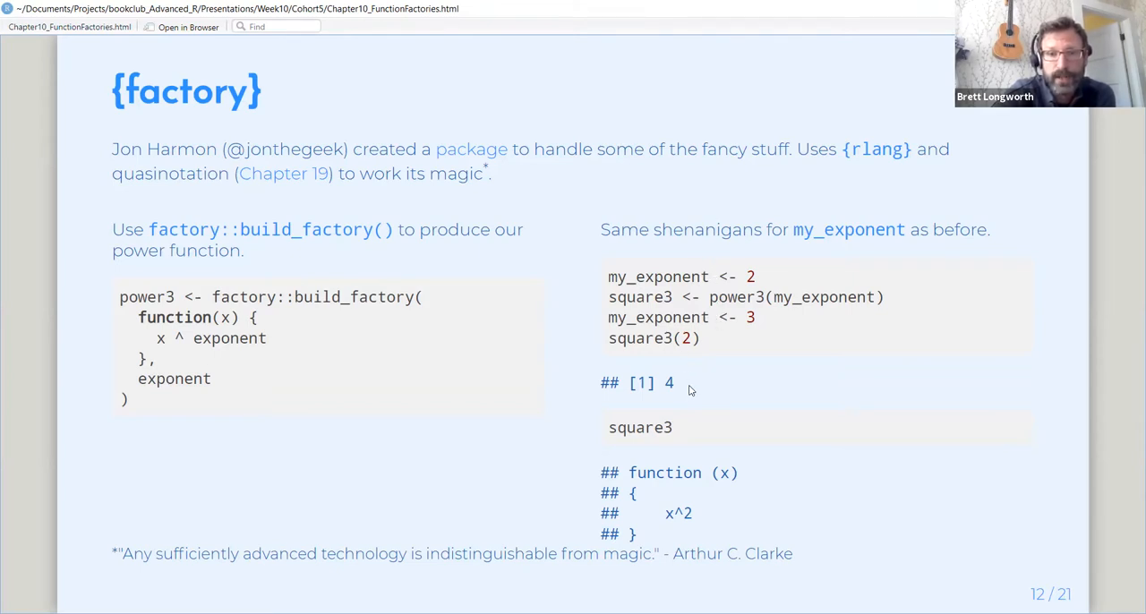
pyautogui.moveTo(631, 433)
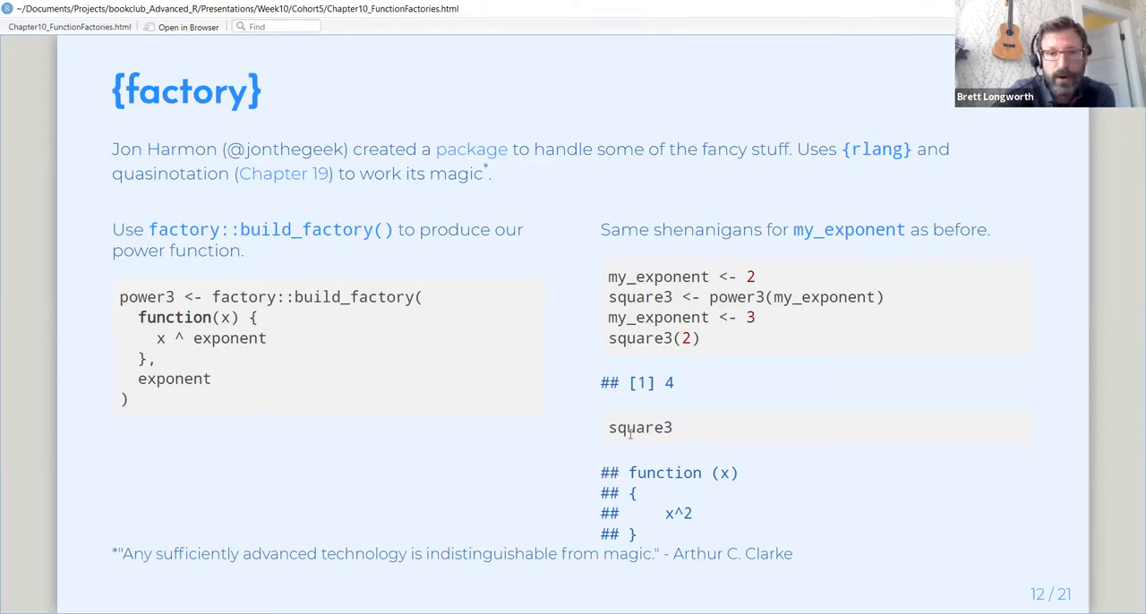
pyautogui.moveTo(331, 324)
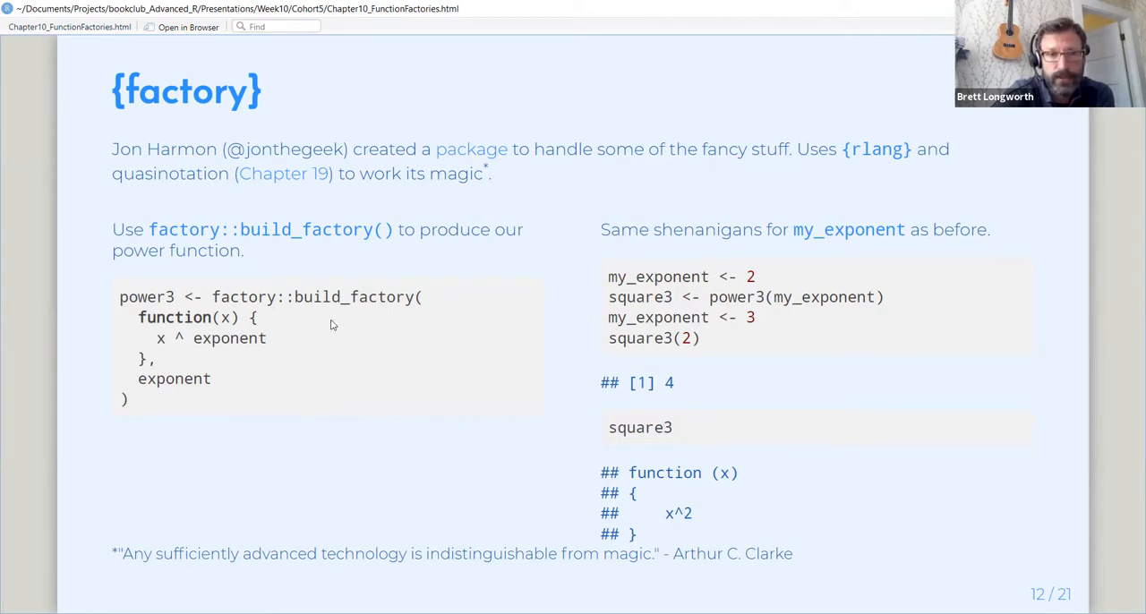
pyautogui.moveTo(355, 326)
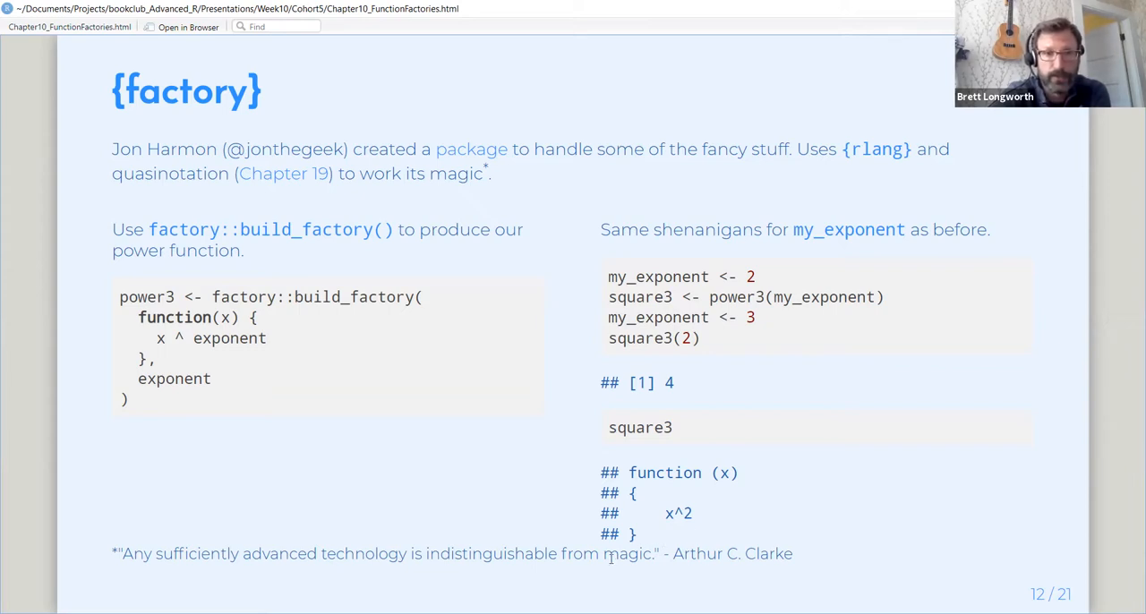
pyautogui.moveTo(439, 498)
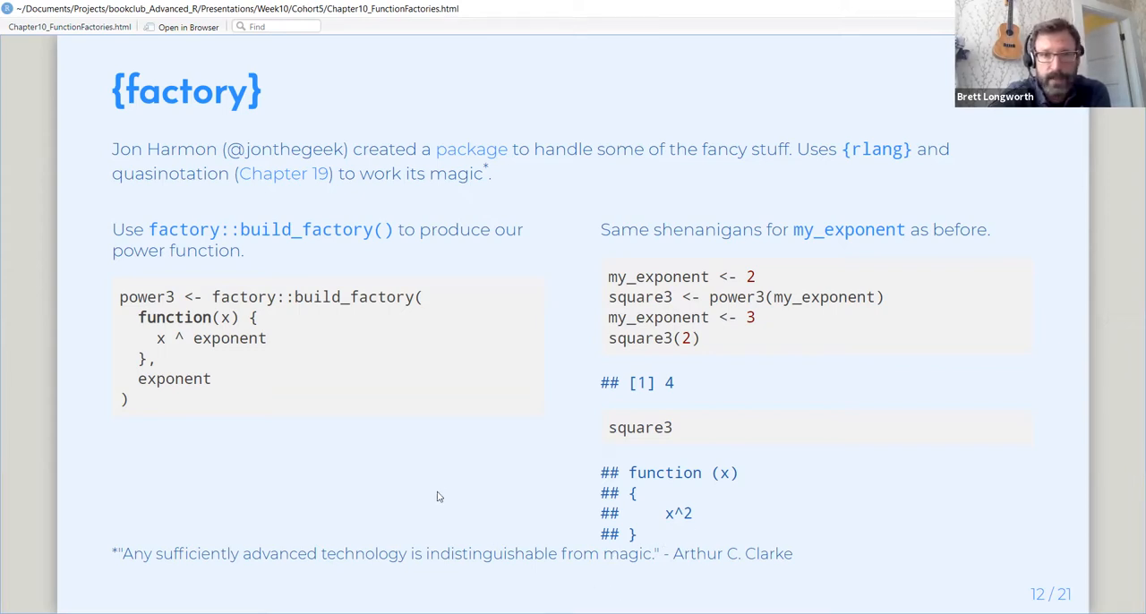
pyautogui.moveTo(437, 483)
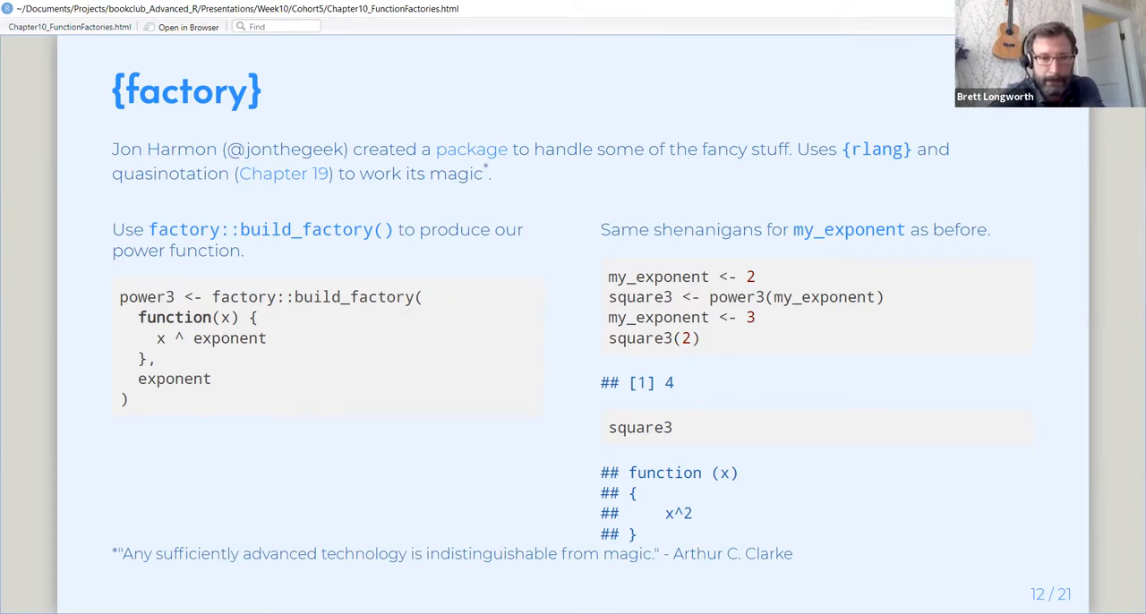
# Advance to slide 13, Why use a function factory?, with its folding-city image.
pyautogui.press('Right')
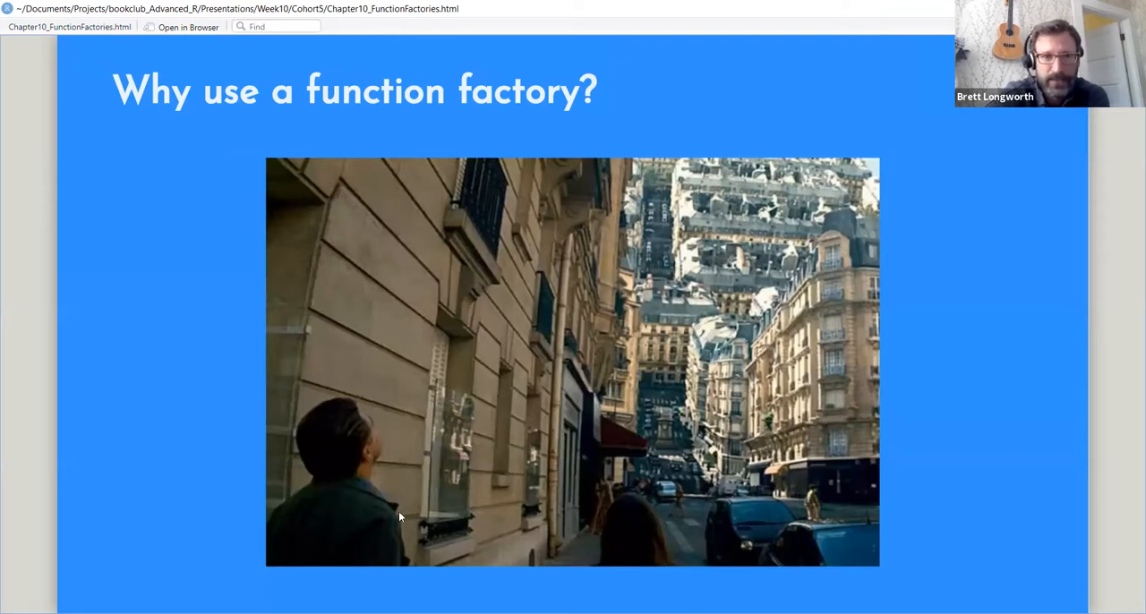
# Advance to slide 14, Stateful functions, showing the new_counter example.
pyautogui.press('Right')
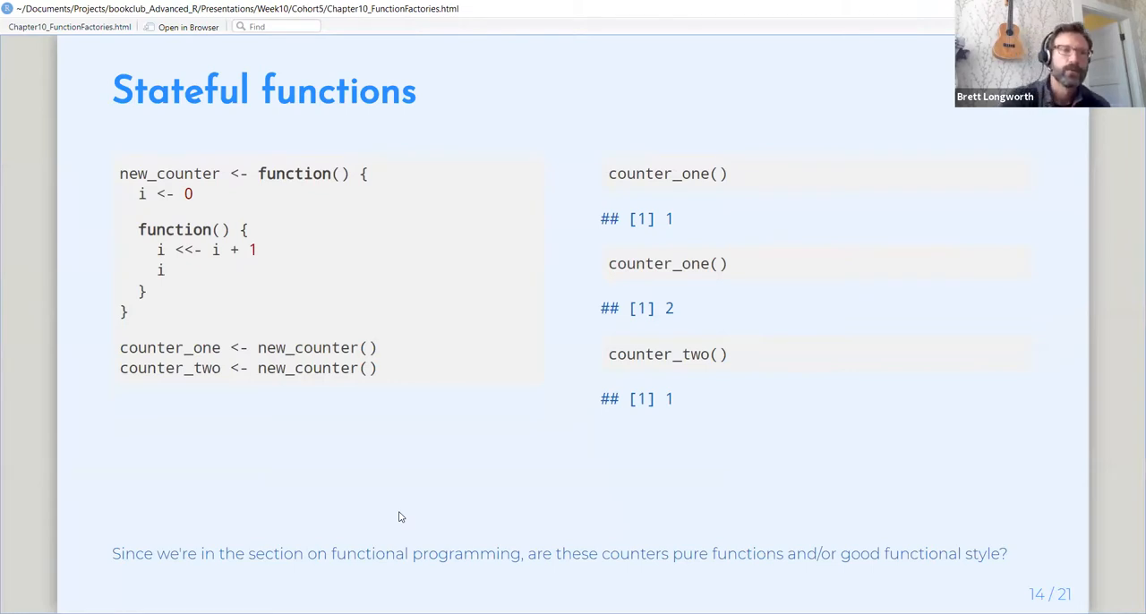
pyautogui.moveTo(240, 190)
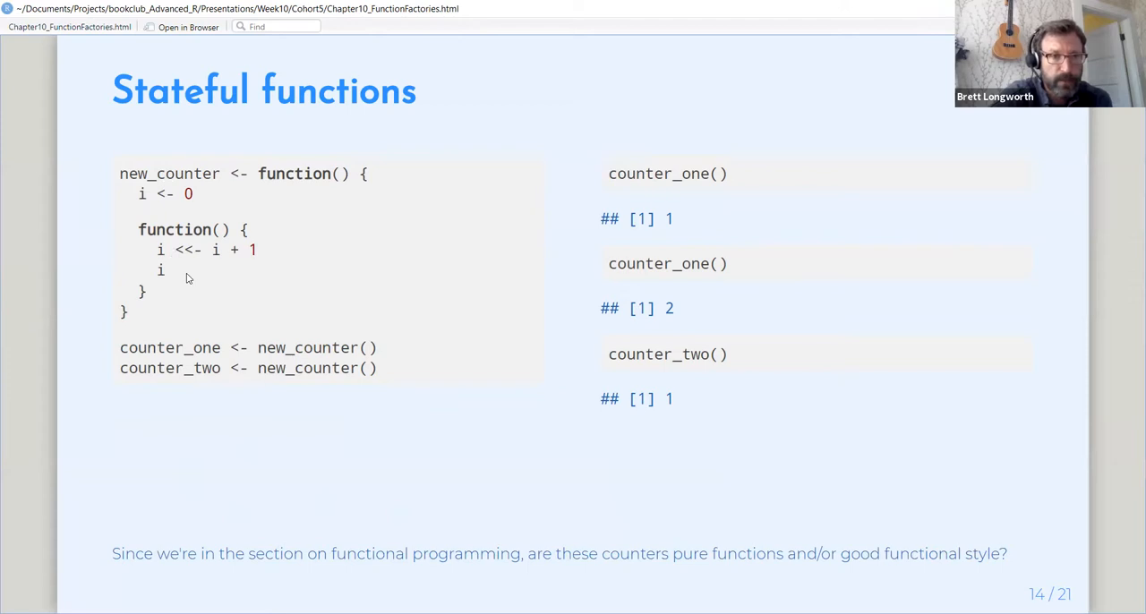
pyautogui.moveTo(208, 271)
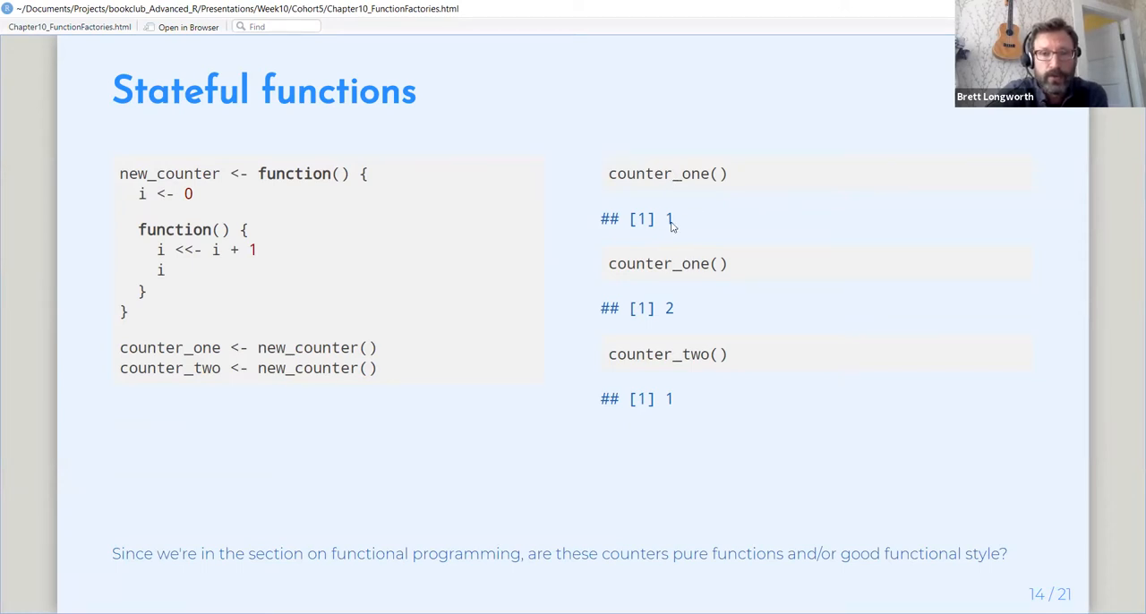
pyautogui.moveTo(685, 309)
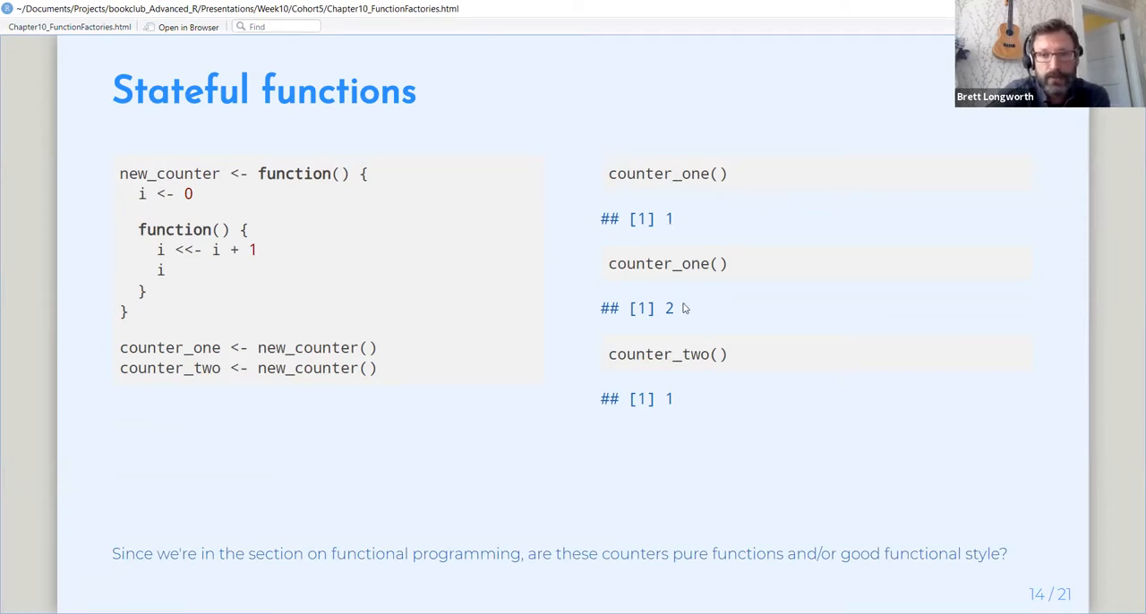
pyautogui.moveTo(689, 397)
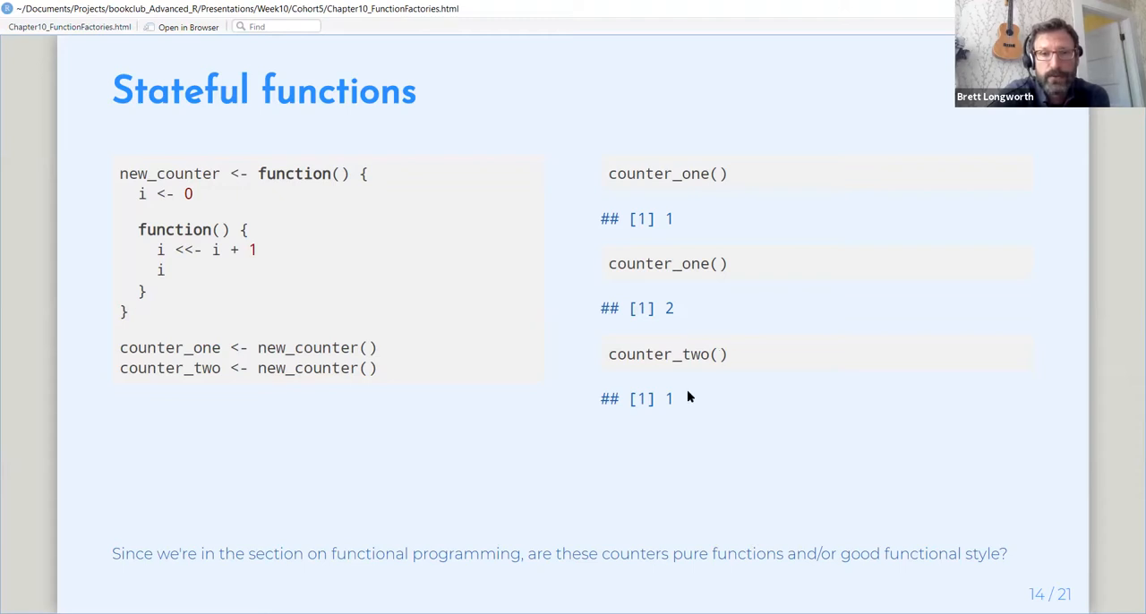
pyautogui.moveTo(698, 416)
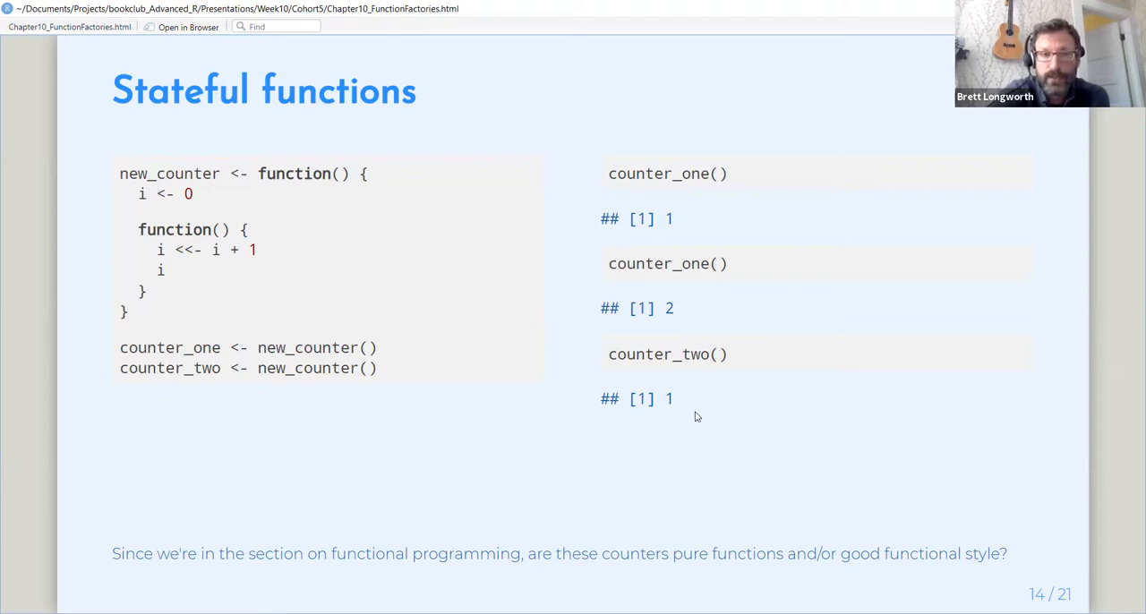
pyautogui.moveTo(702, 463)
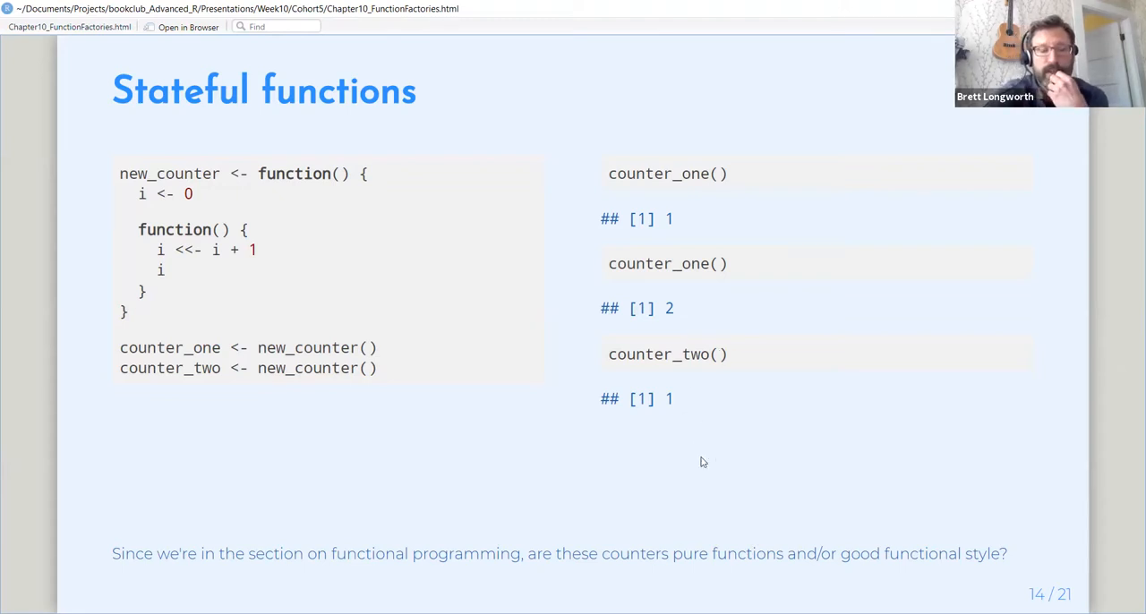
pyautogui.moveTo(659, 463)
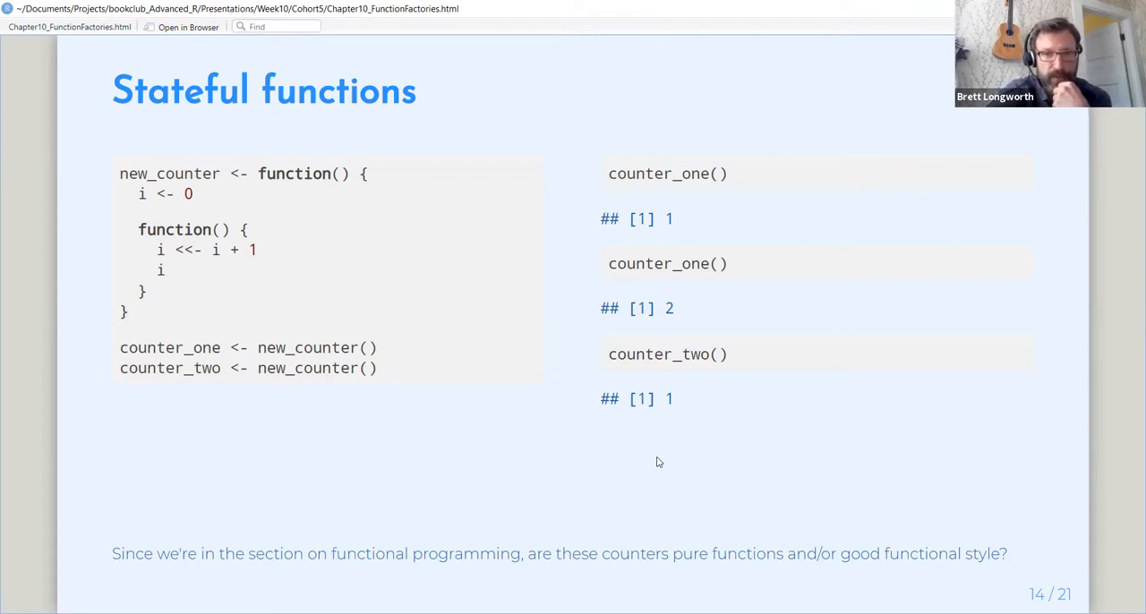
pyautogui.moveTo(600, 502)
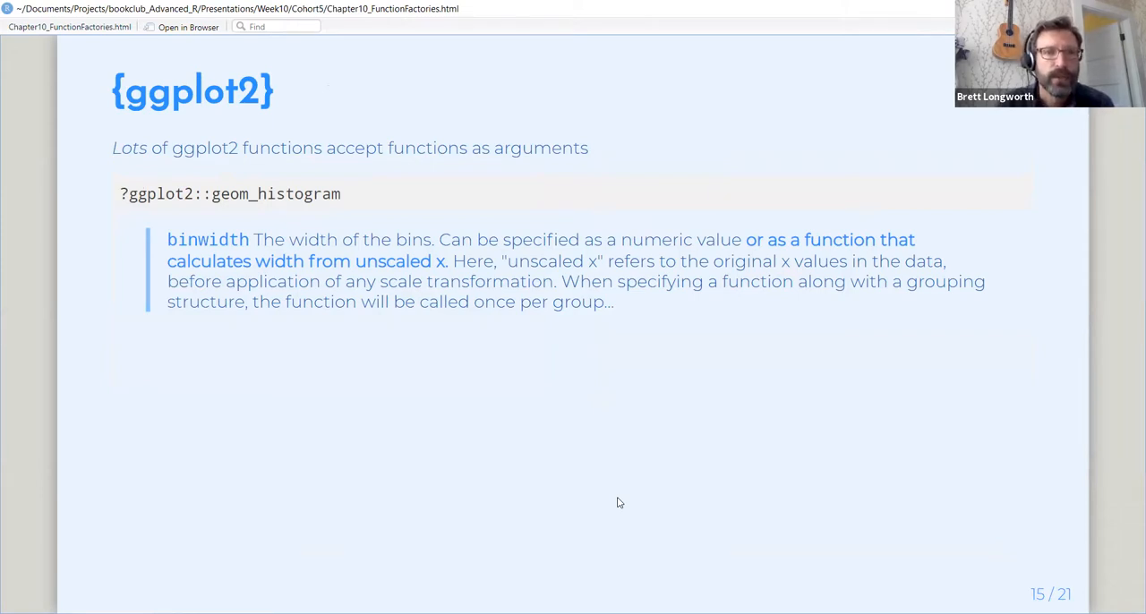
pyautogui.moveTo(831, 379)
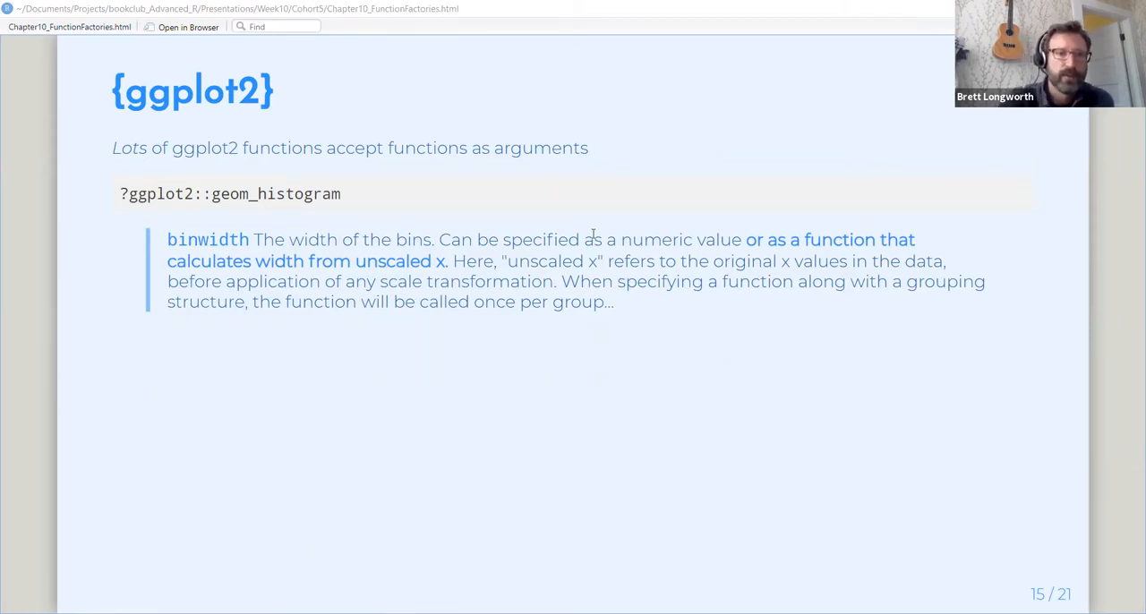
pyautogui.moveTo(462, 282)
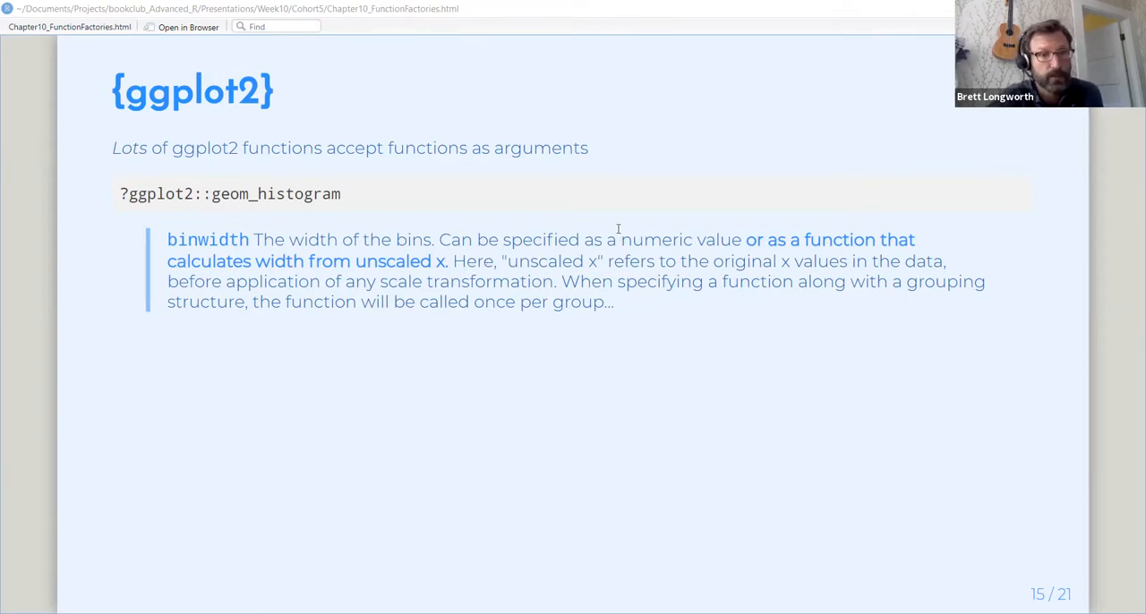
pyautogui.moveTo(616, 242)
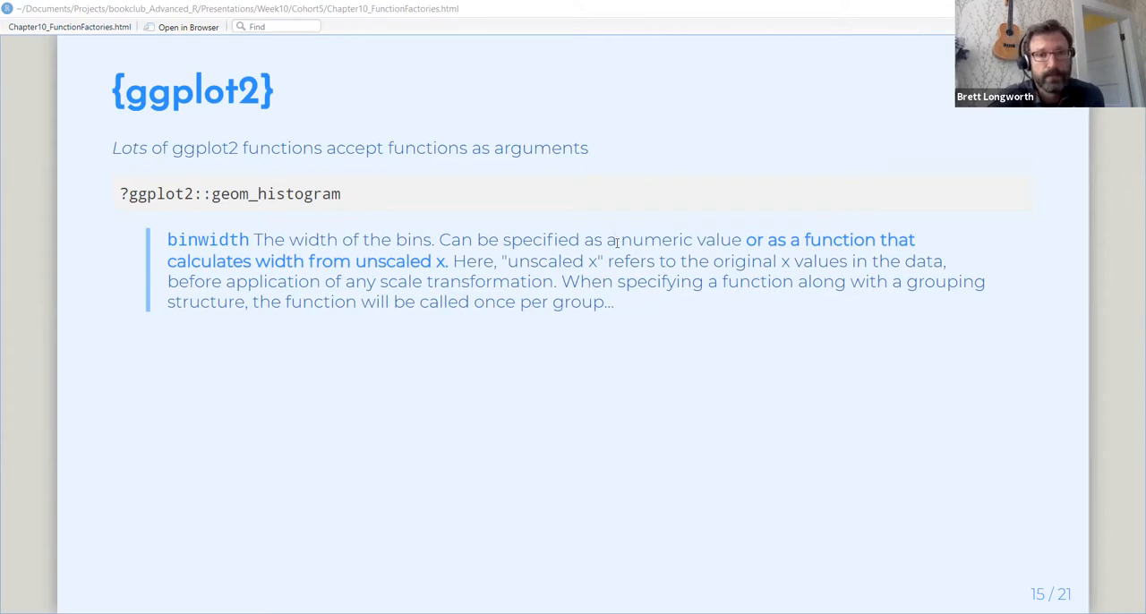
pyautogui.moveTo(640, 313)
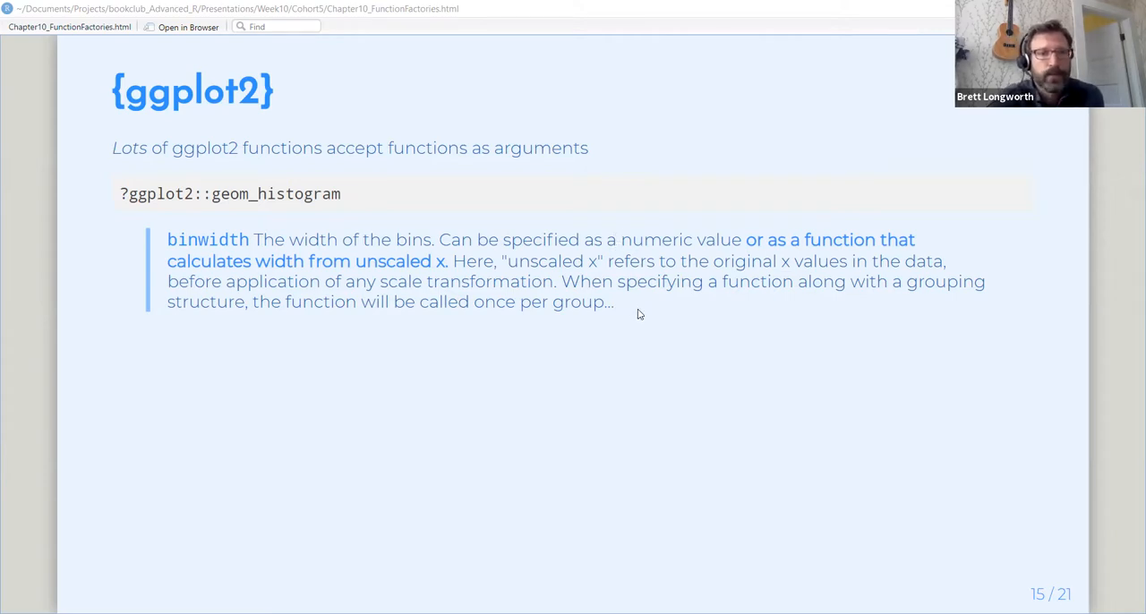
# Advance to slide 16, Histogram binwidths, with its three-panel histogram faceted by sd.
pyautogui.press('Right')
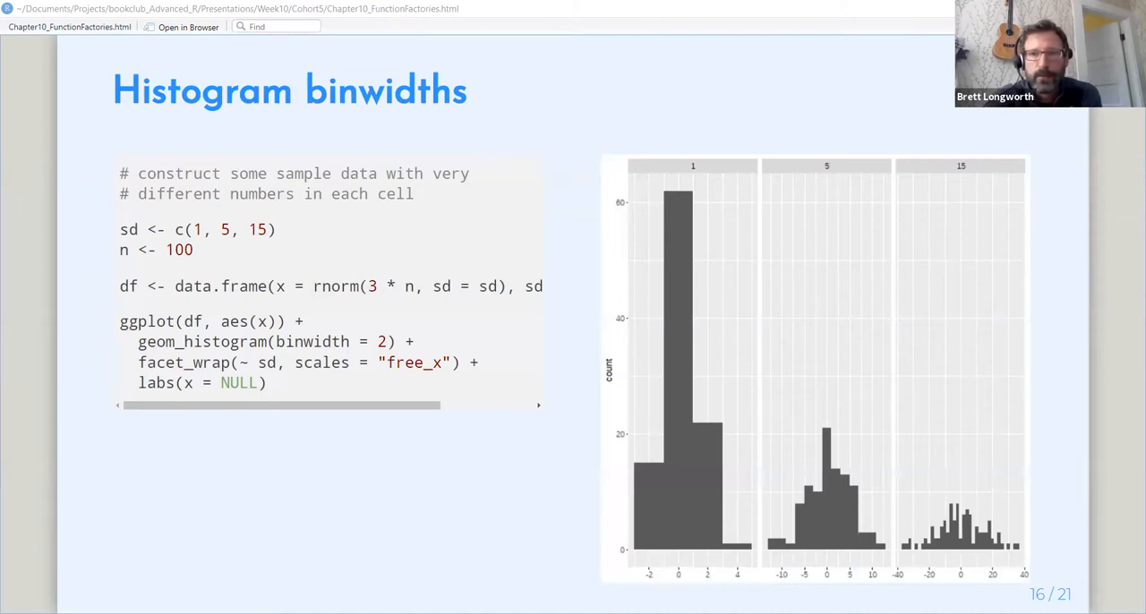
pyautogui.moveTo(364, 276)
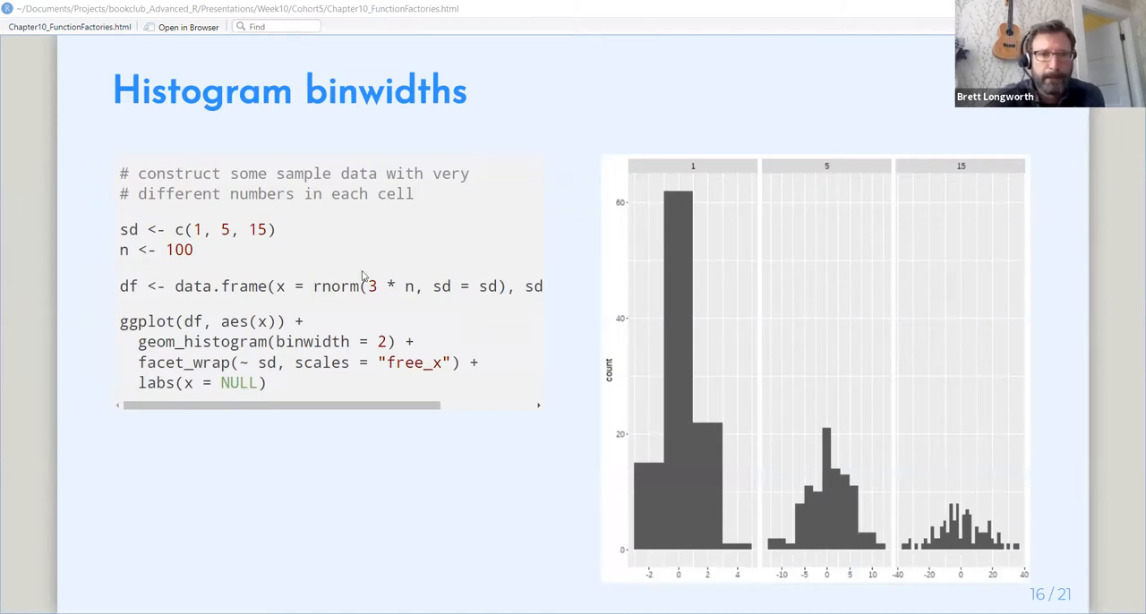
pyautogui.moveTo(333, 268)
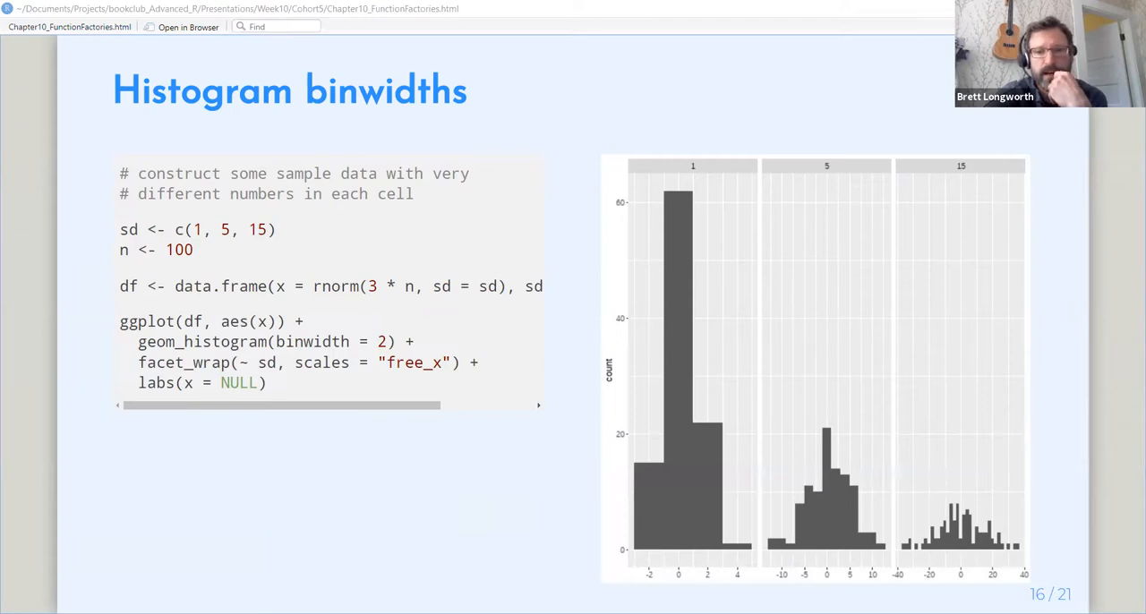
pyautogui.moveTo(636, 468)
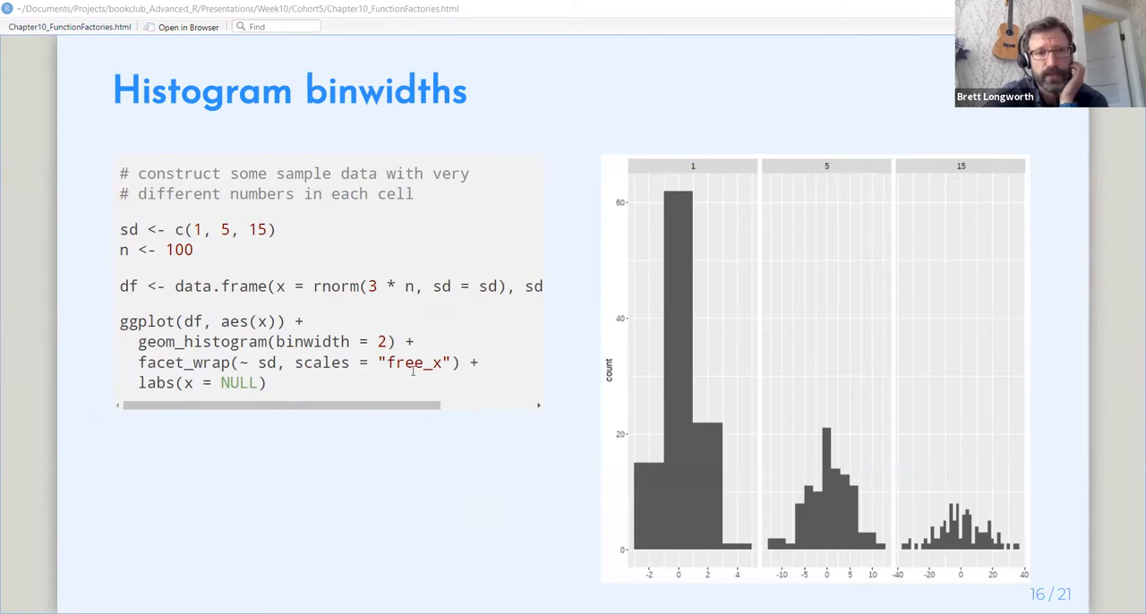
pyautogui.moveTo(384, 390)
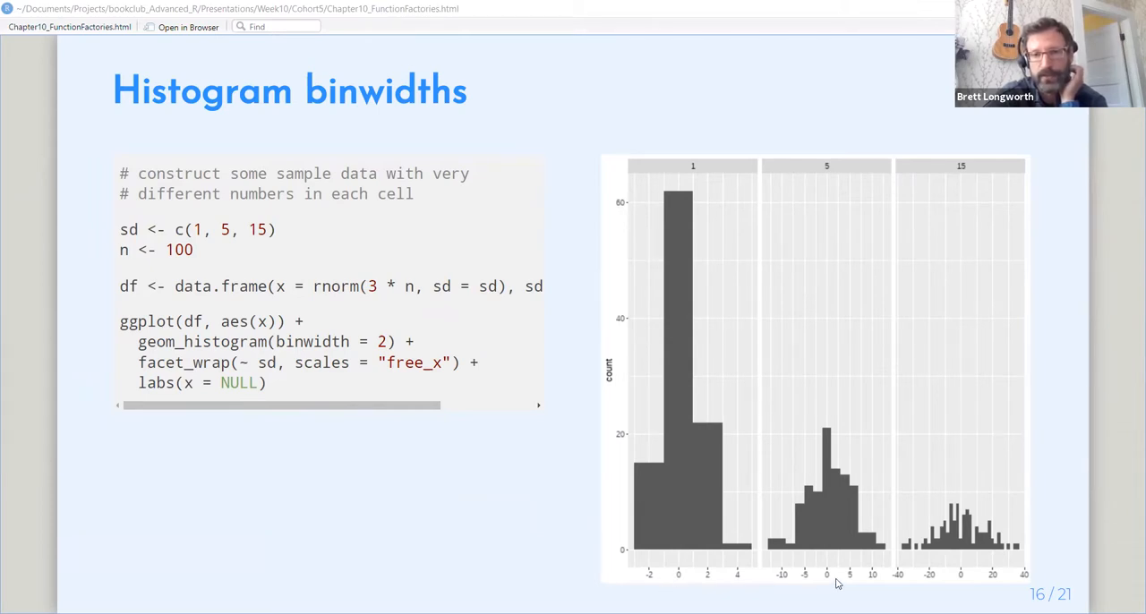
pyautogui.moveTo(804, 588)
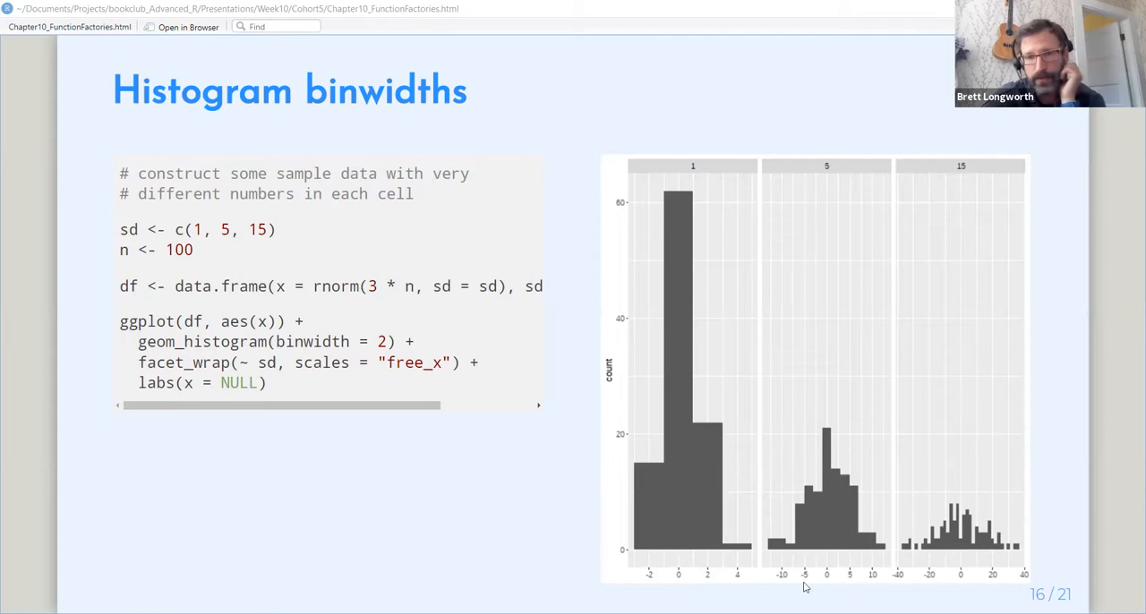
pyautogui.moveTo(996, 591)
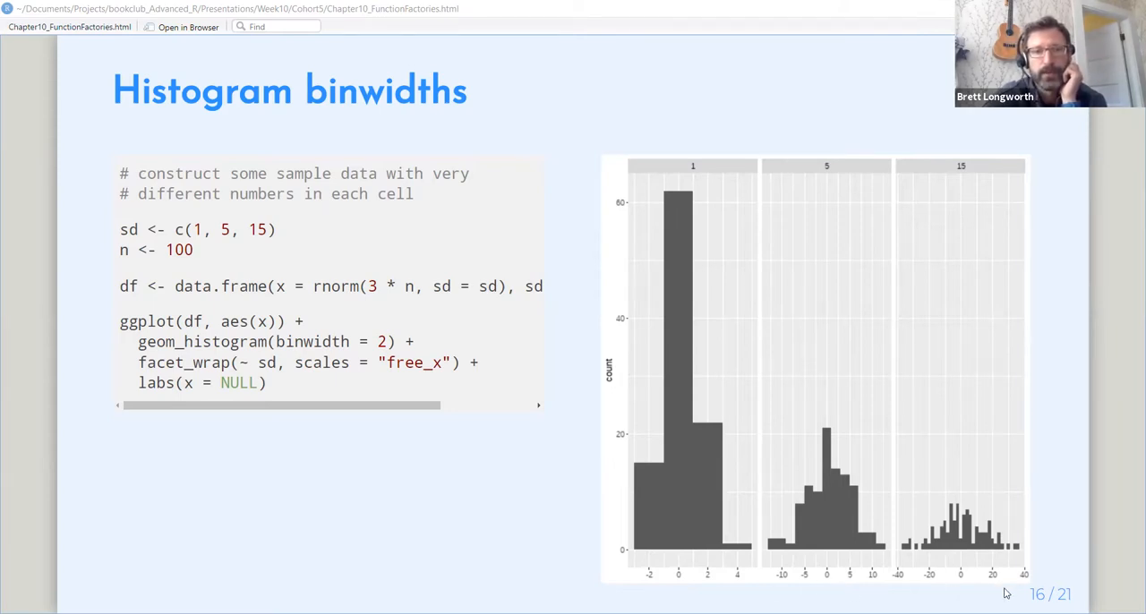
pyautogui.moveTo(465, 587)
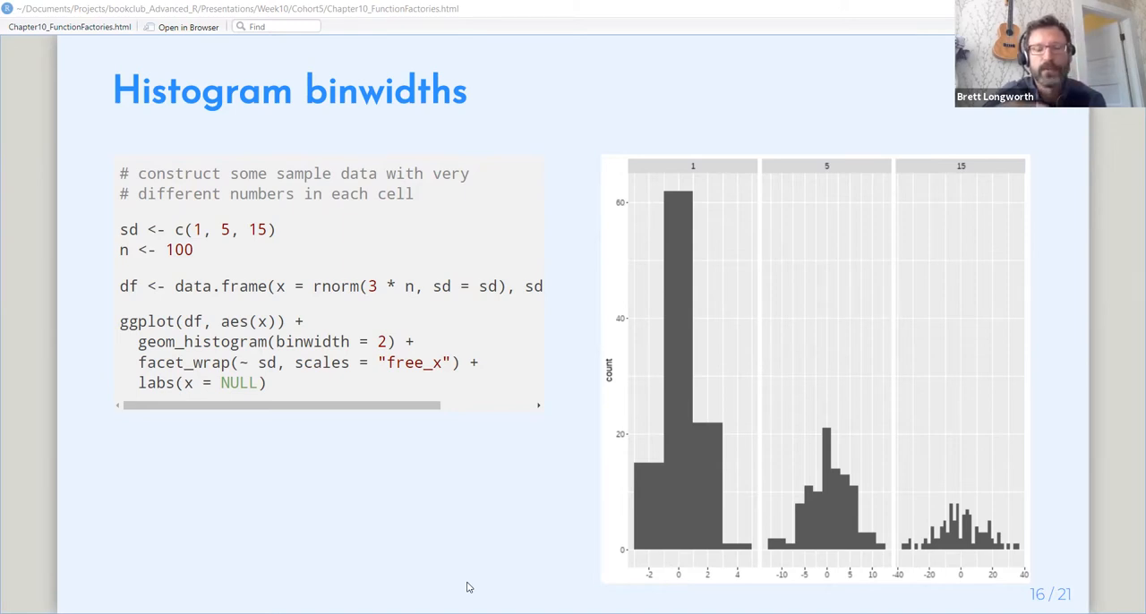
pyautogui.moveTo(414, 559)
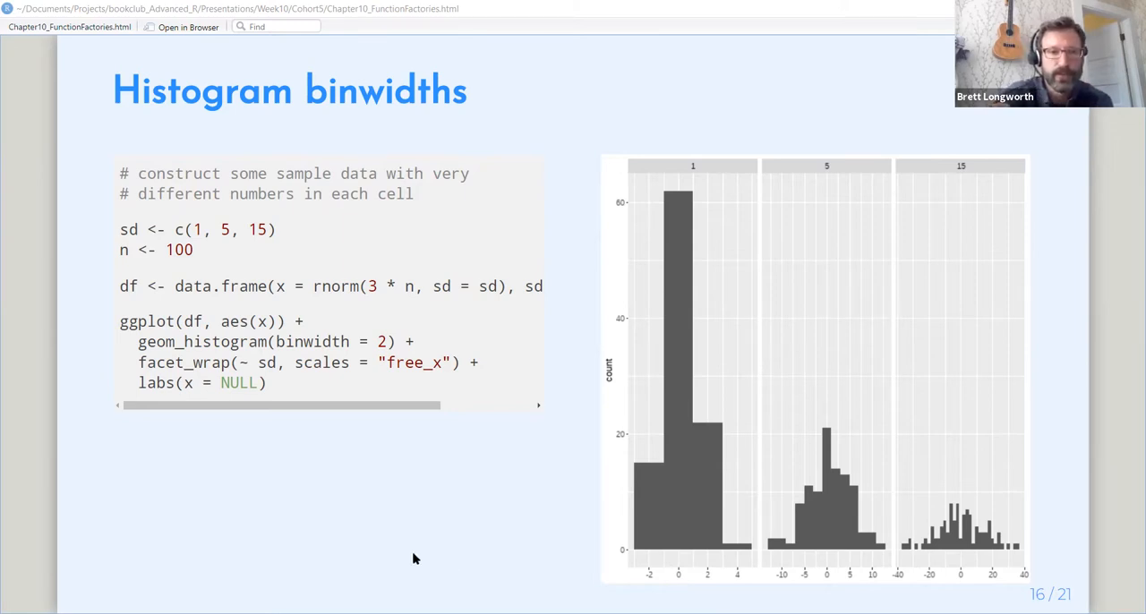
pyautogui.moveTo(438, 521)
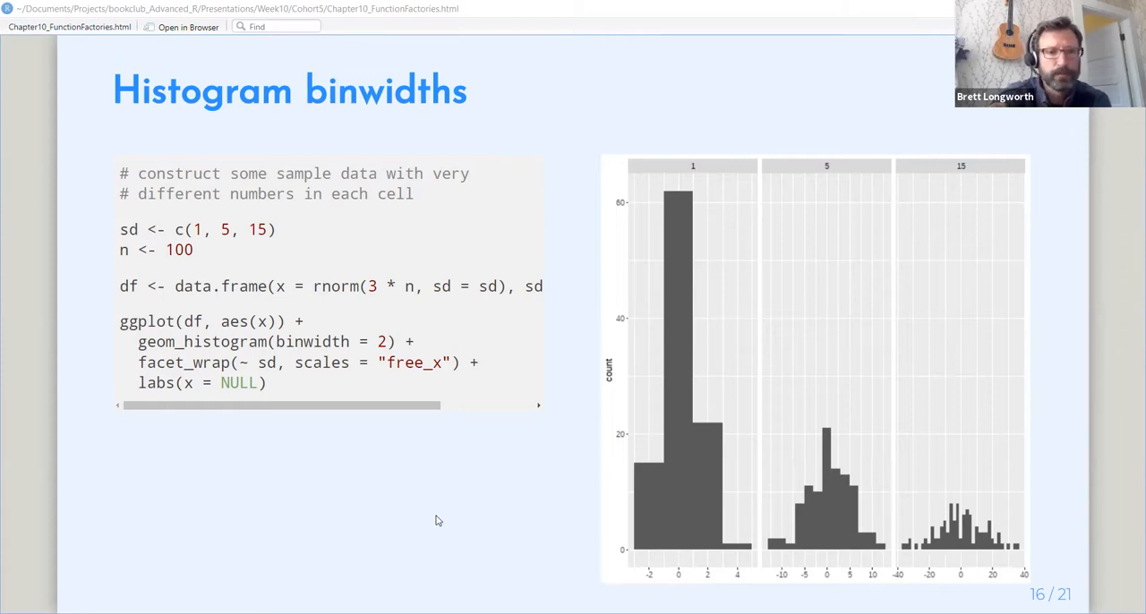
# Advance to slide 17, Define binwidths with function-fu, showing binwidth_bins(20).
pyautogui.press('Right')
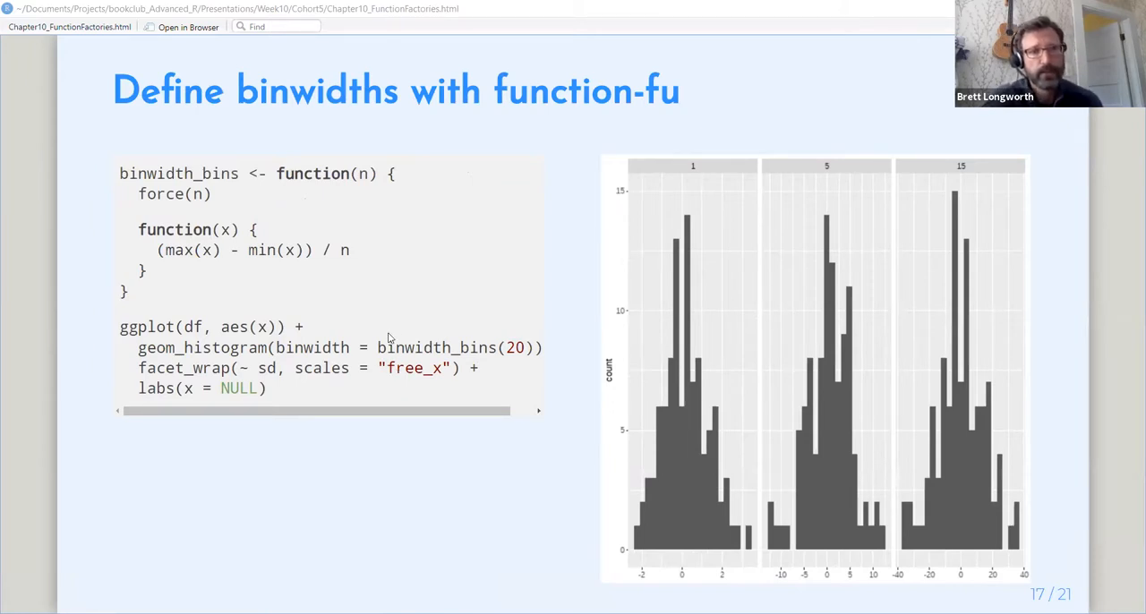
pyautogui.moveTo(283, 206)
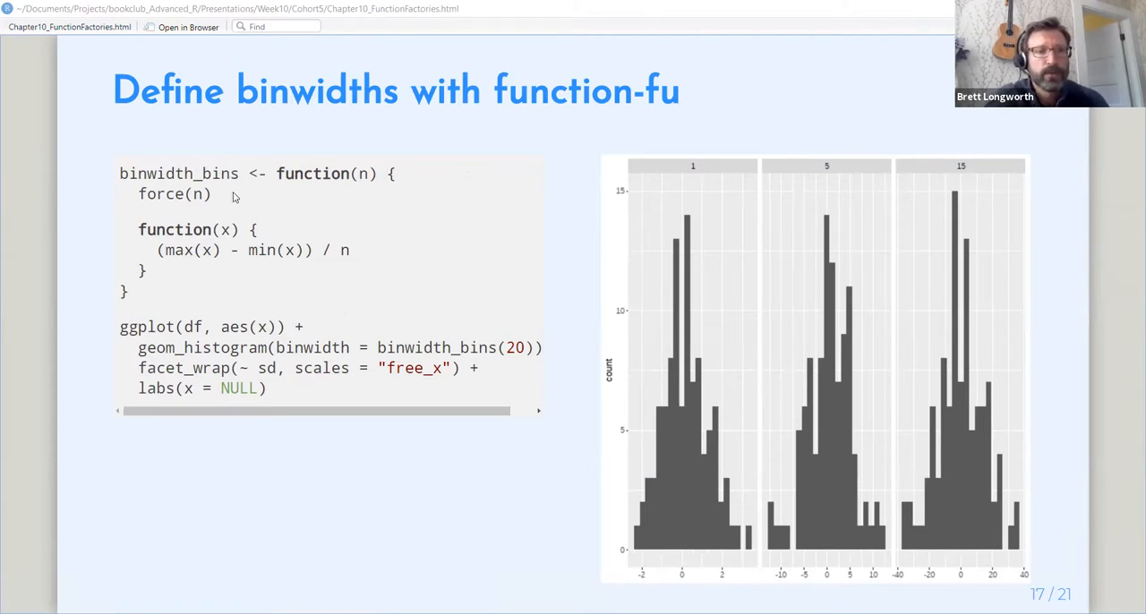
pyautogui.moveTo(183, 197)
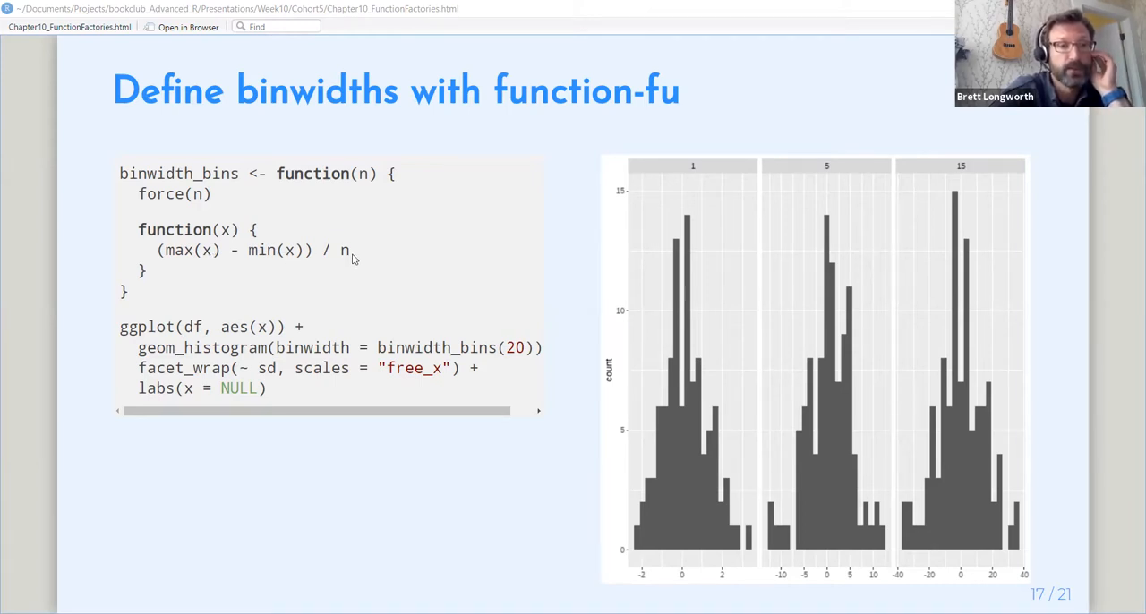
pyautogui.moveTo(336, 276)
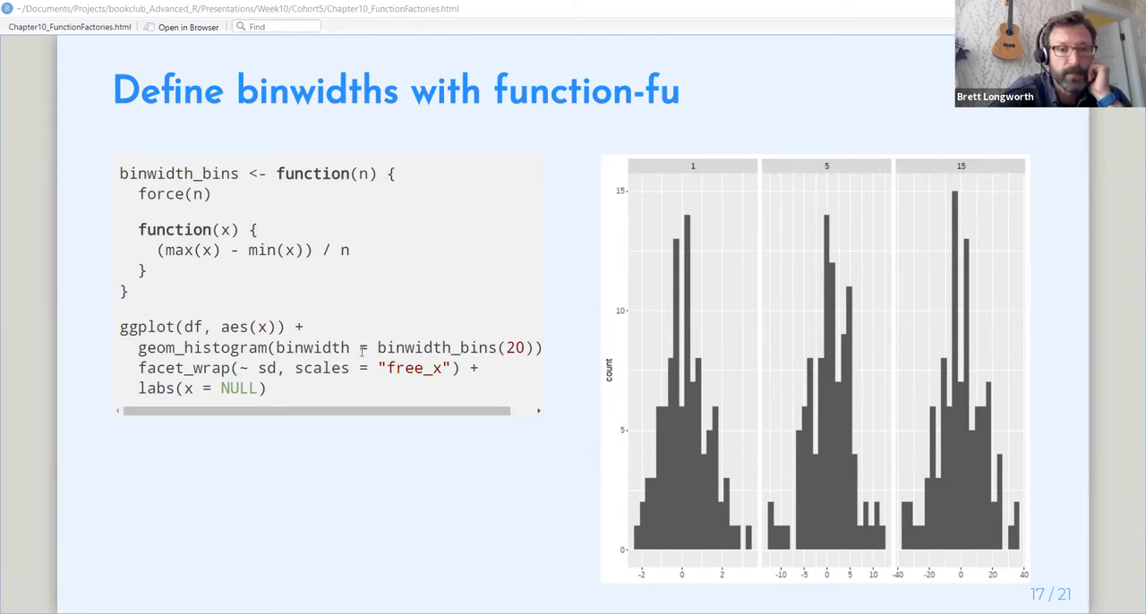
pyautogui.moveTo(218, 183)
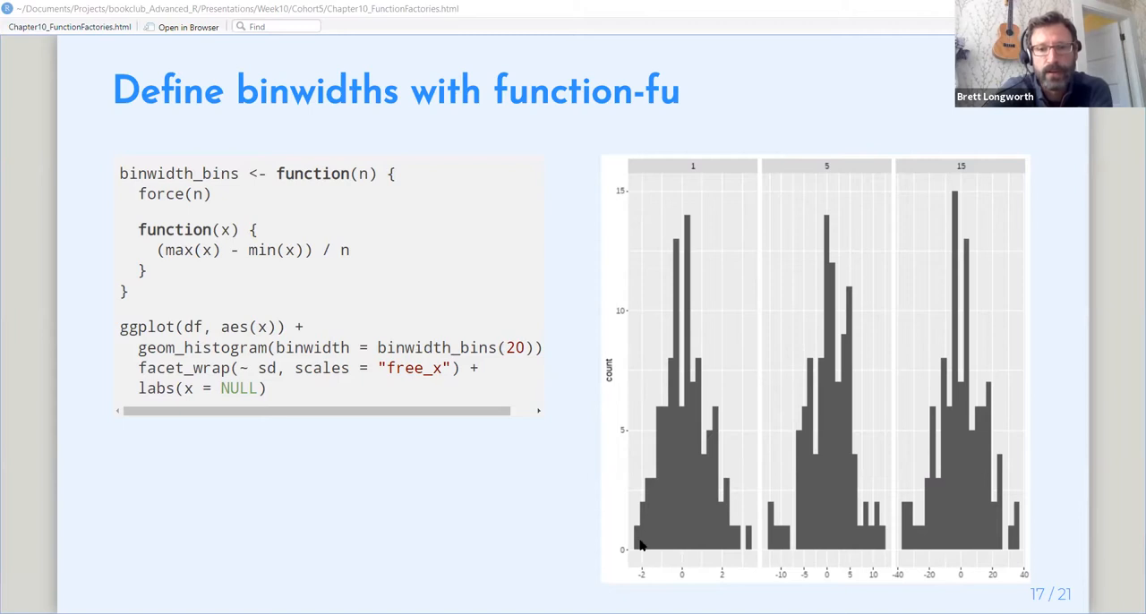
pyautogui.moveTo(756, 552)
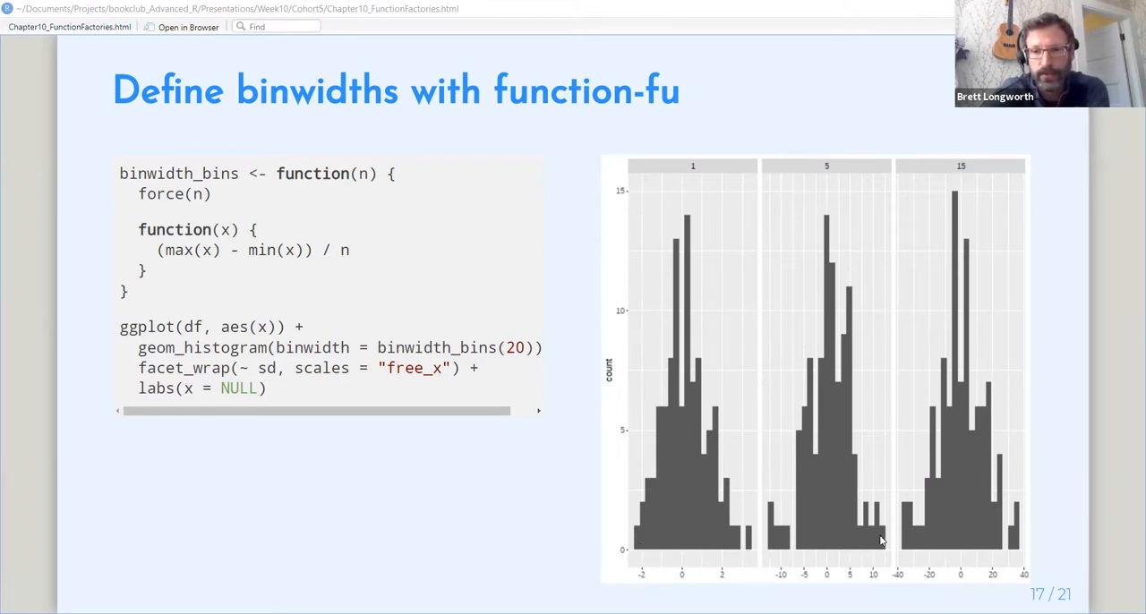
pyautogui.moveTo(932, 559)
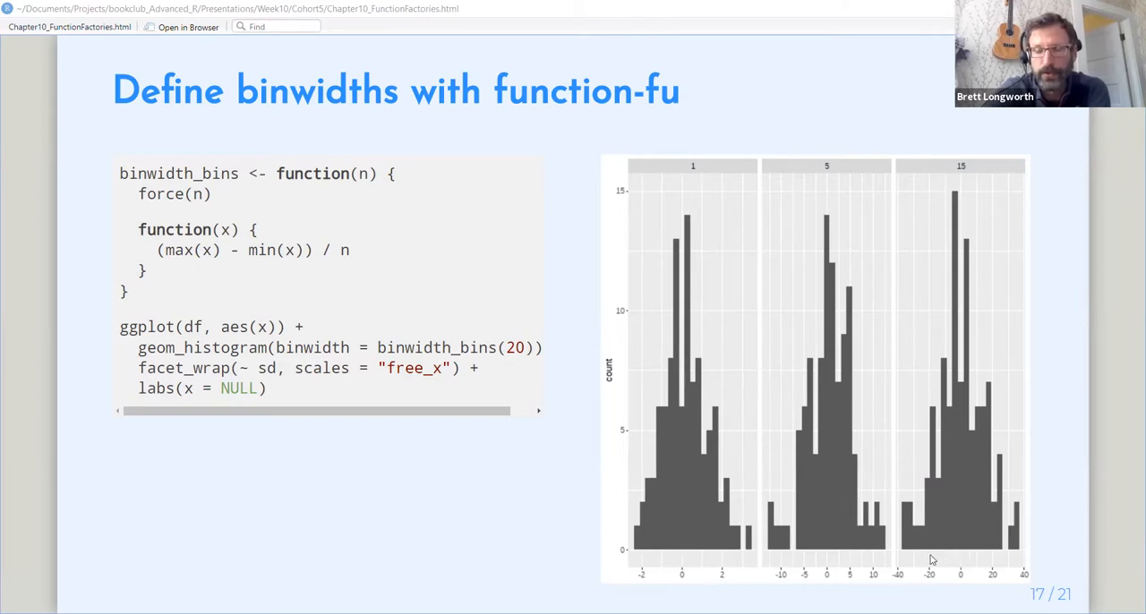
pyautogui.moveTo(817, 570)
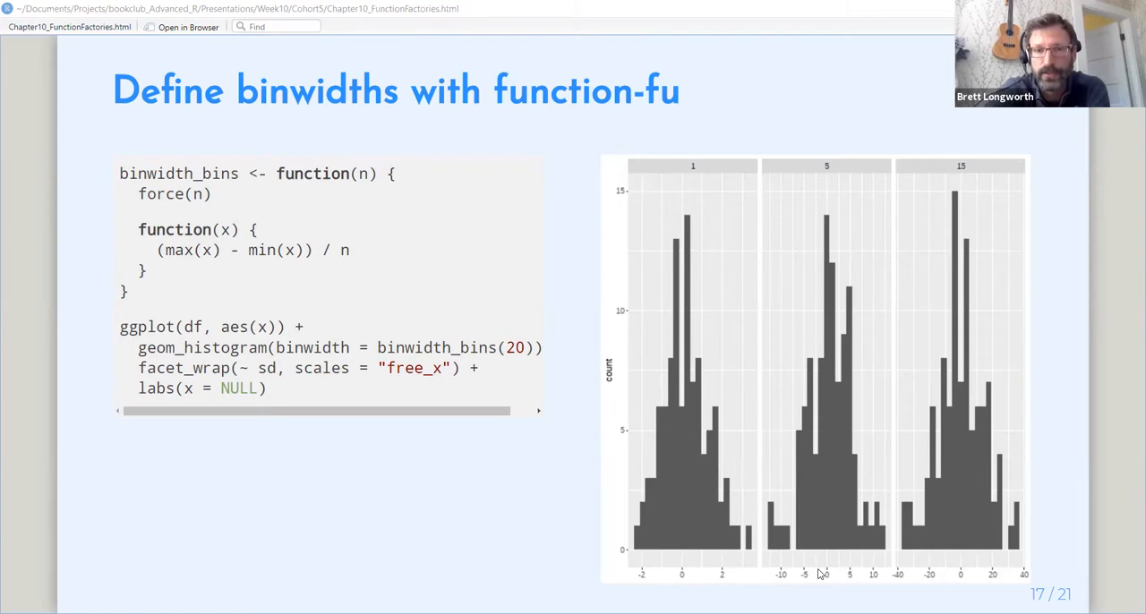
pyautogui.moveTo(679, 591)
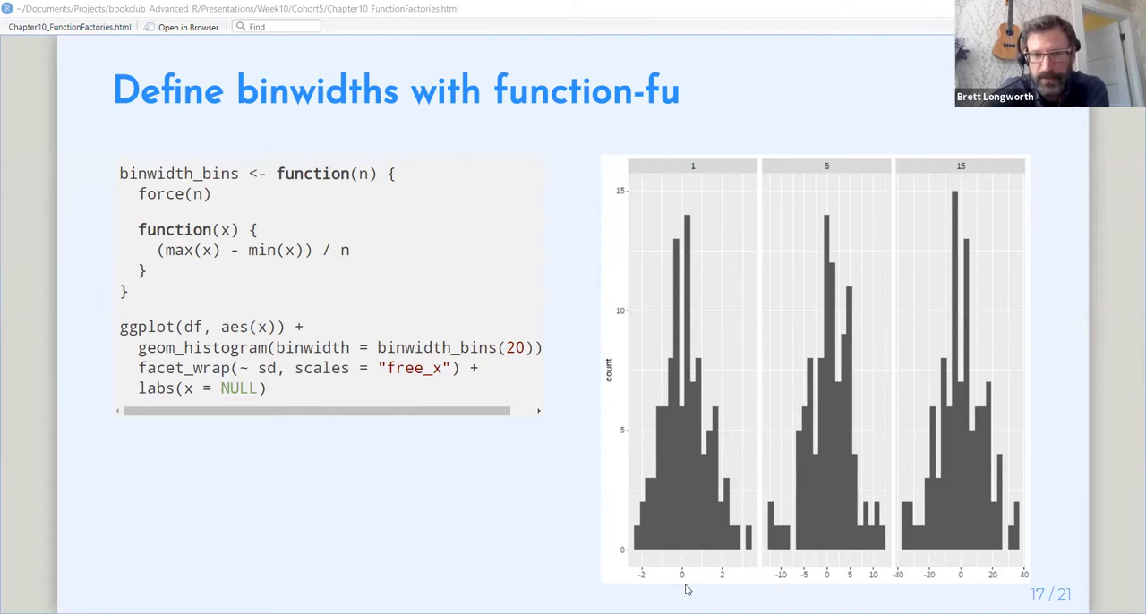
pyautogui.moveTo(726, 584)
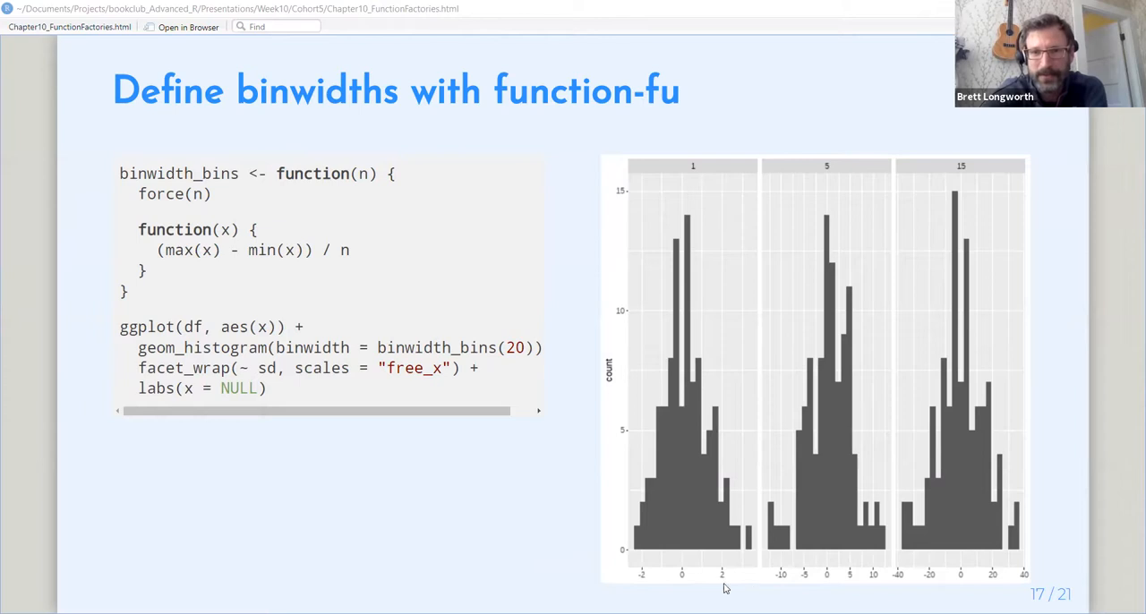
pyautogui.moveTo(356, 509)
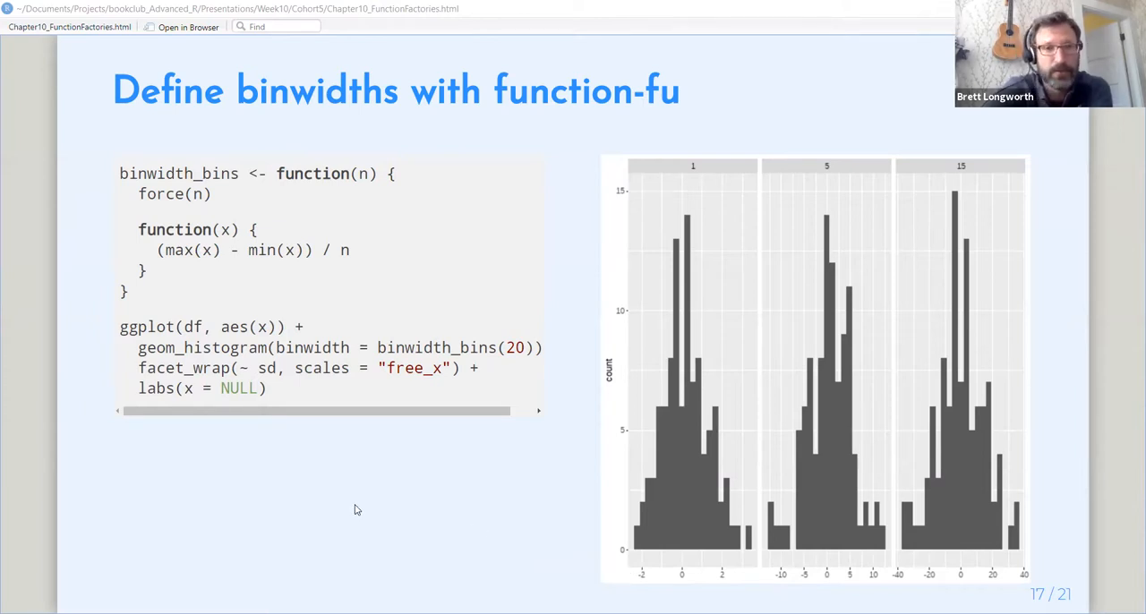
pyautogui.moveTo(362, 487)
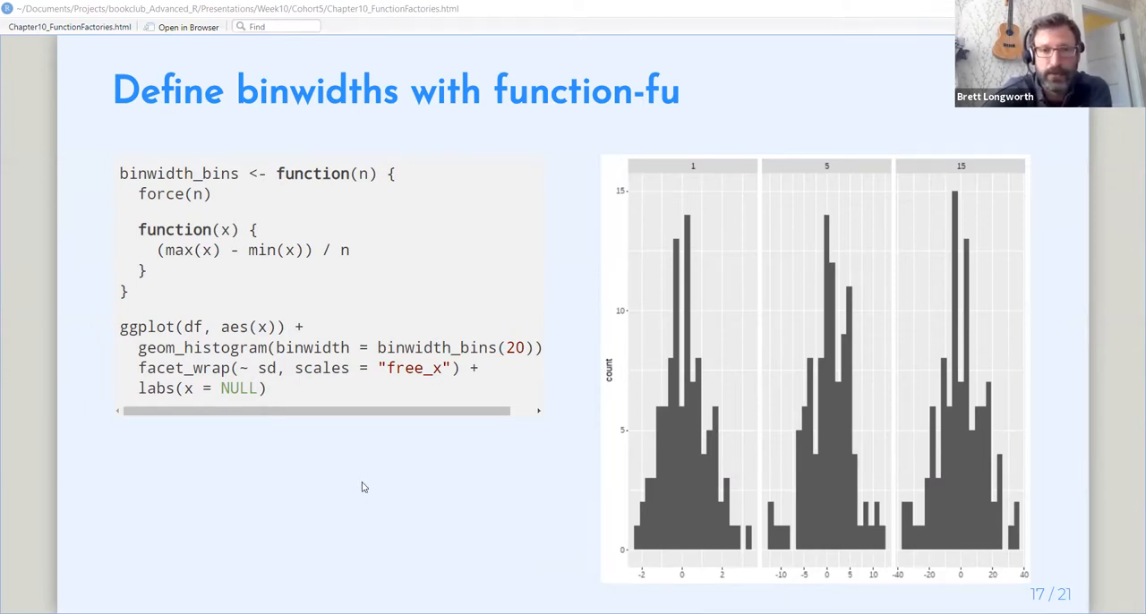
pyautogui.moveTo(358, 487)
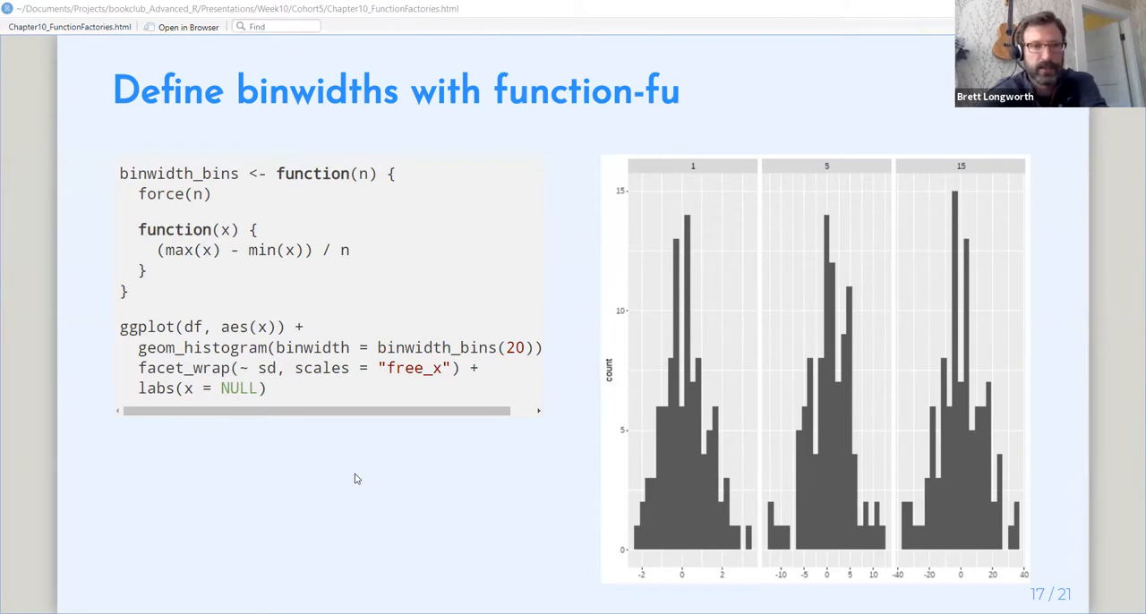
# Advance to slide 18, {scales}, printing scales::number_format as a function factory.
pyautogui.press('Right')
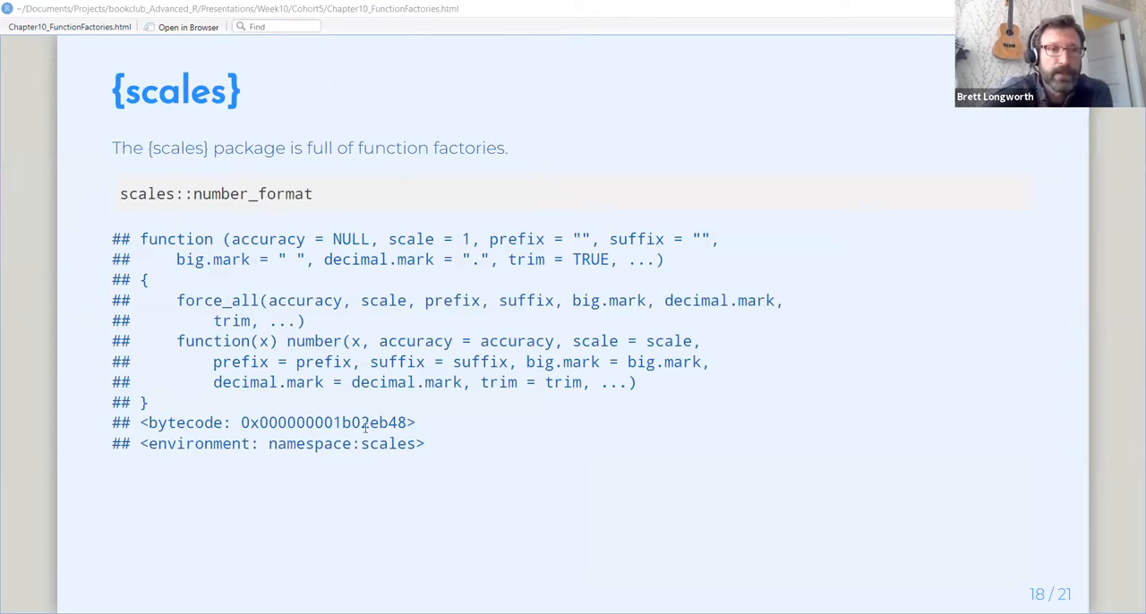
pyautogui.moveTo(269, 249)
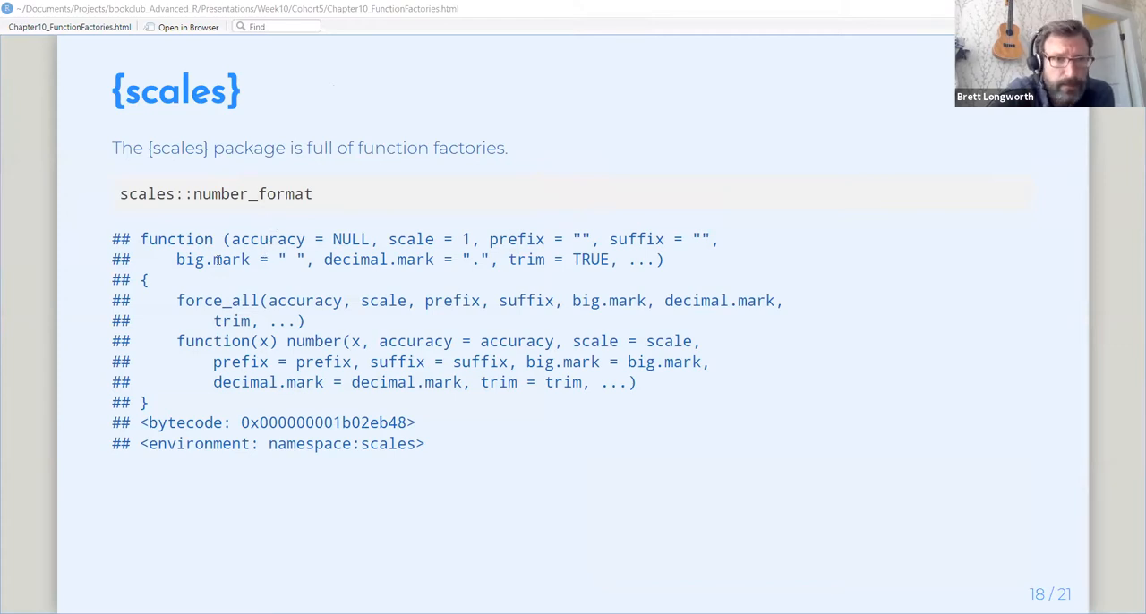
pyautogui.moveTo(437, 280)
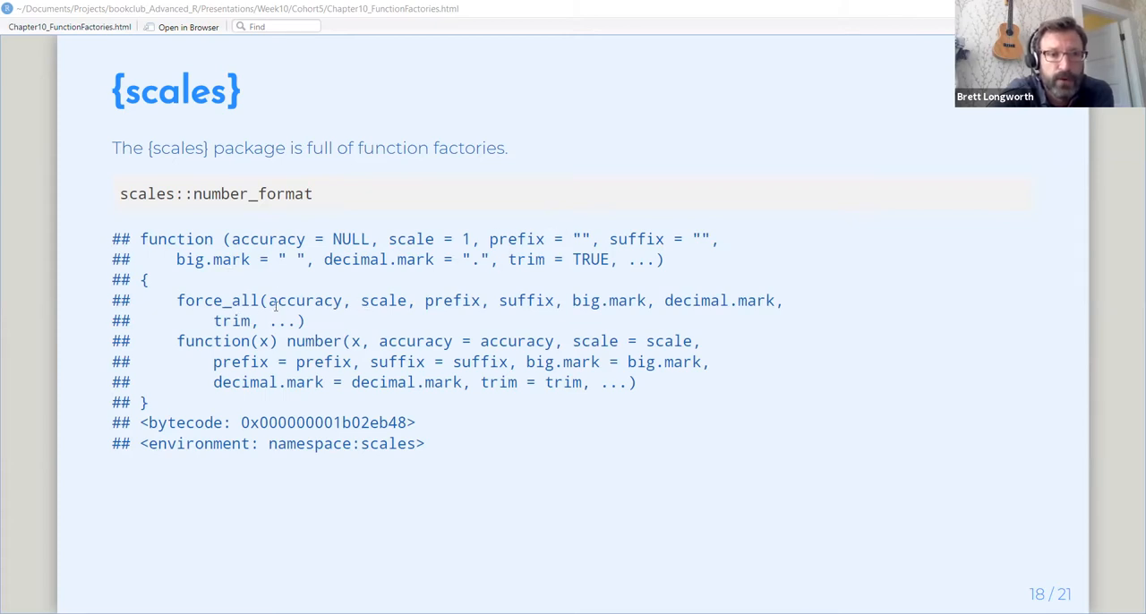
pyautogui.moveTo(308, 321)
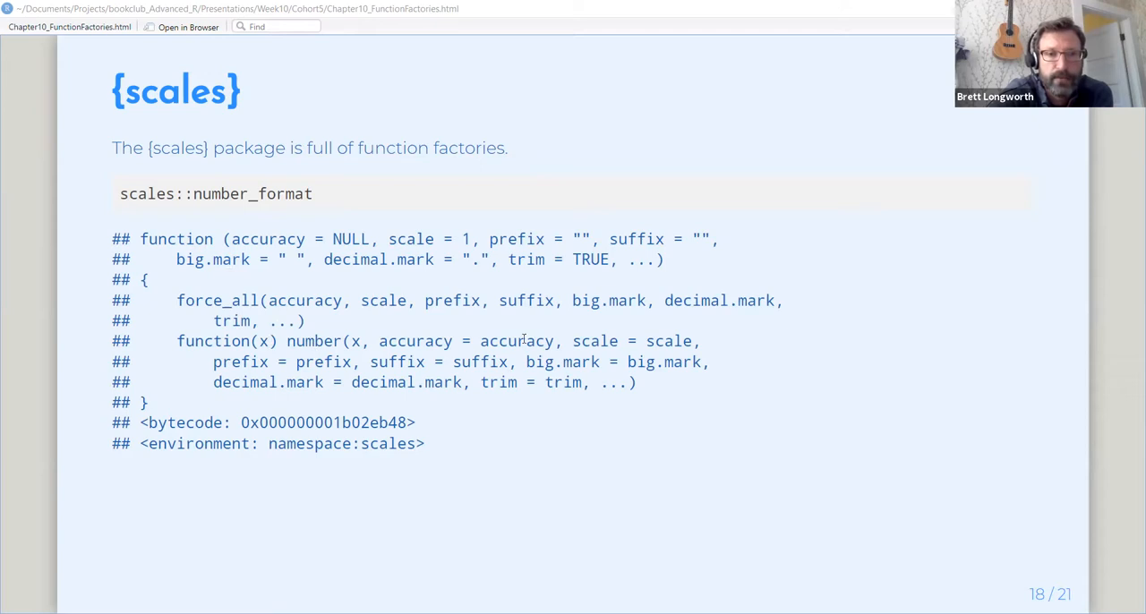
pyautogui.moveTo(498, 401)
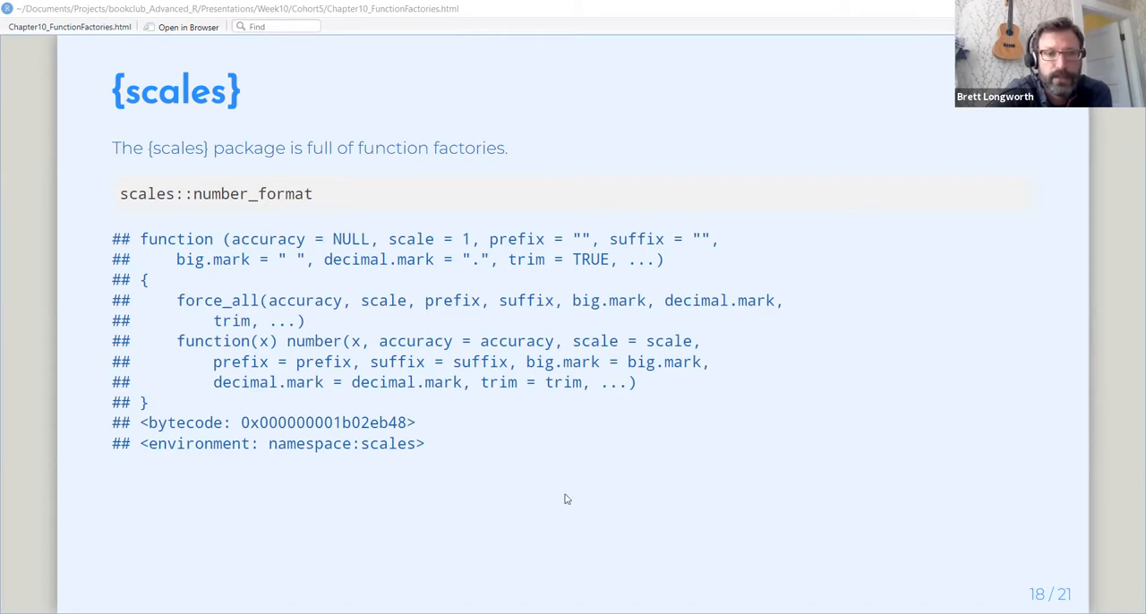
pyautogui.moveTo(588, 498)
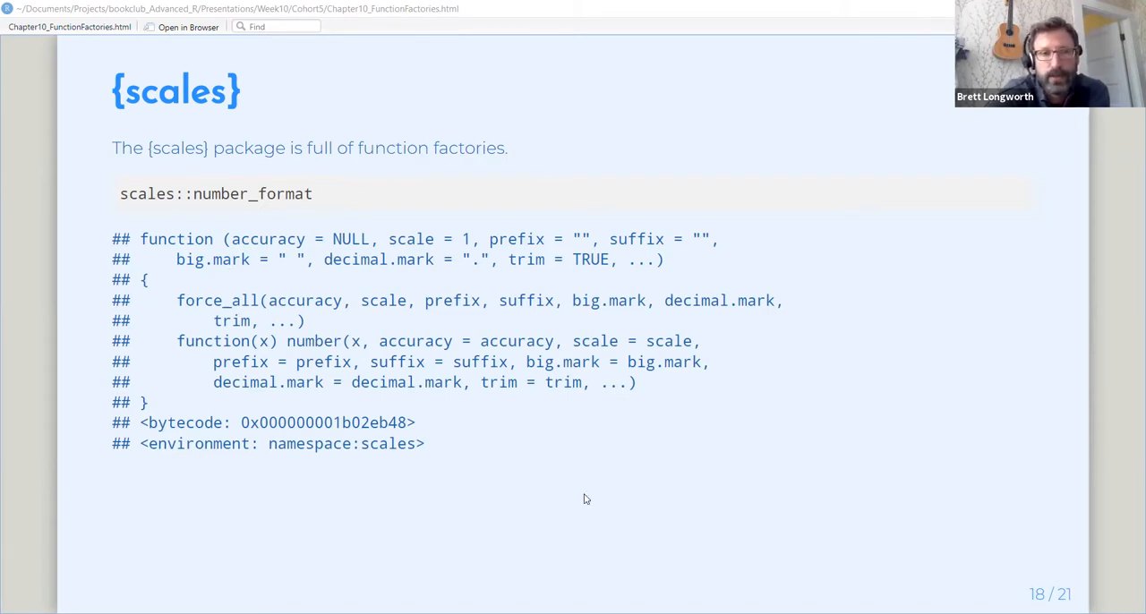
pyautogui.moveTo(606, 490)
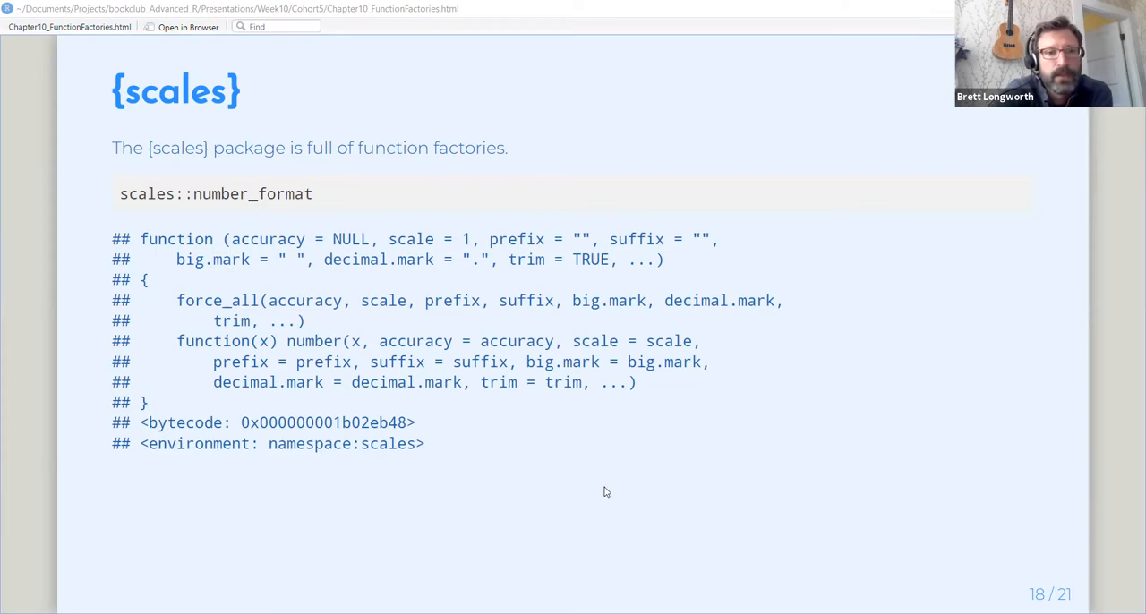
pyautogui.moveTo(501, 534)
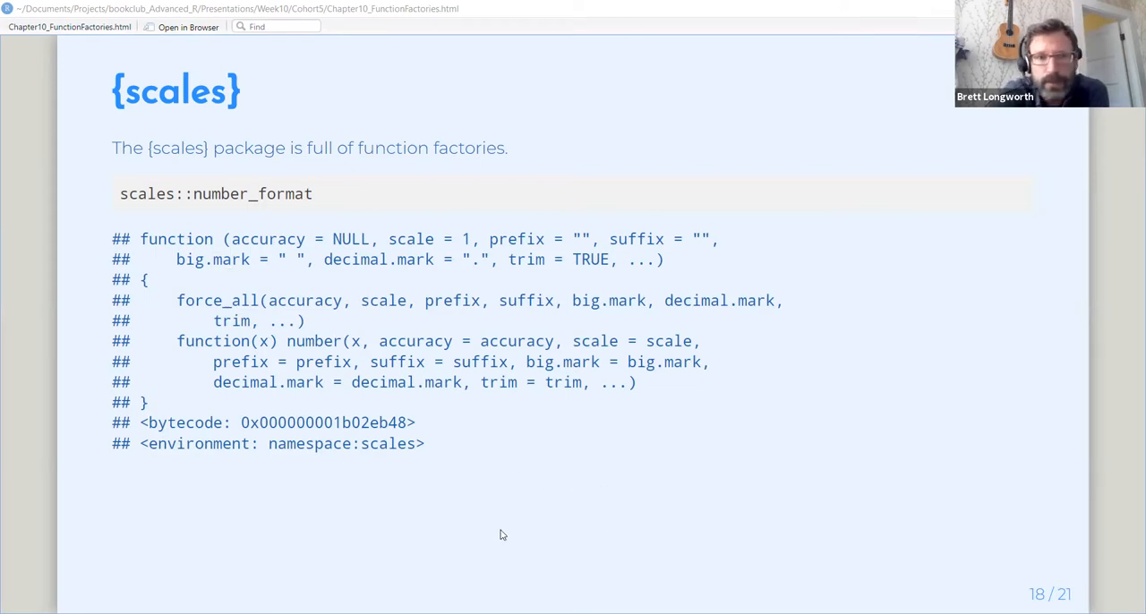
# Advance the deck to slide 19, 'Functional function factories with functionals' (funs$root(64) returns 8).
pyautogui.press('Right')
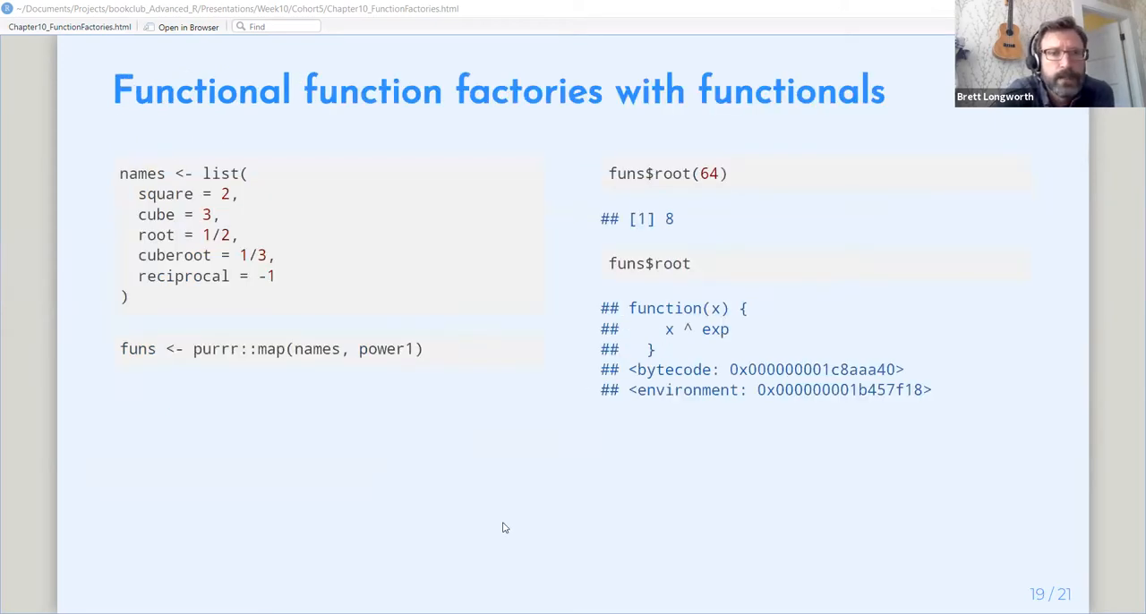
pyautogui.moveTo(505, 516)
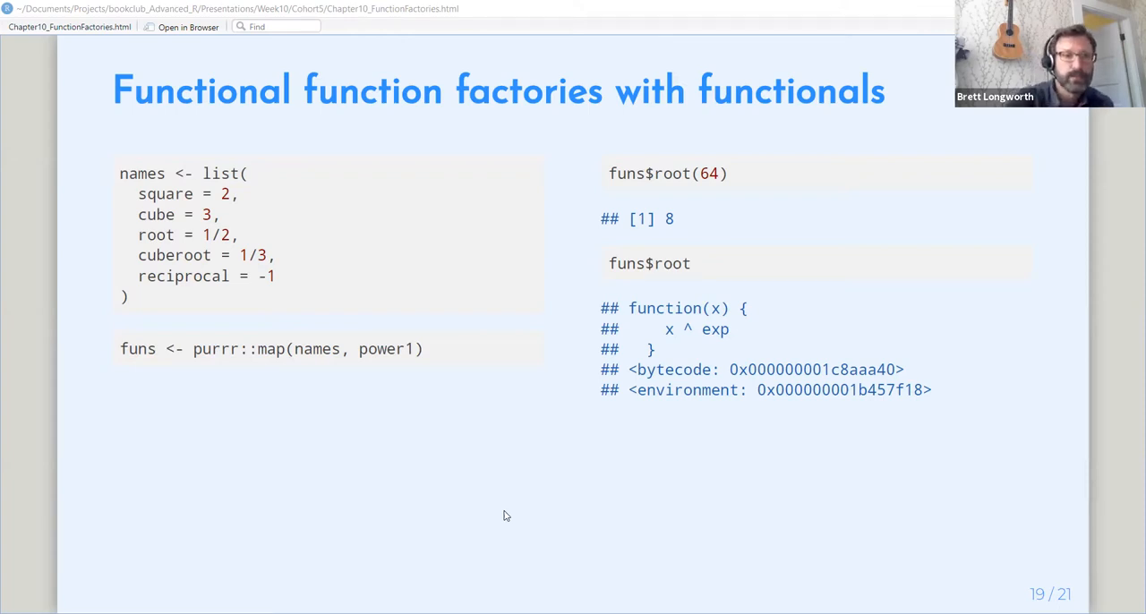
pyautogui.moveTo(212, 183)
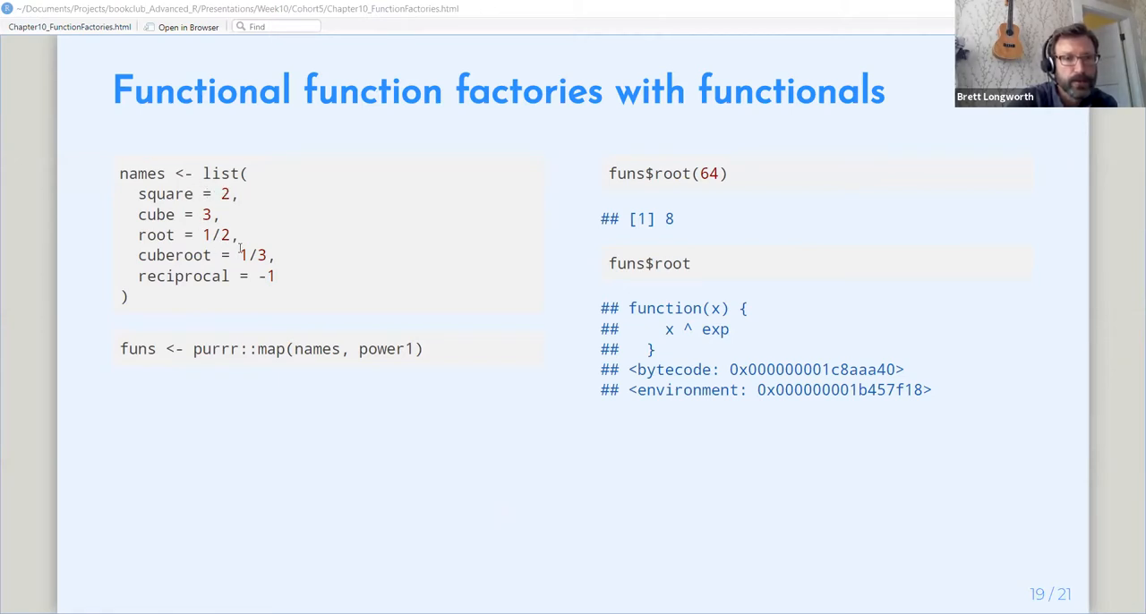
pyautogui.moveTo(315, 437)
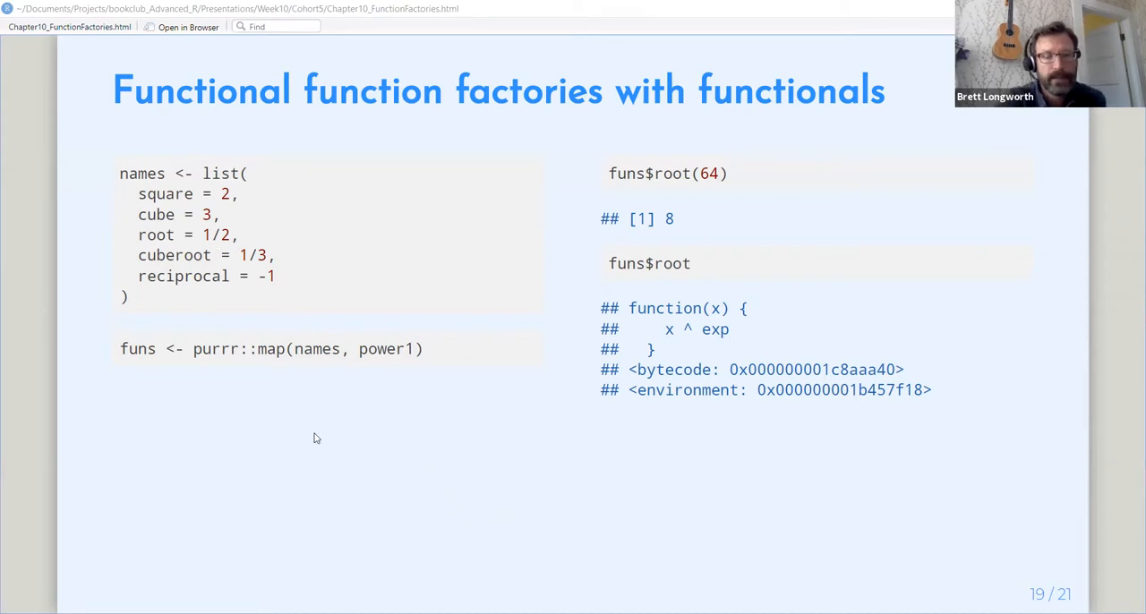
pyautogui.moveTo(269, 376)
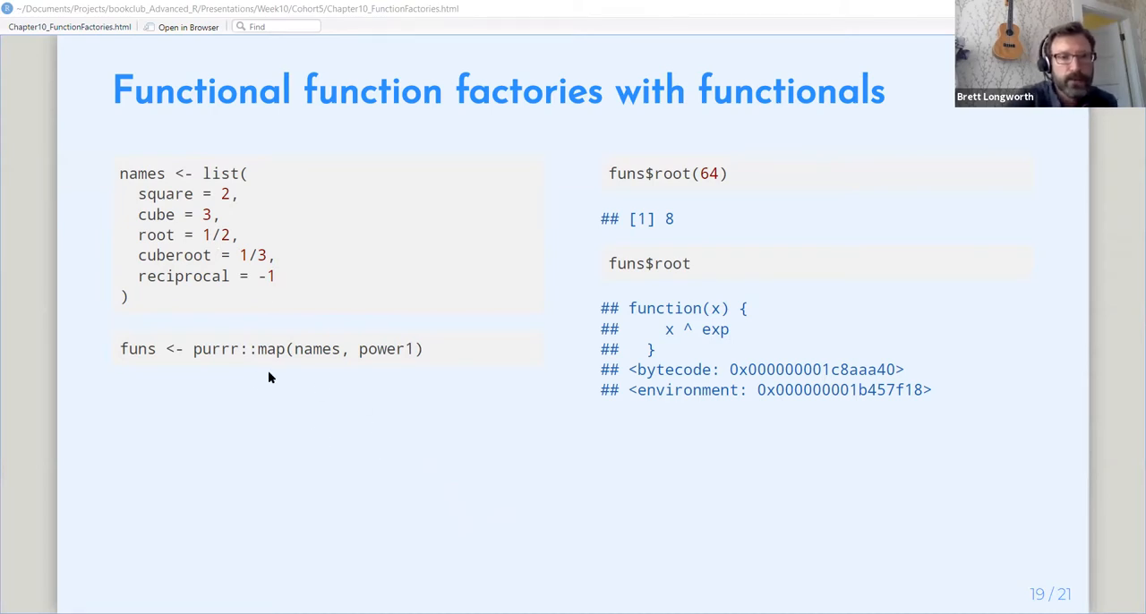
pyautogui.moveTo(300, 366)
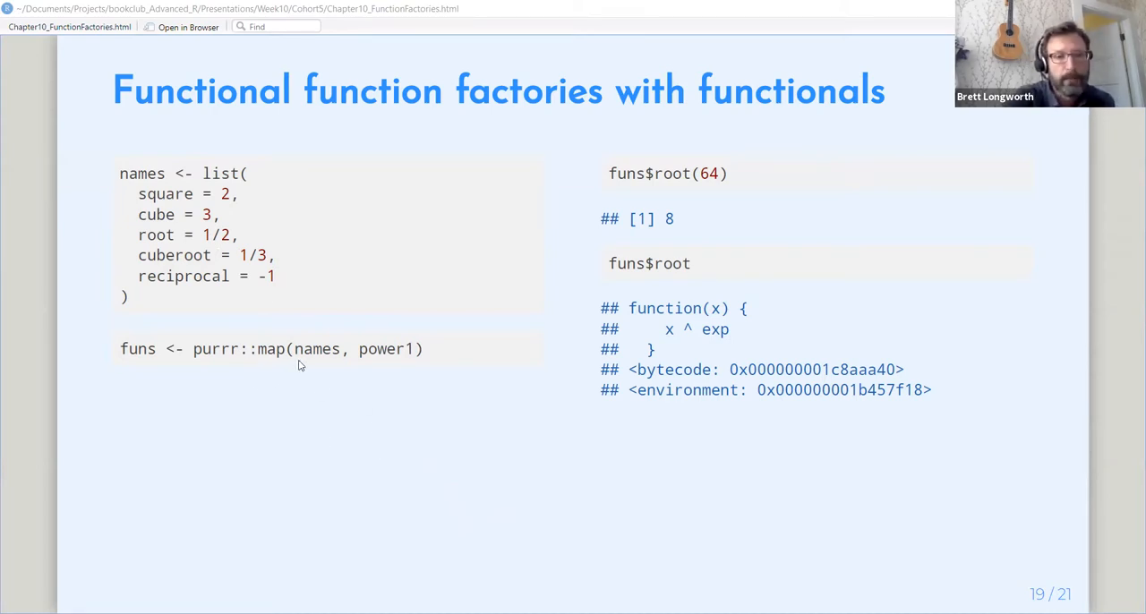
pyautogui.moveTo(329, 369)
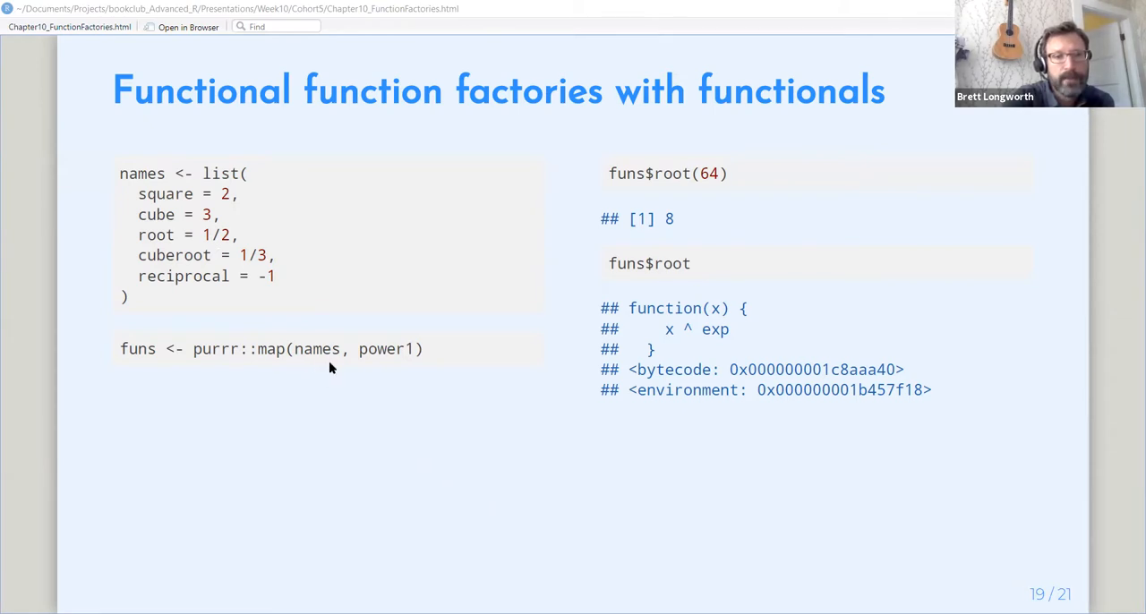
pyautogui.moveTo(333, 374)
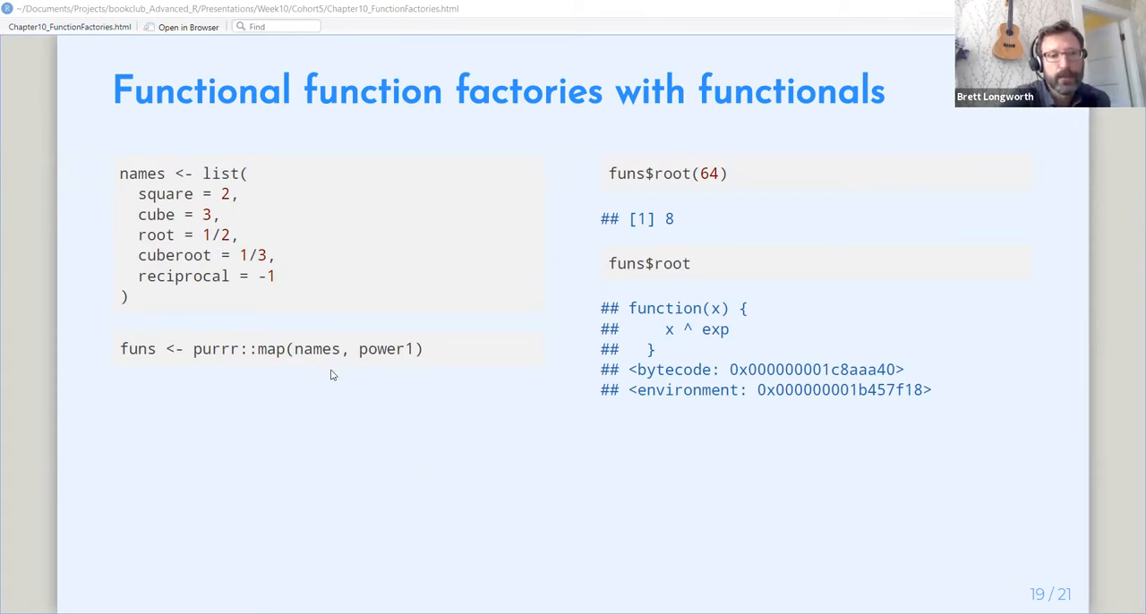
pyautogui.moveTo(426, 369)
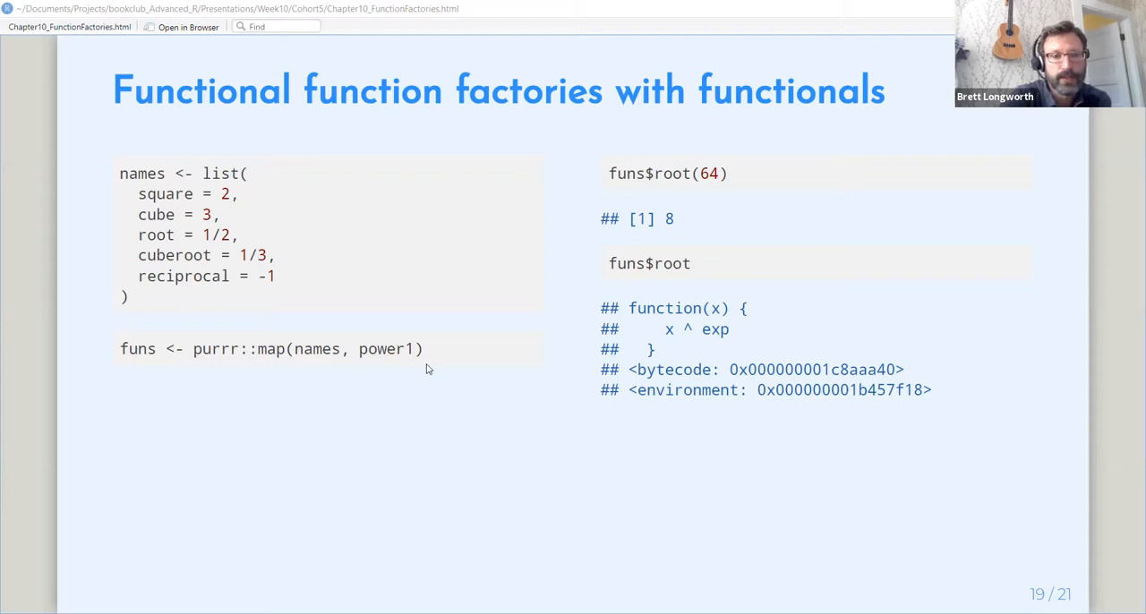
pyautogui.moveTo(186, 396)
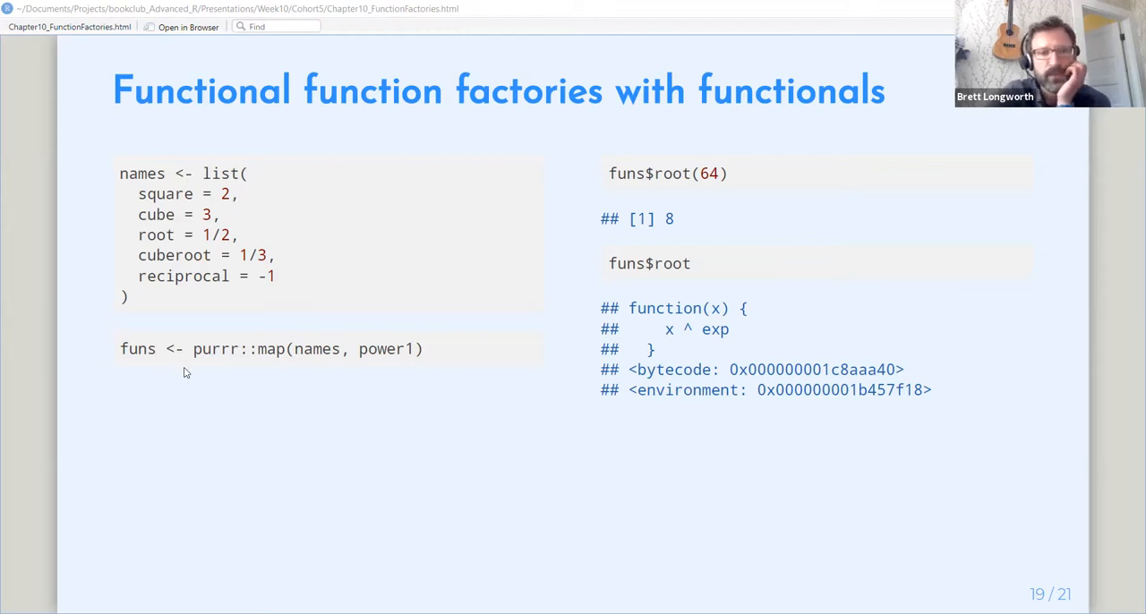
pyautogui.moveTo(147, 367)
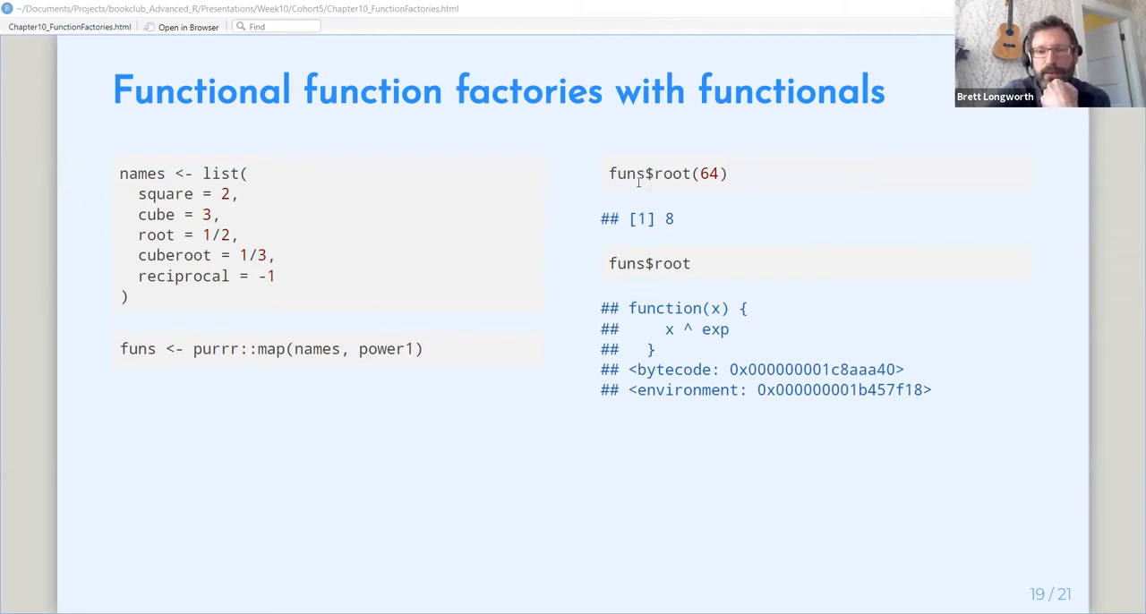
pyautogui.moveTo(623, 172)
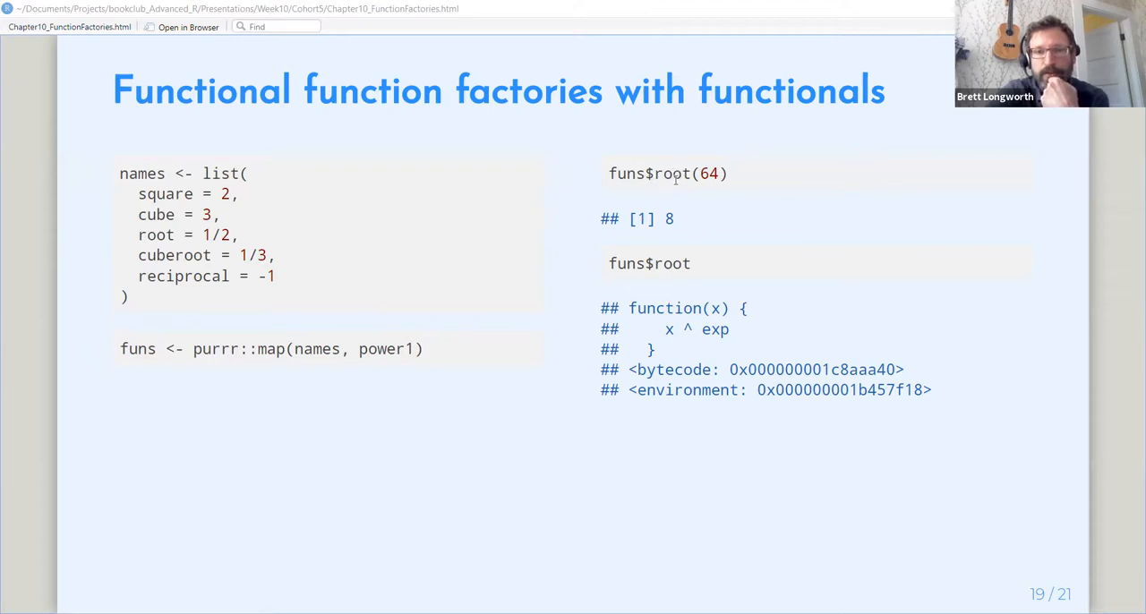
pyautogui.moveTo(717, 186)
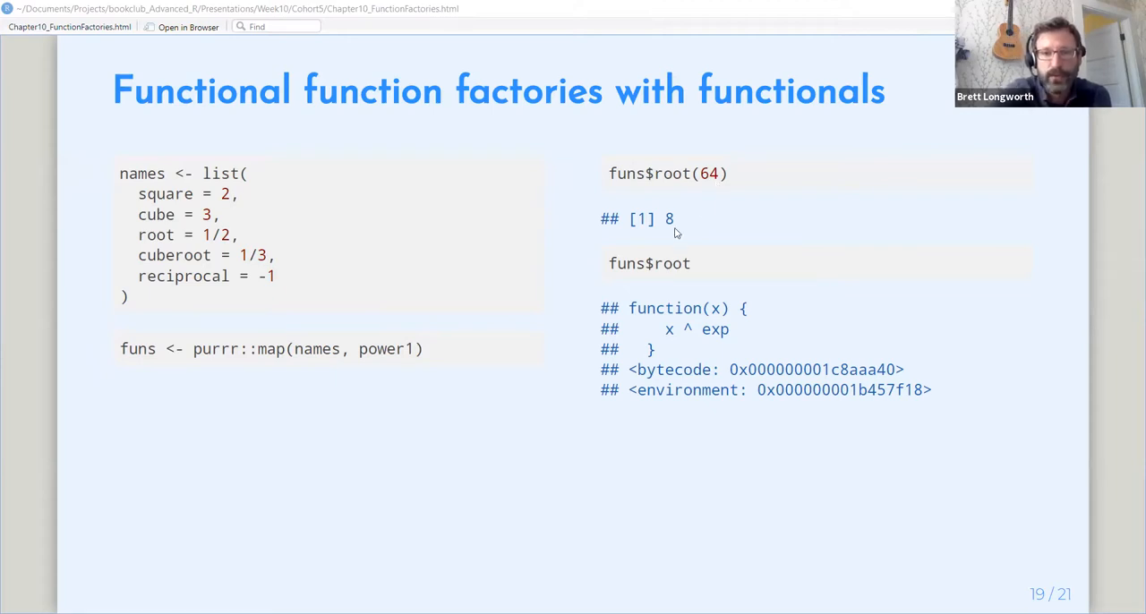
pyautogui.moveTo(759, 303)
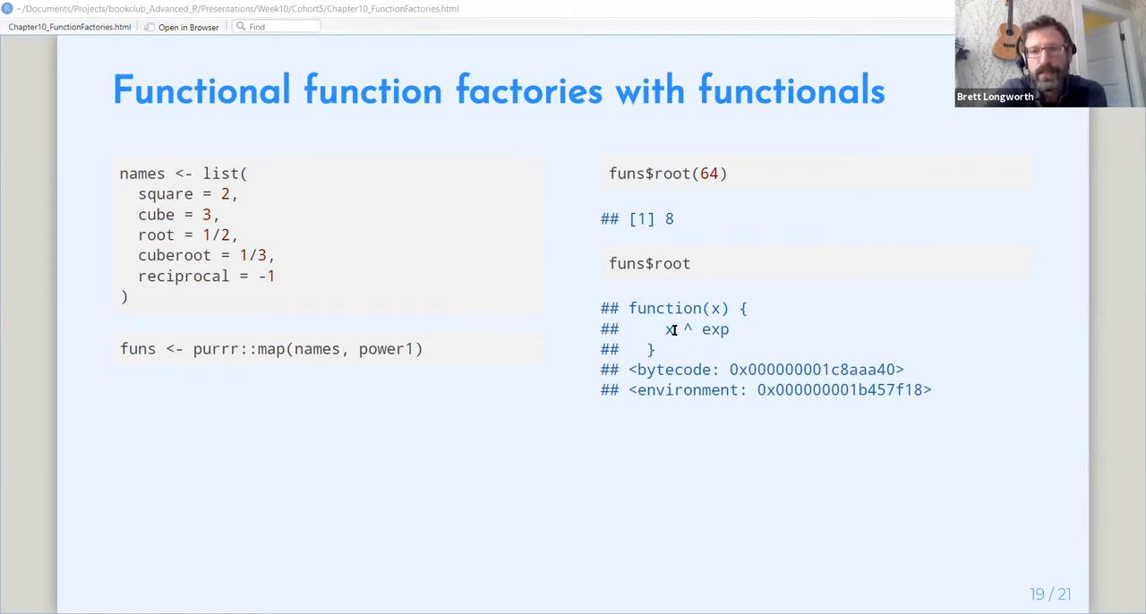
pyautogui.moveTo(759, 340)
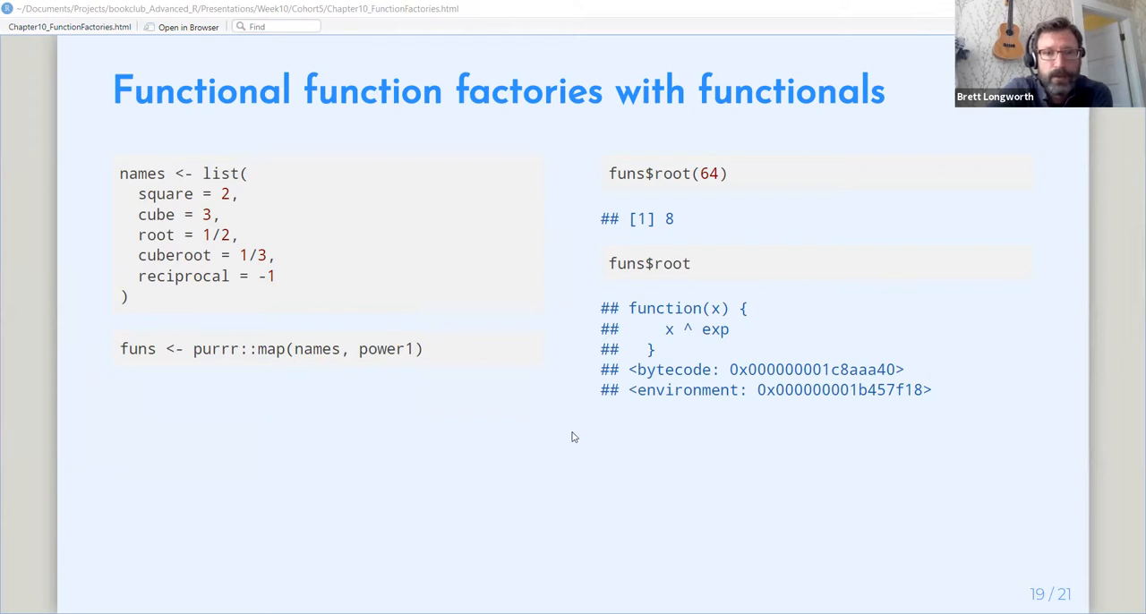
# Advance to slide 20, 'Avoiding $itis…', showing the with() and attach() examples.
pyautogui.press('Right')
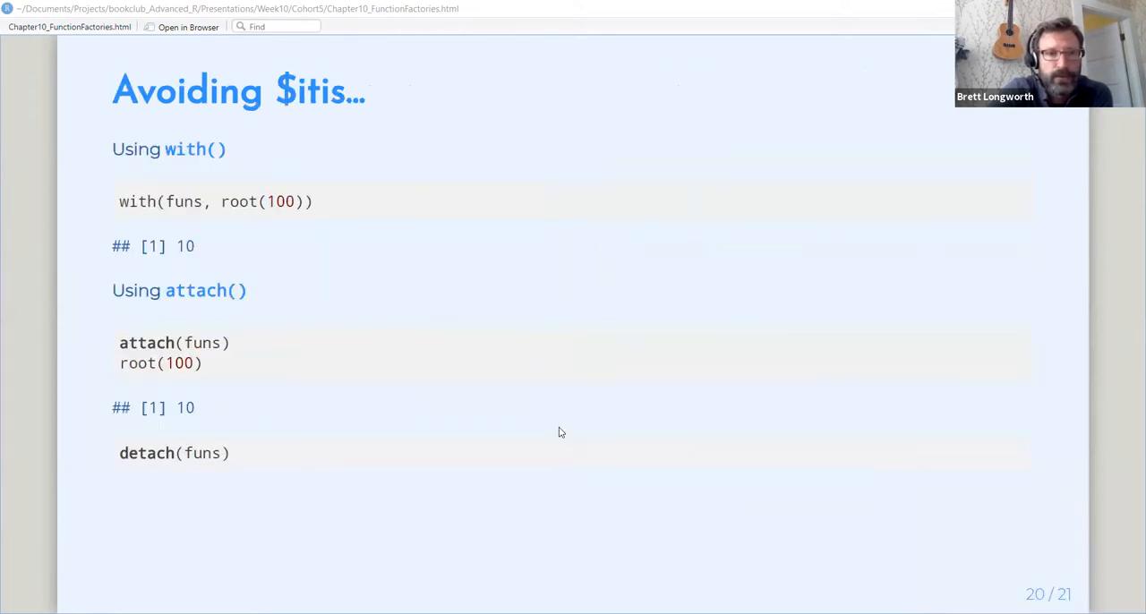
pyautogui.moveTo(534, 365)
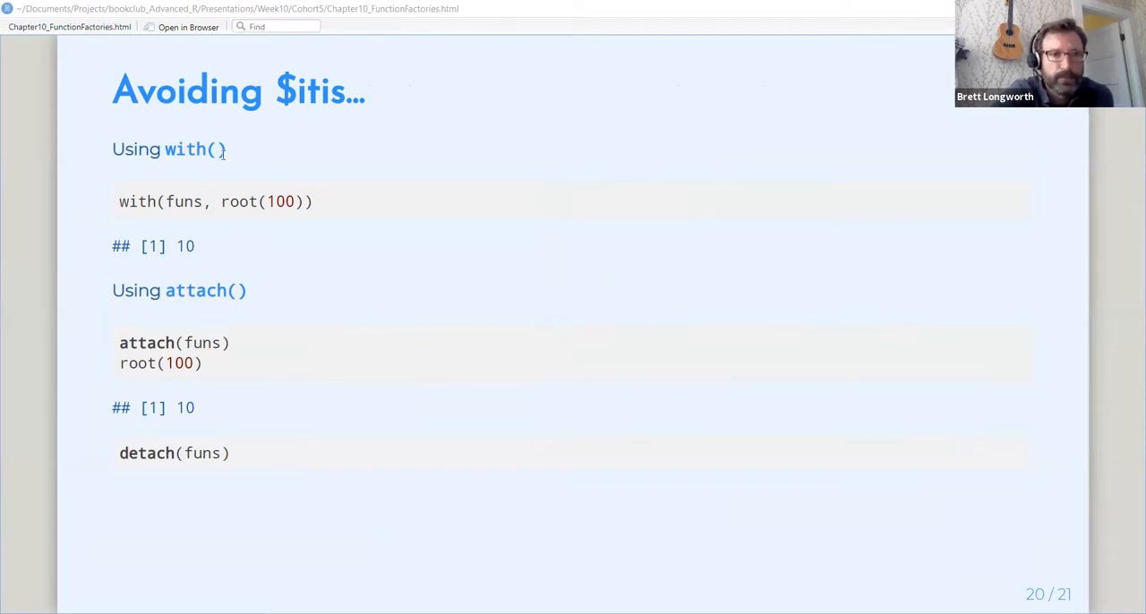
pyautogui.moveTo(239, 233)
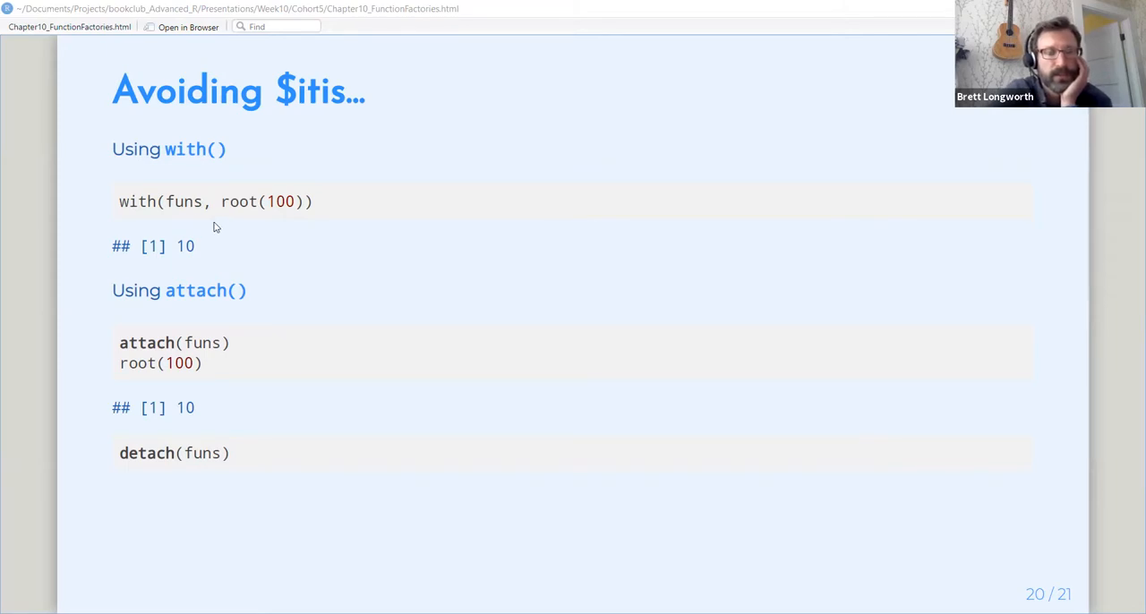
pyautogui.moveTo(186, 222)
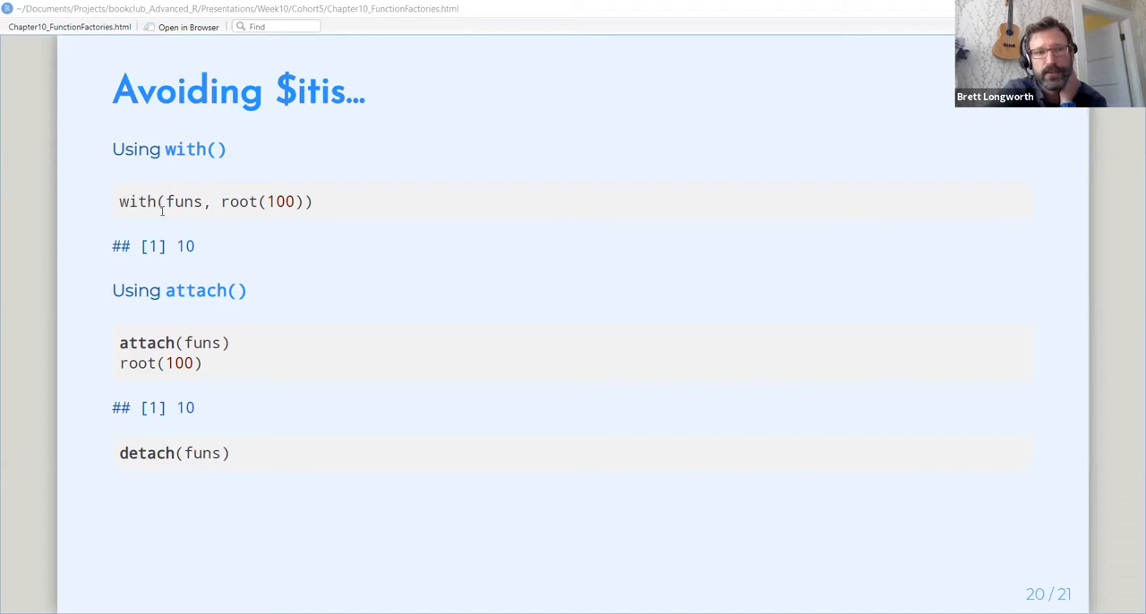
pyautogui.moveTo(145, 215)
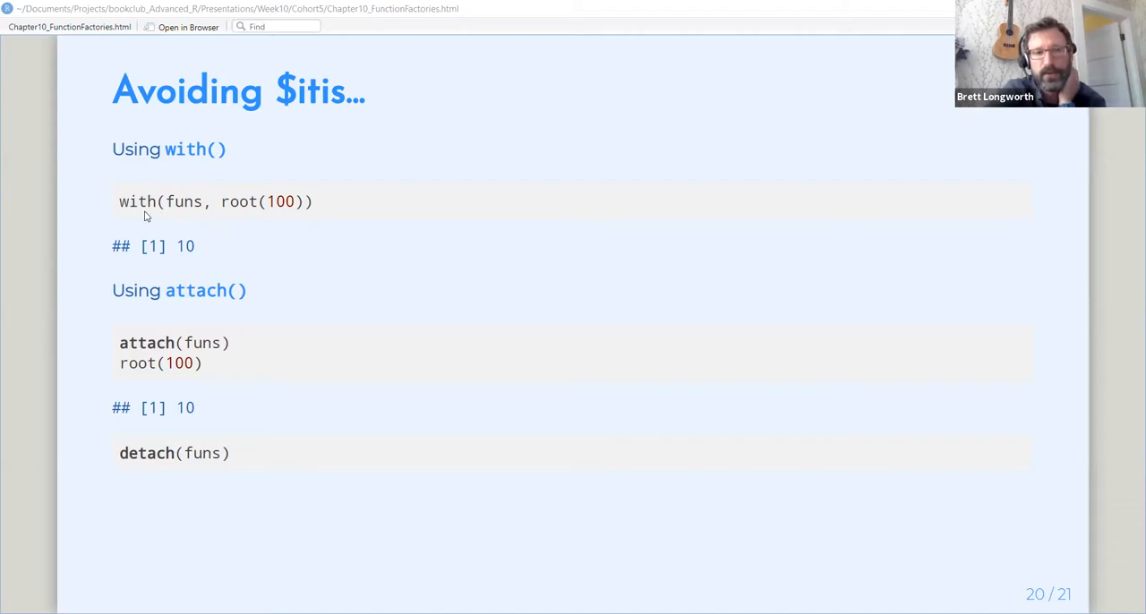
pyautogui.moveTo(309, 217)
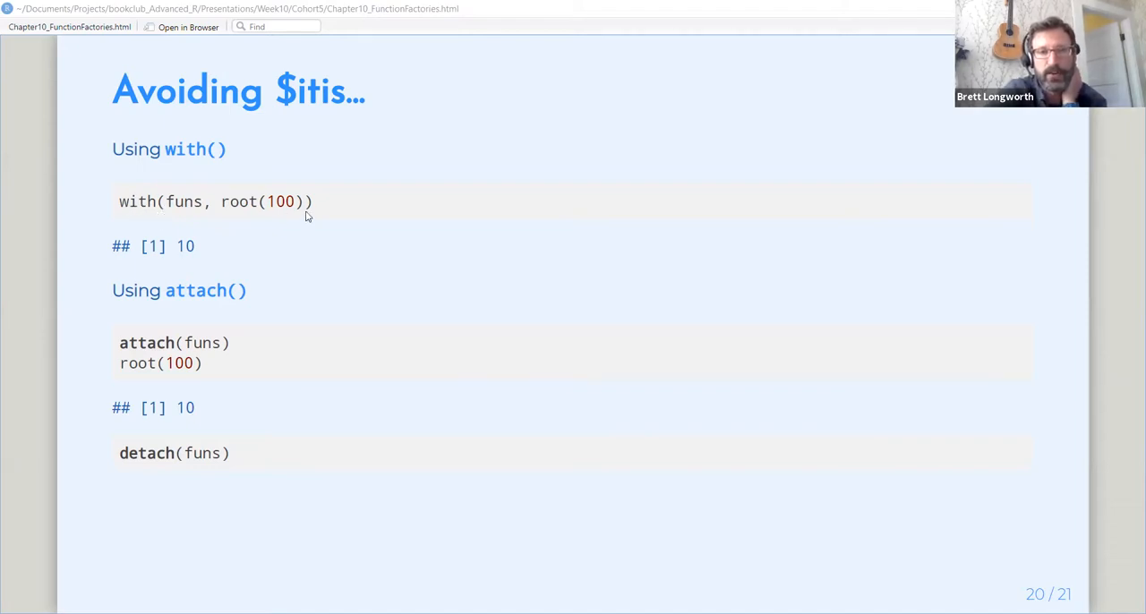
pyautogui.moveTo(347, 219)
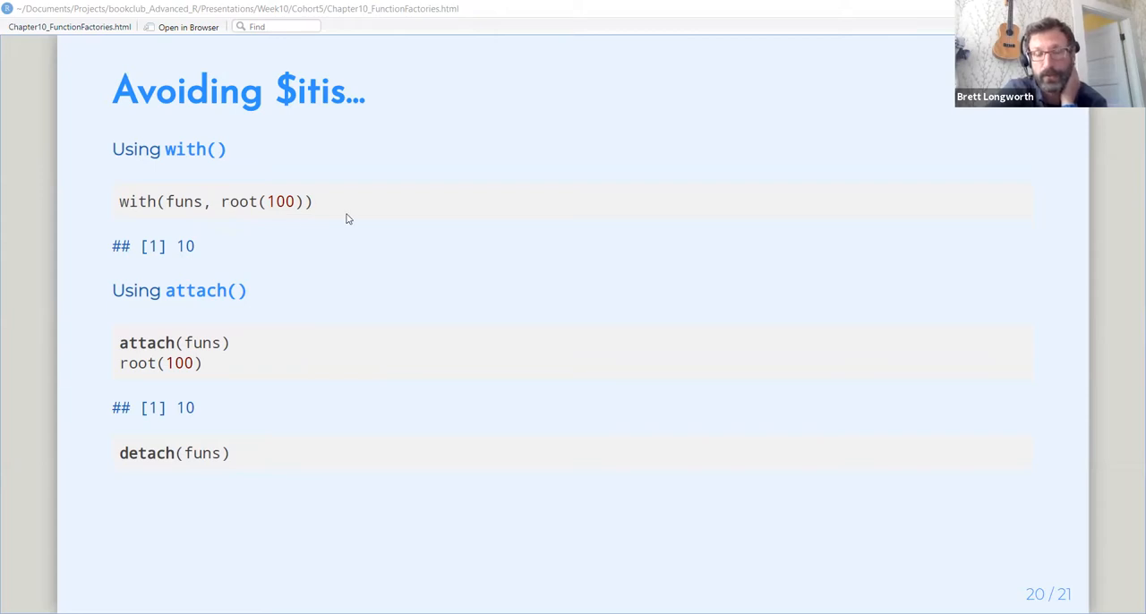
pyautogui.moveTo(339, 221)
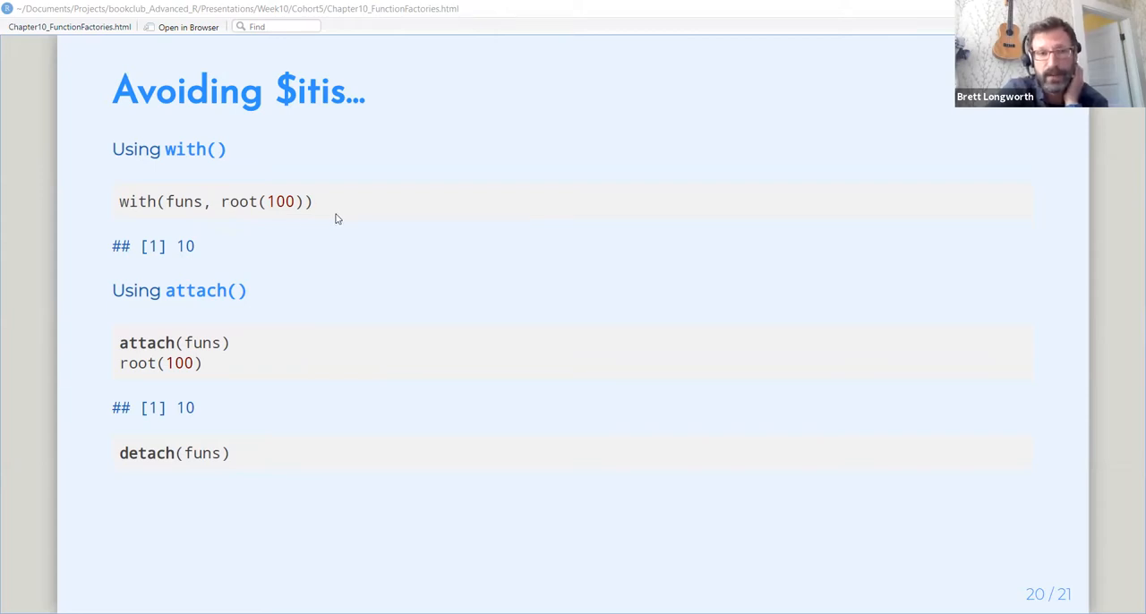
pyautogui.moveTo(186, 208)
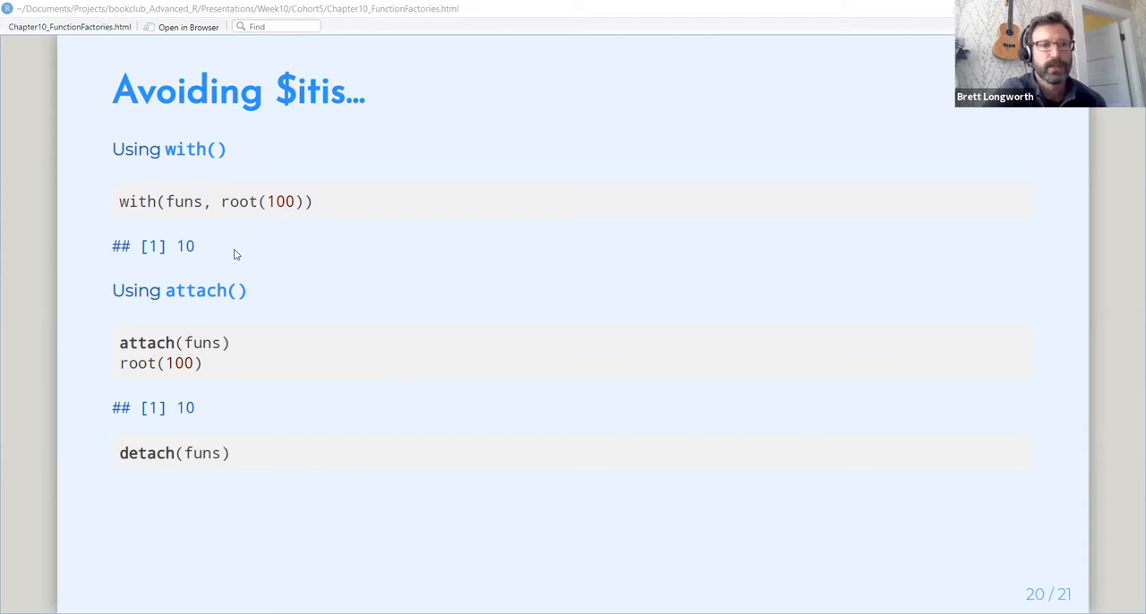
pyautogui.moveTo(258, 290)
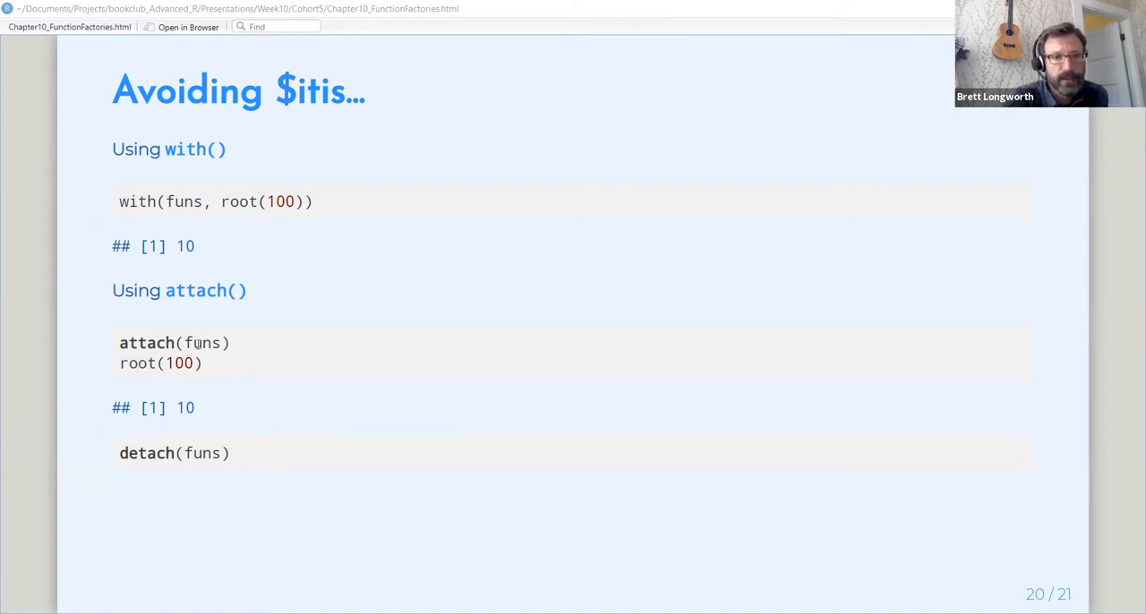
pyautogui.moveTo(188, 392)
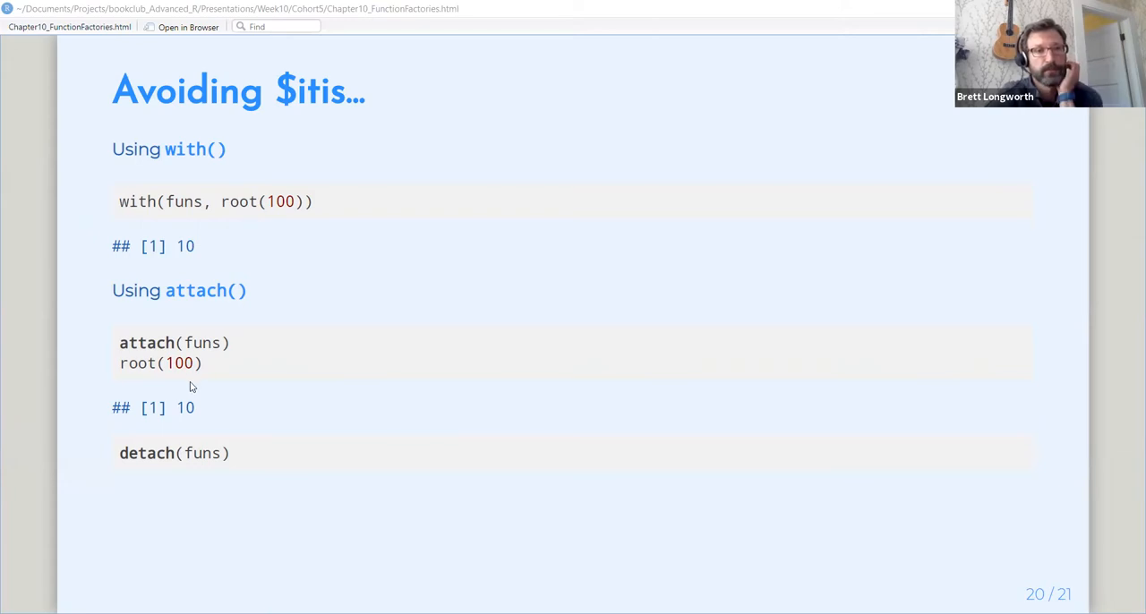
pyautogui.moveTo(187, 461)
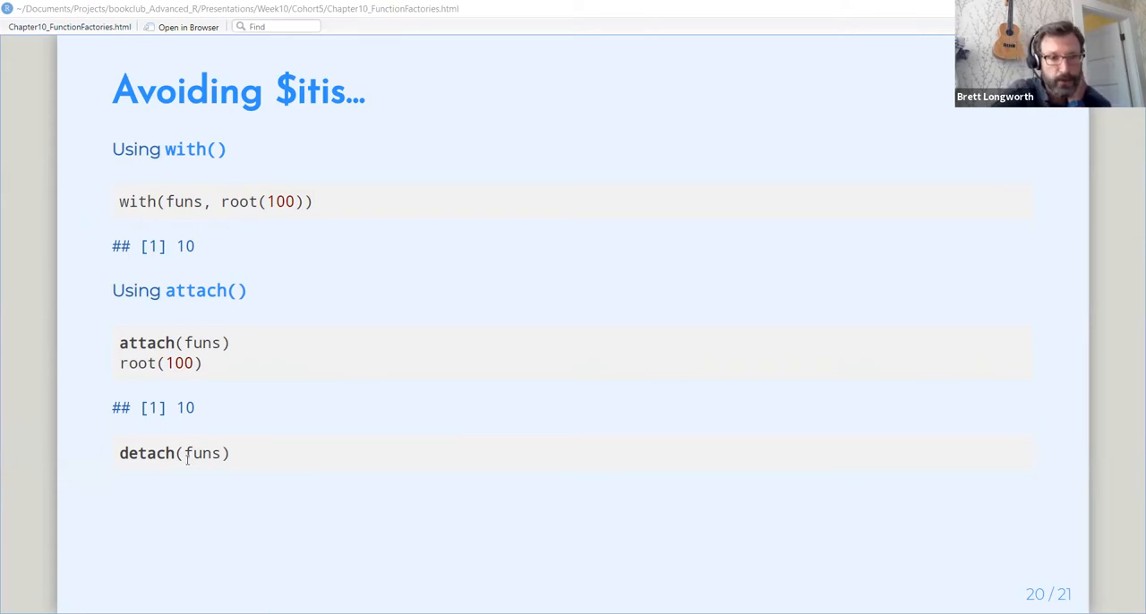
pyautogui.moveTo(215, 512)
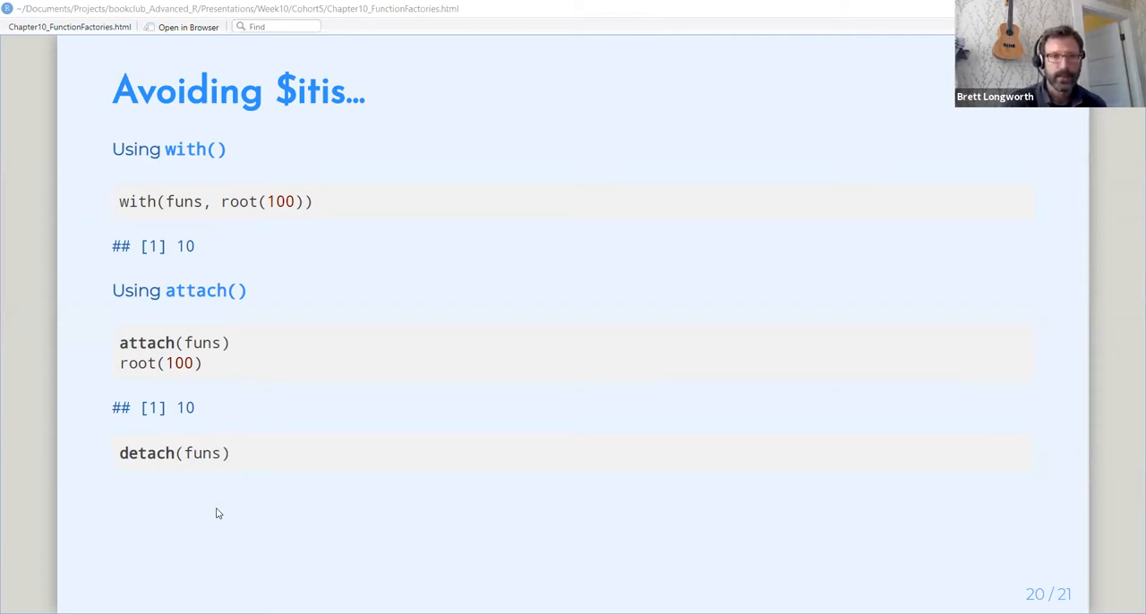
pyautogui.moveTo(439, 398)
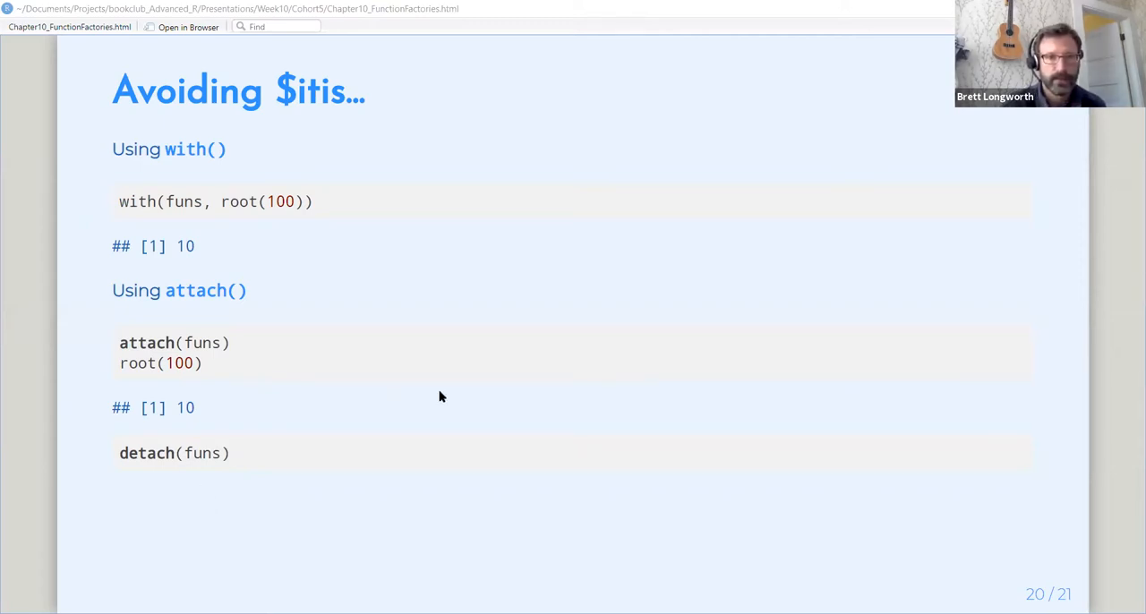
# Advance past the $itis slide to the closing 'Questions?' slide.
pyautogui.press('right')
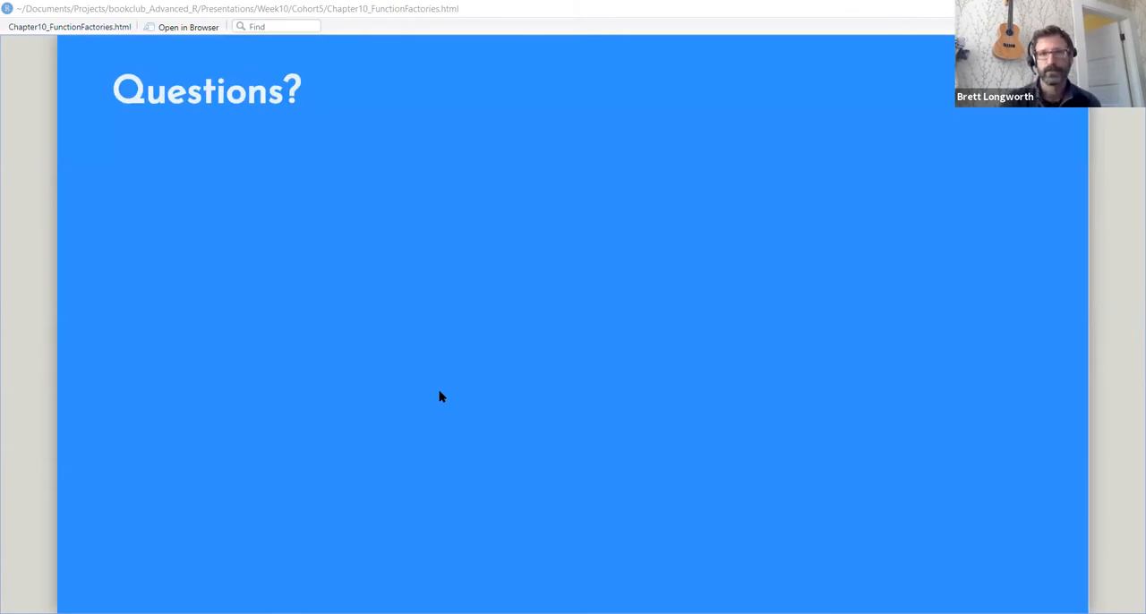
pyautogui.moveTo(598, 107)
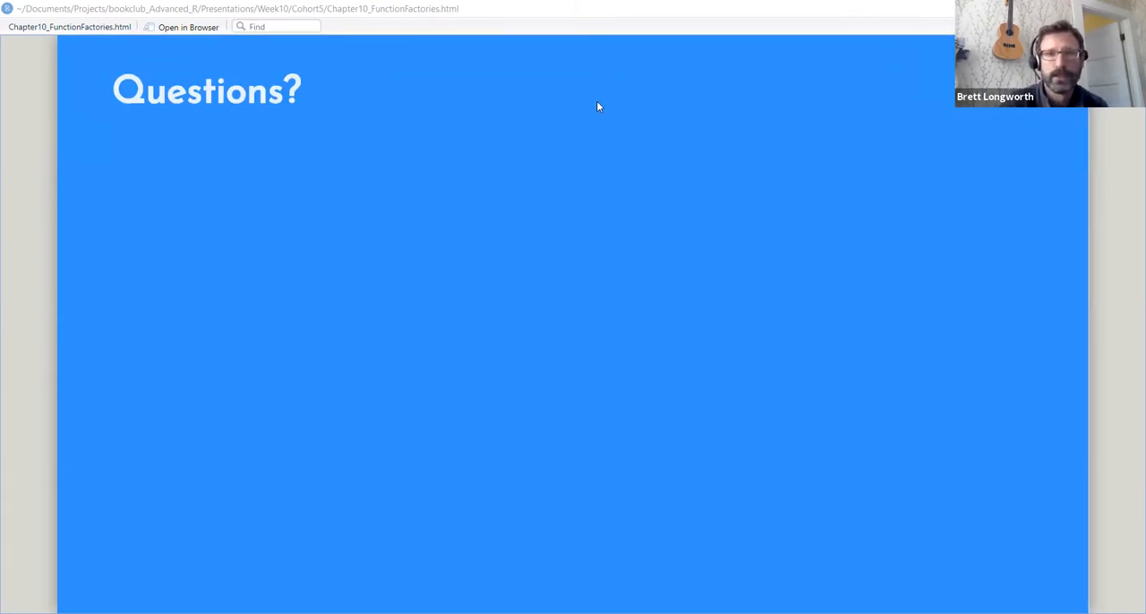